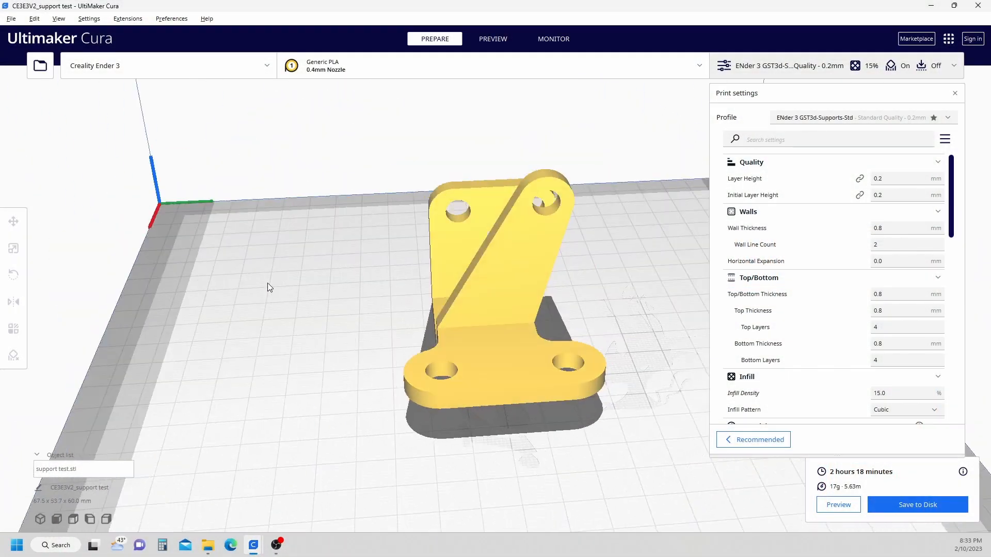
Inspect the bracket's sliced supports in the layer preview from several sides, then return to Prepare
{"action": "left_click_drag", "start_coordinate": [268, 288], "coordinate": [378, 245]}
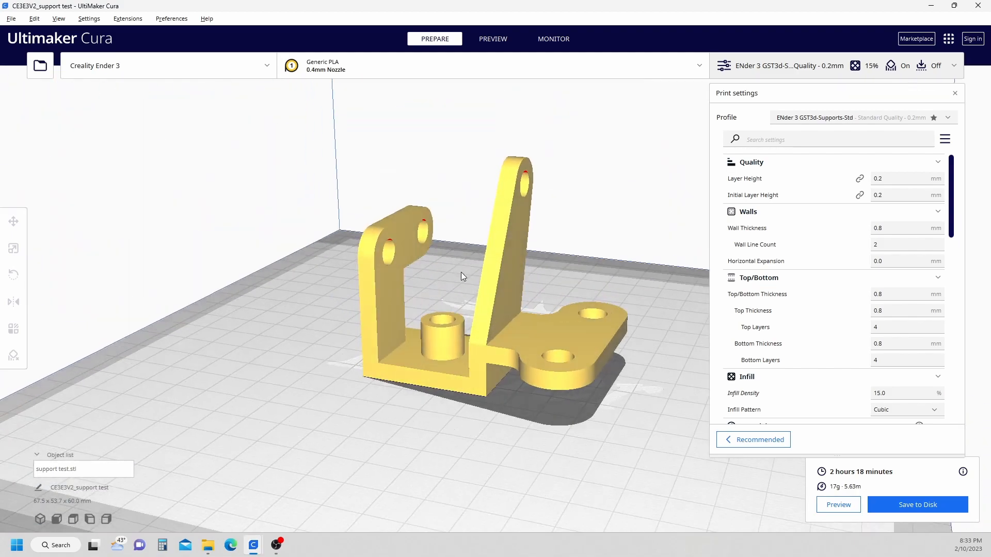
{"action": "left_click_drag", "start_coordinate": [461, 276], "coordinate": [590, 302]}
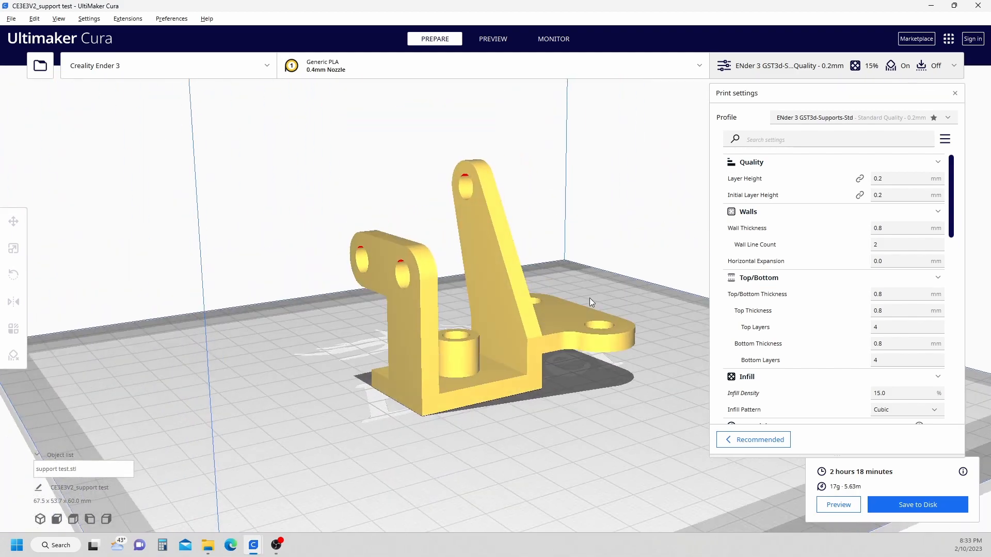
{"action": "left_click", "coordinate": [493, 39]}
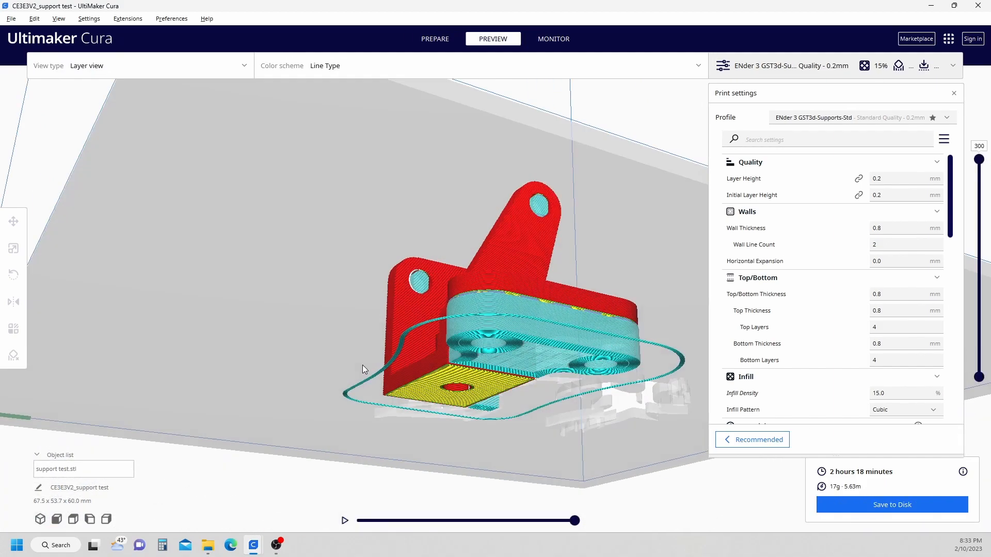
{"action": "mouse_move", "coordinate": [654, 256]}
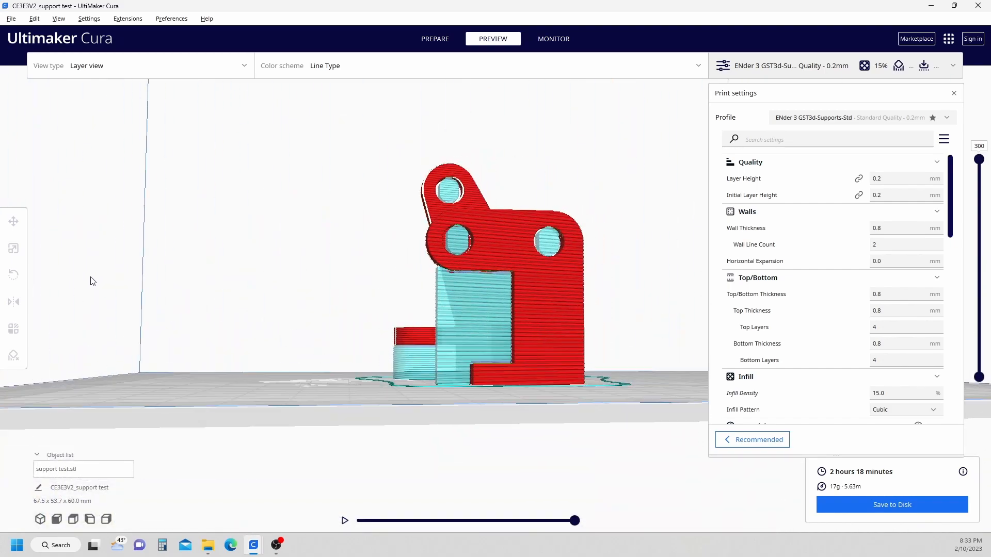
{"action": "mouse_move", "coordinate": [514, 165]}
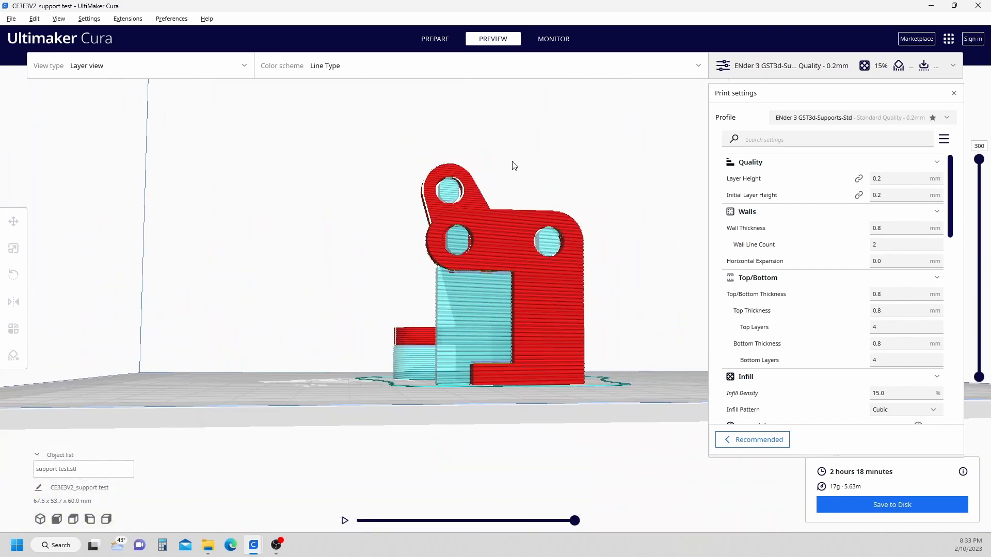
{"action": "left_click_drag", "start_coordinate": [512, 165], "coordinate": [603, 206]}
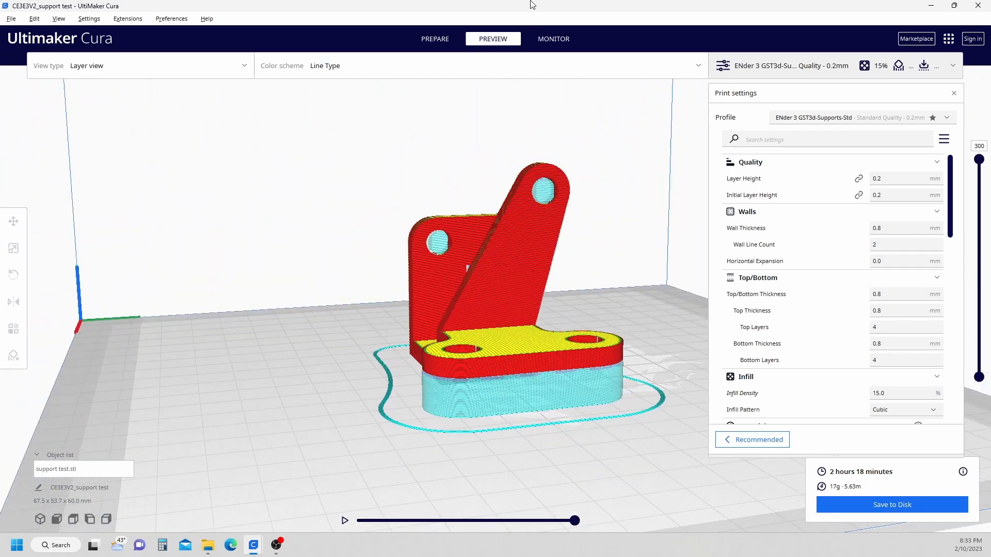
{"action": "left_click", "coordinate": [435, 39]}
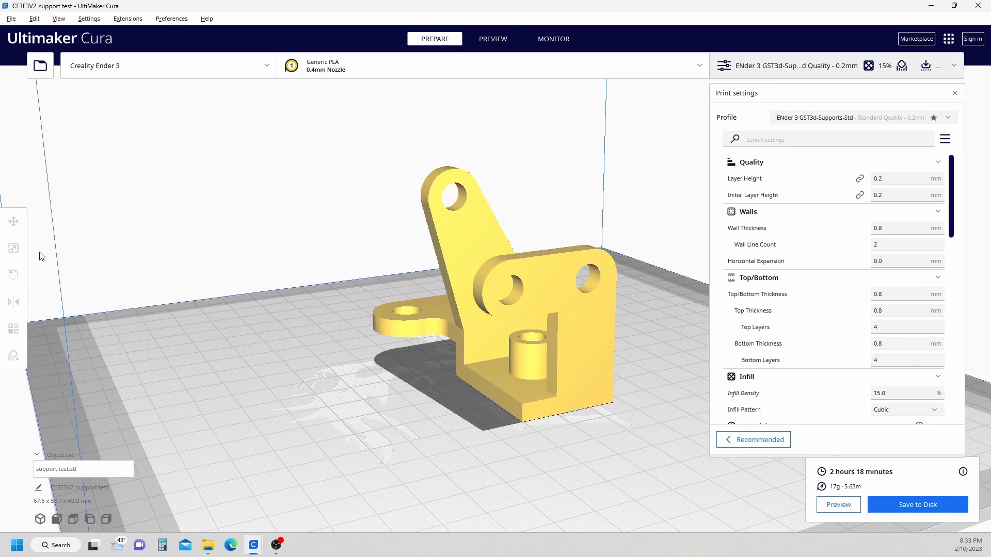
{"action": "mouse_move", "coordinate": [332, 469]}
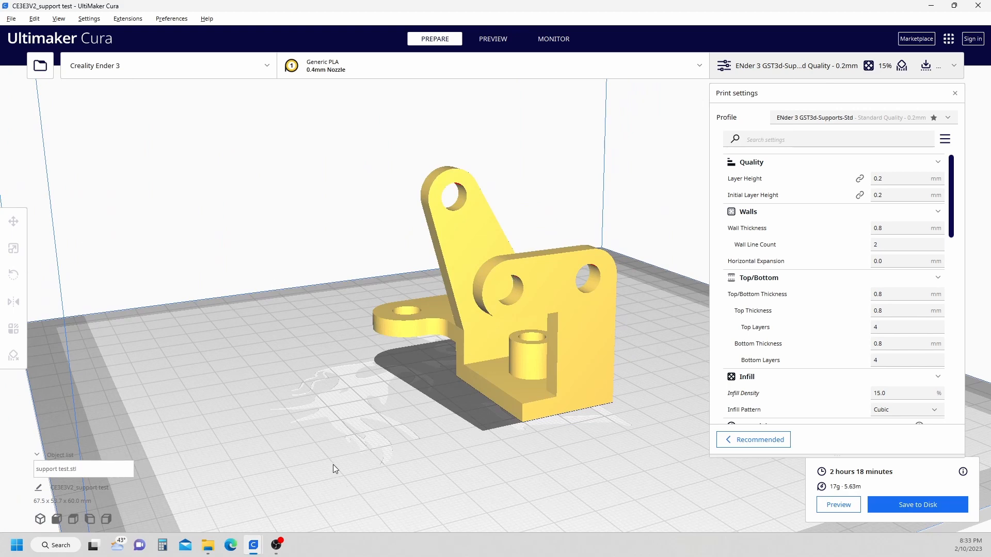
{"action": "mouse_move", "coordinate": [476, 240]}
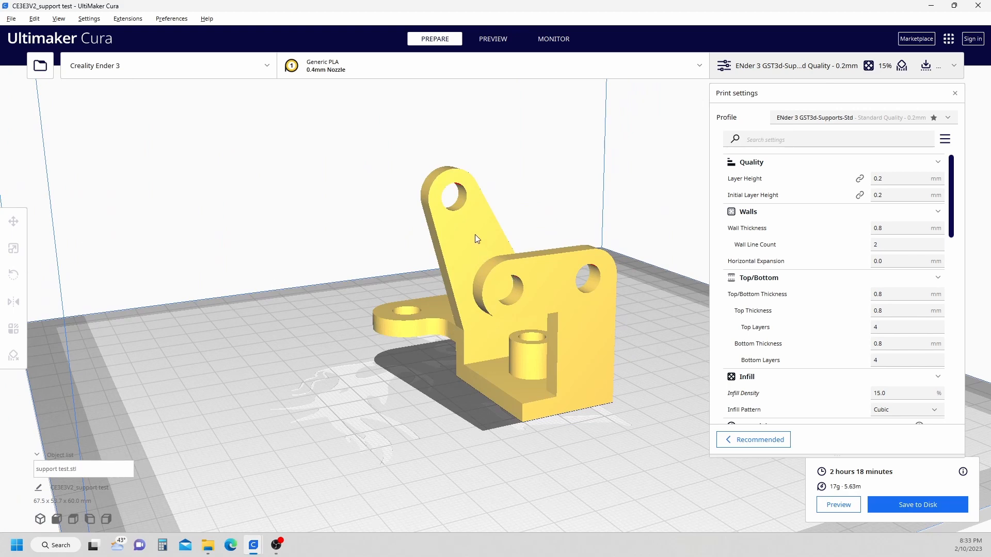
Add a support blocker (Eraser) to the bracket and slide it into the upright plate's hole
{"action": "left_click", "coordinate": [12, 248]}
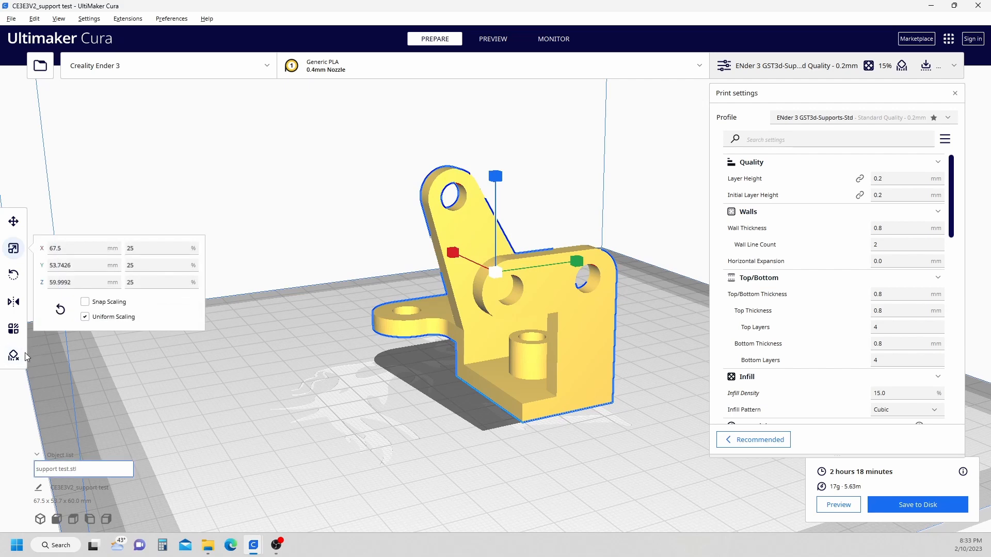
{"action": "left_click", "coordinate": [12, 355]}
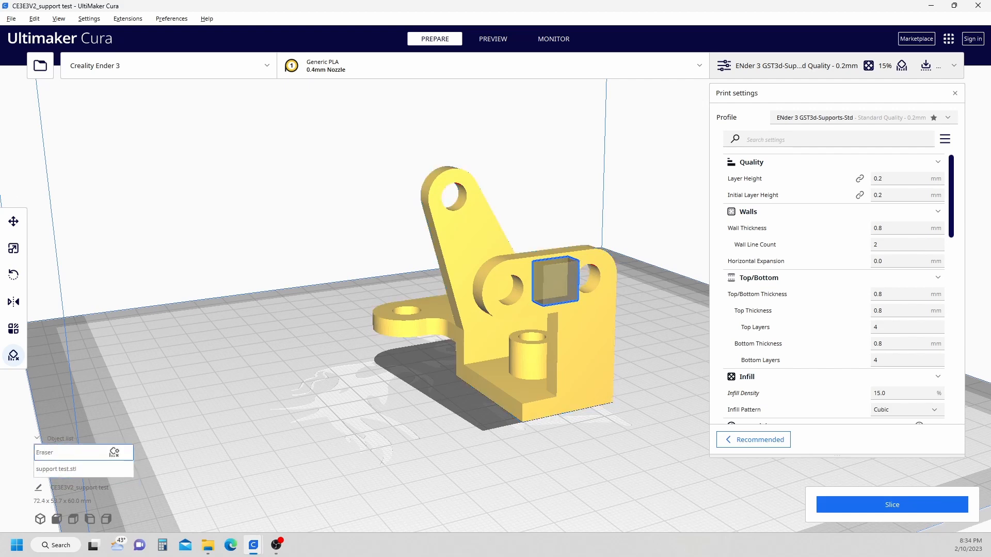
{"action": "left_click", "coordinate": [13, 221]}
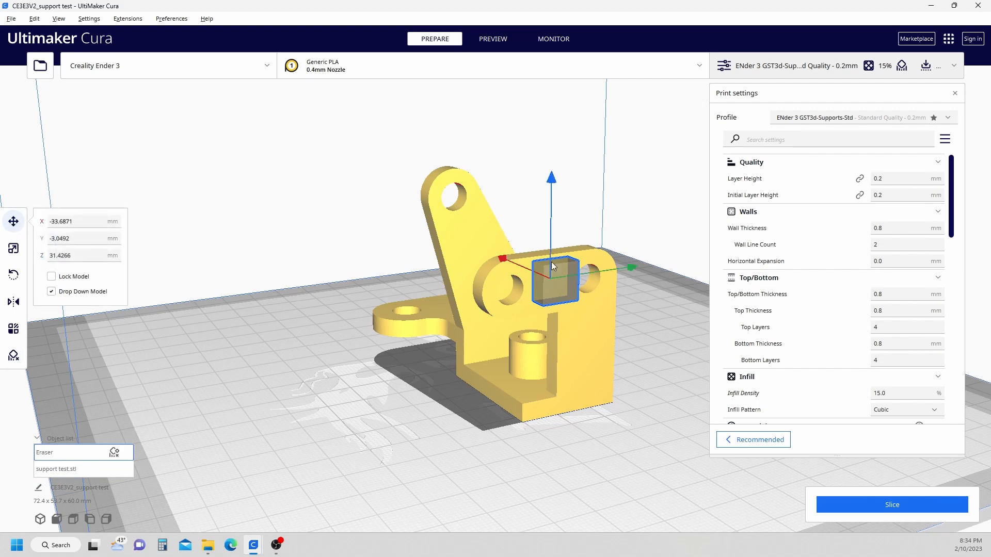
{"action": "mouse_move", "coordinate": [631, 272]}
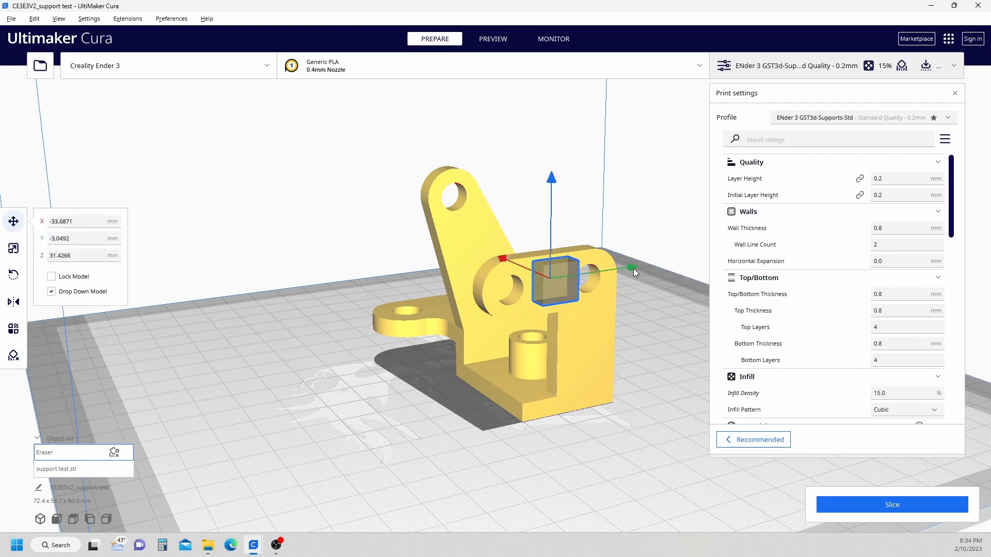
{"action": "left_click_drag", "start_coordinate": [632, 273], "coordinate": [591, 272]}
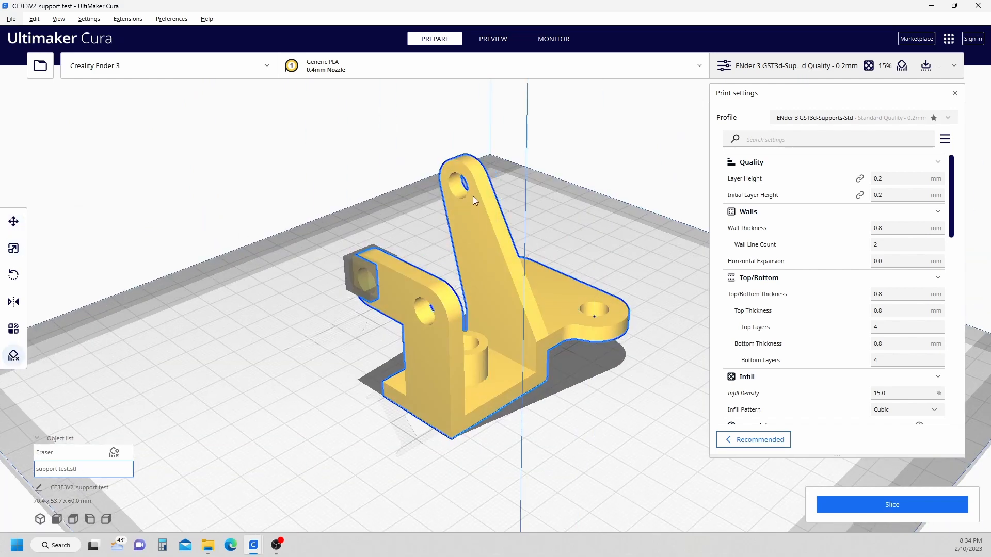
Add Eraser(1) at the tall arm's top hole, raise it into the hole and check placement from behind
{"action": "left_click", "coordinate": [472, 200]}
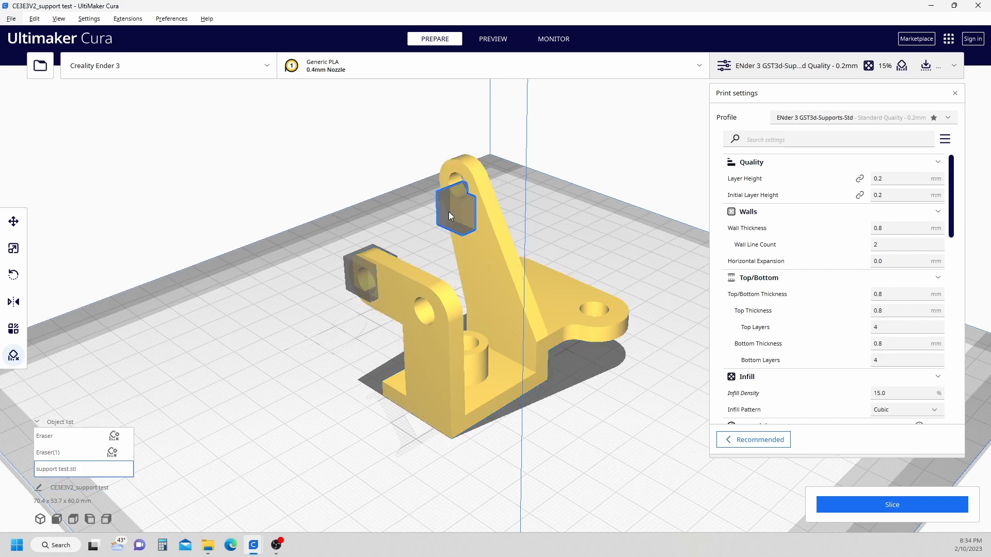
{"action": "left_click", "coordinate": [62, 453]}
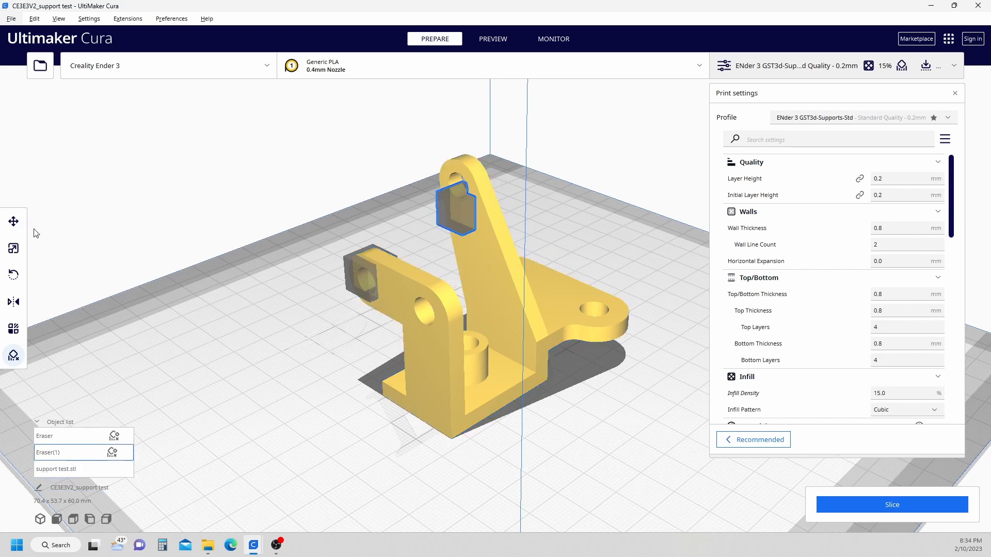
{"action": "left_click", "coordinate": [12, 221]}
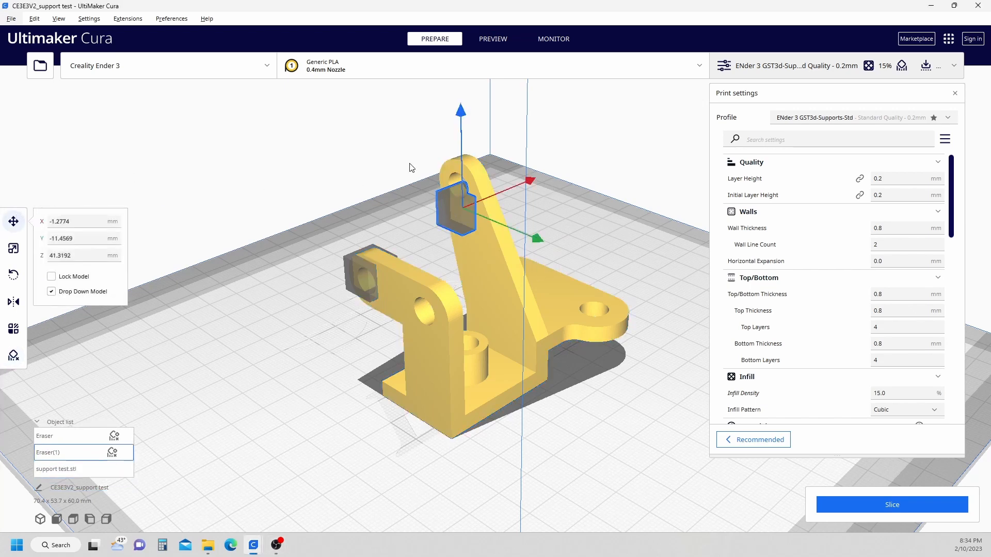
{"action": "left_click_drag", "start_coordinate": [460, 126], "coordinate": [461, 88]}
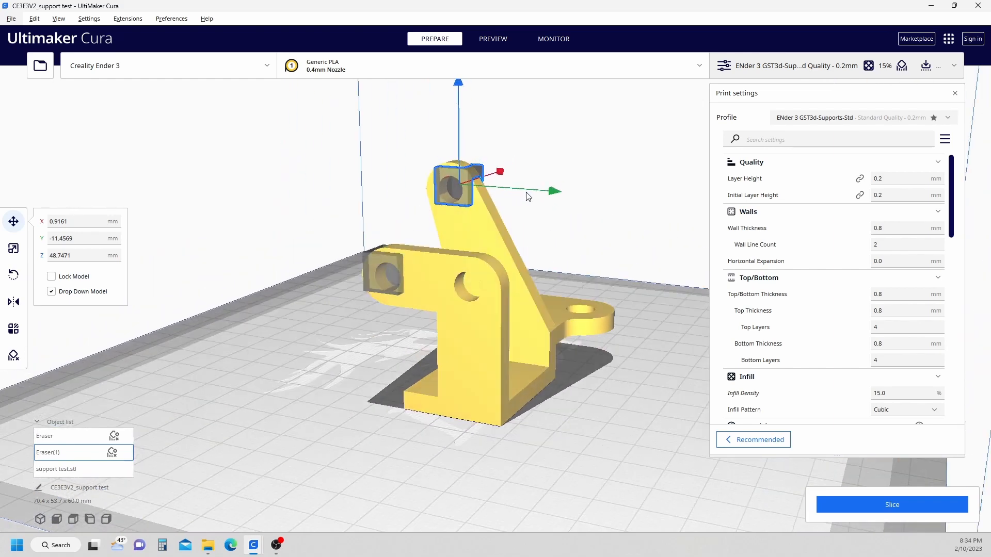
{"action": "left_click_drag", "start_coordinate": [524, 196], "coordinate": [310, 164]}
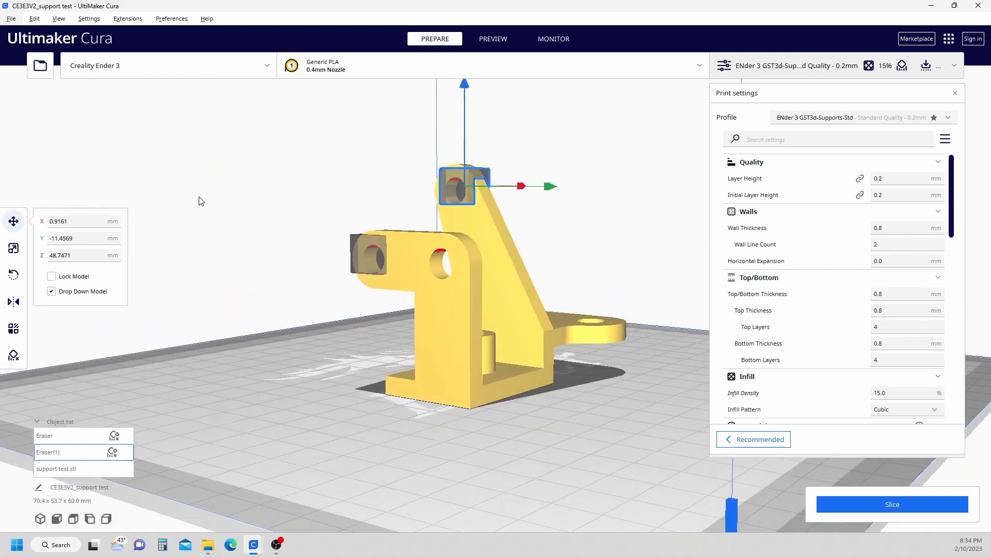
{"action": "left_click_drag", "start_coordinate": [202, 202], "coordinate": [592, 235]}
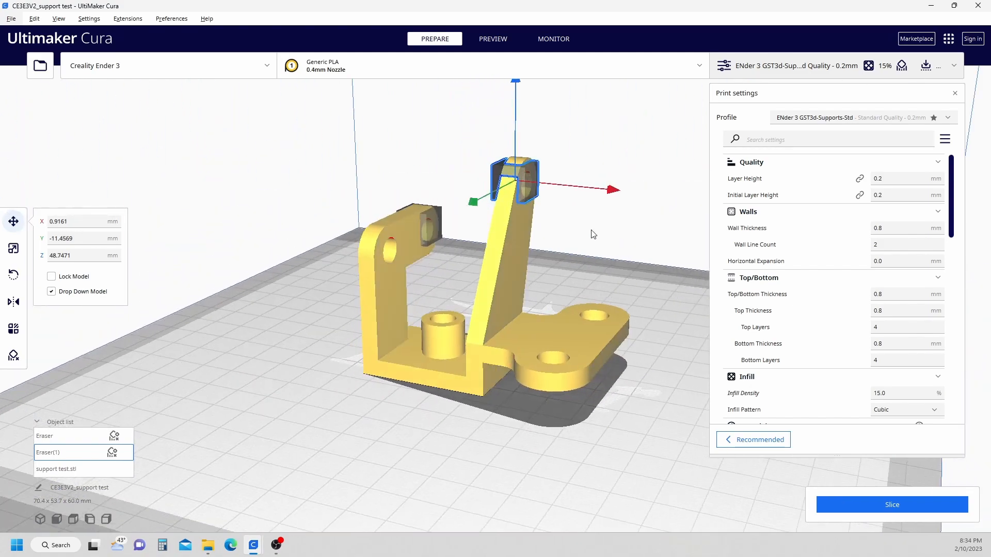
{"action": "left_click_drag", "start_coordinate": [594, 235], "coordinate": [540, 161]}
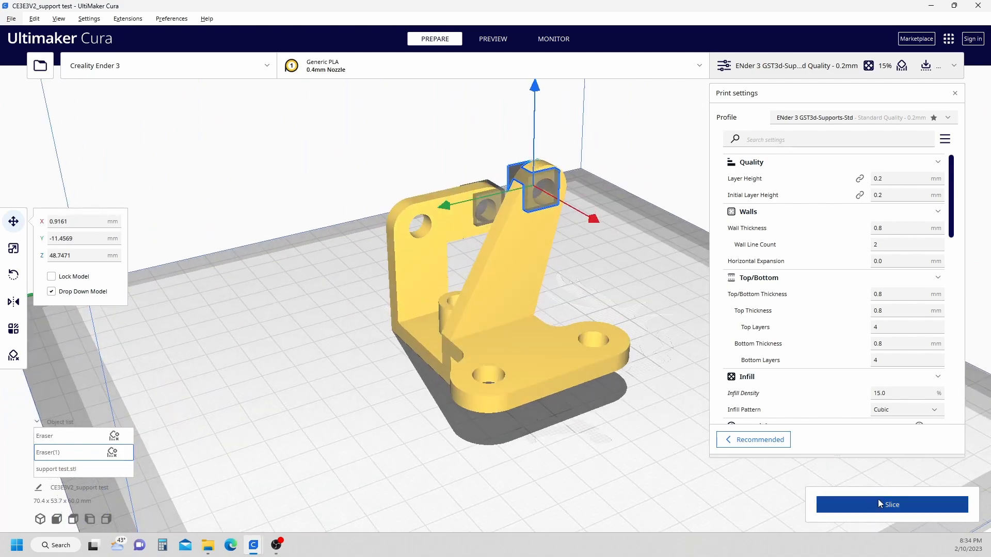
Slice with both blockers (2 h 15 min) and inspect the supports in the layer preview
{"action": "left_click", "coordinate": [892, 505]}
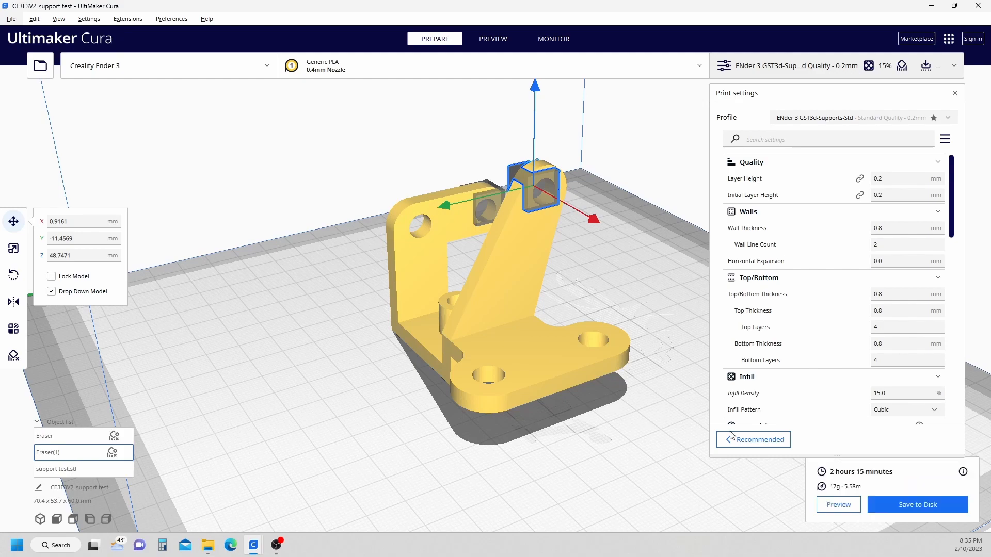
{"action": "left_click", "coordinate": [493, 39]}
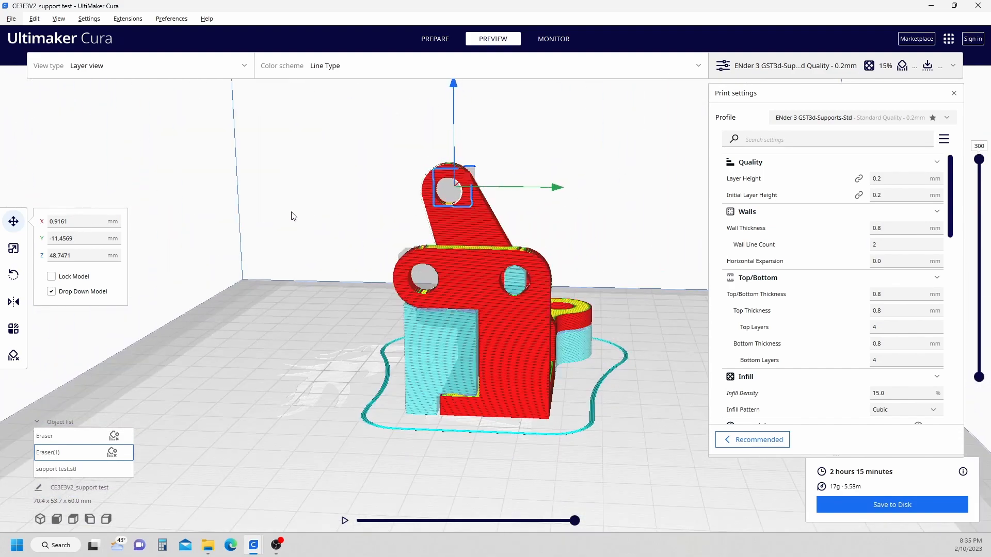
{"action": "left_click_drag", "start_coordinate": [292, 216], "coordinate": [369, 309]}
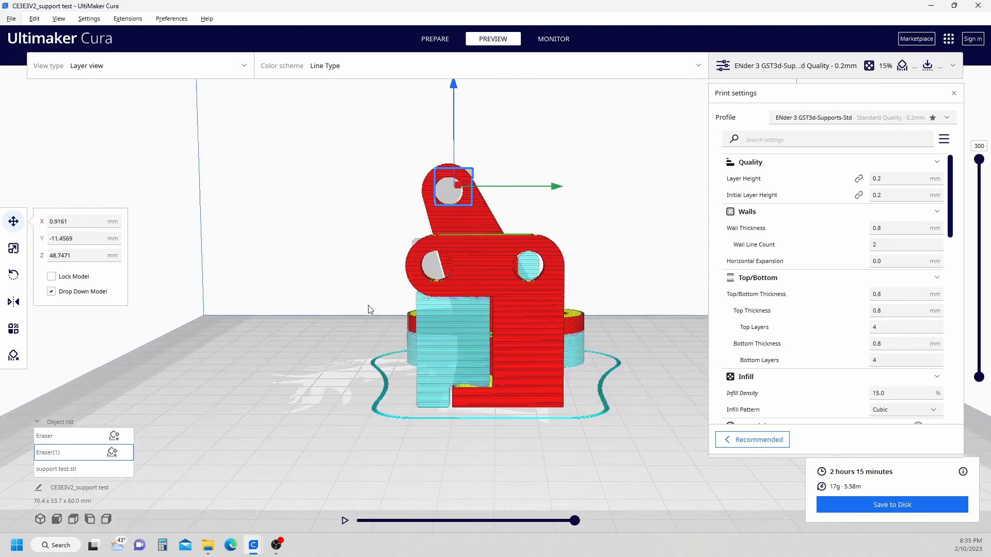
{"action": "left_click_drag", "start_coordinate": [369, 310], "coordinate": [527, 262]}
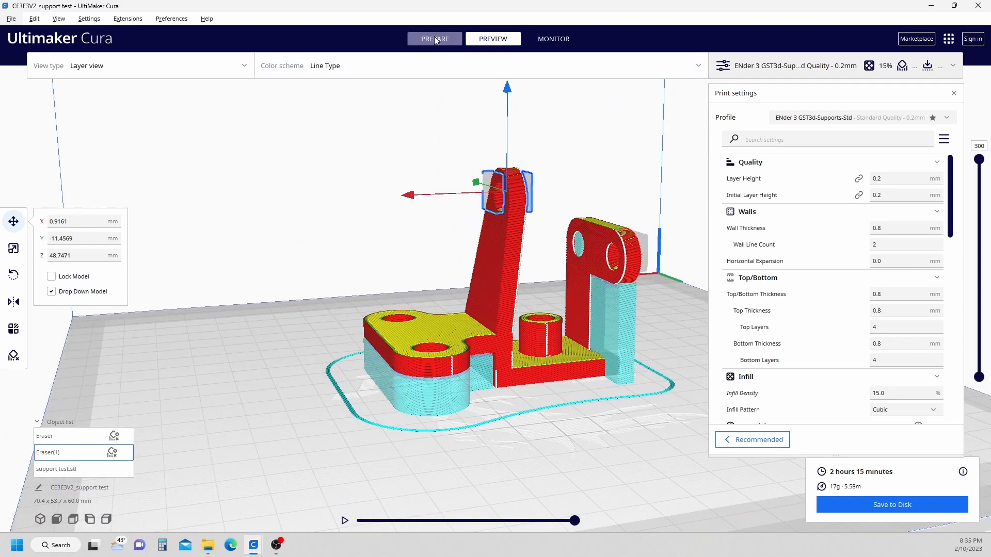
{"action": "left_click", "coordinate": [435, 39]}
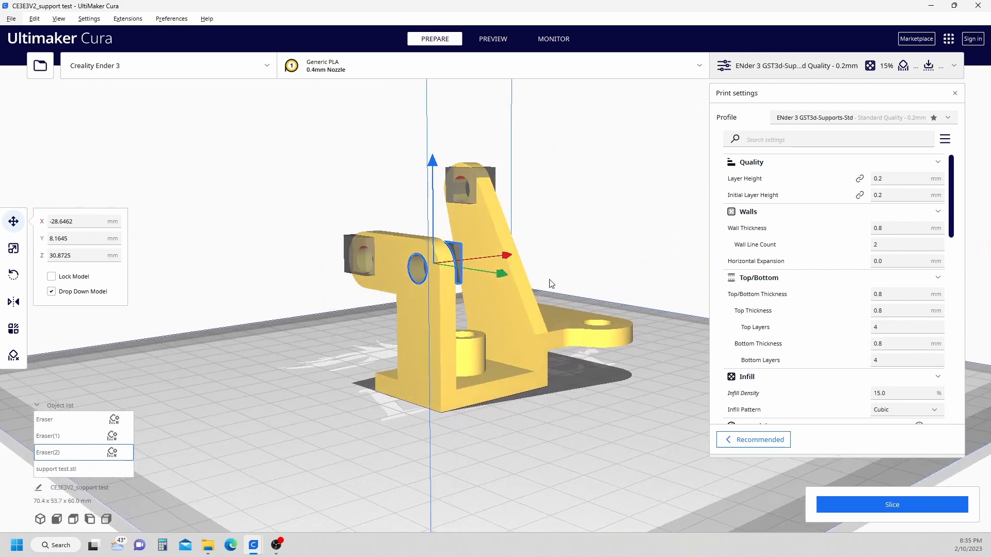
Slide the third blocker Eraser(2) into the side plate's hole and re-slice to 2 h 14 min
{"action": "left_click_drag", "start_coordinate": [507, 256], "coordinate": [512, 260]}
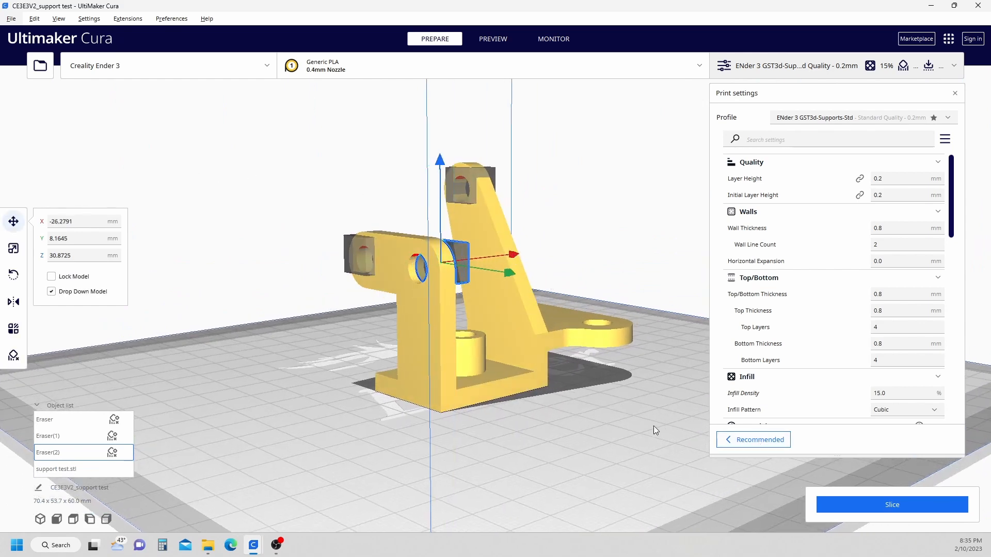
{"action": "left_click_drag", "start_coordinate": [654, 430], "coordinate": [908, 489]}
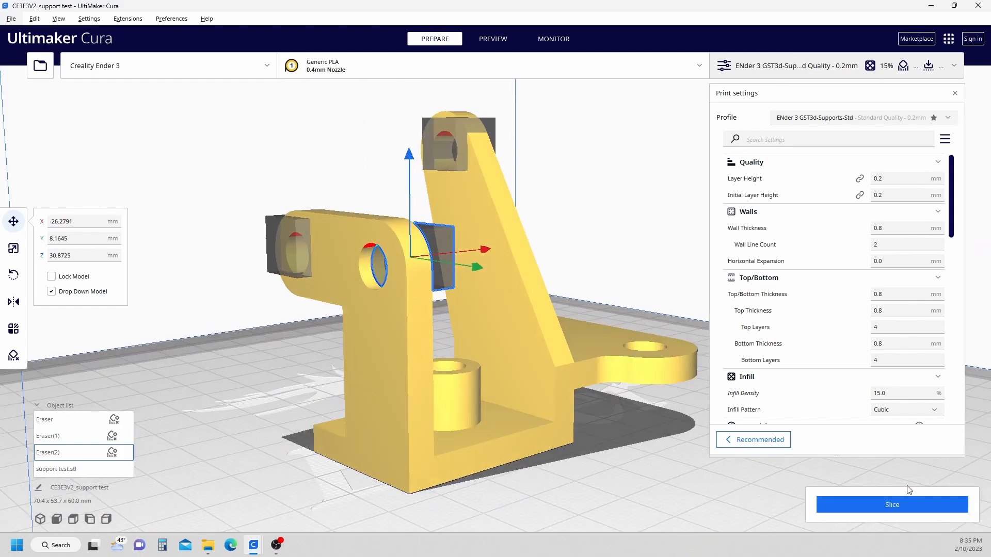
{"action": "left_click", "coordinate": [892, 504]}
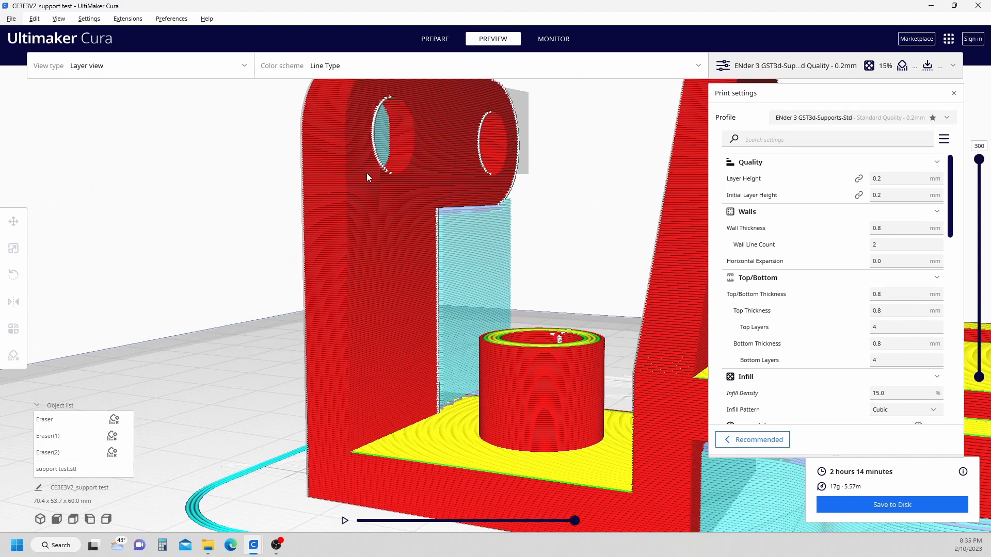
{"action": "mouse_move", "coordinate": [237, 184]}
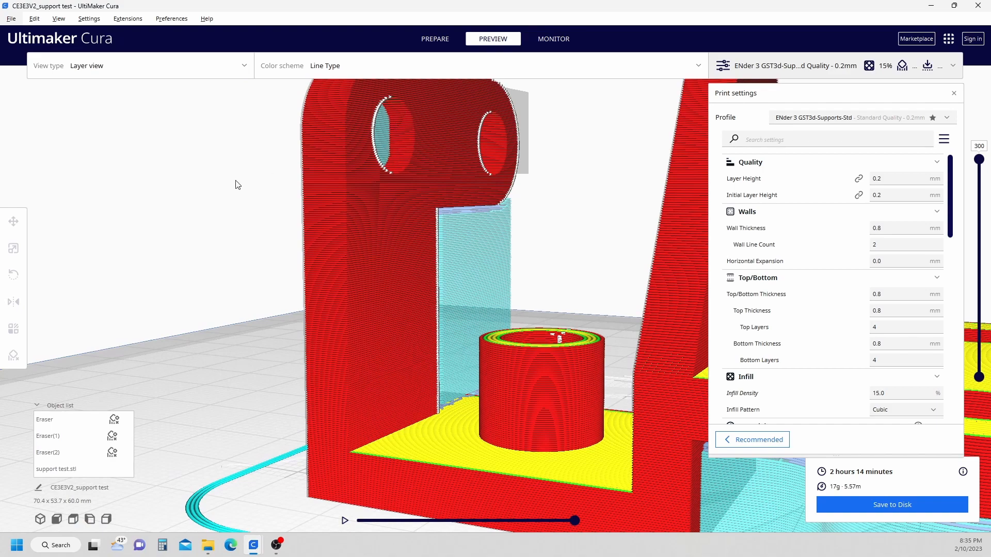
Select Eraser(2) in Prepare, let Cura re-slice to 2 h 13 min and view the layers
{"action": "left_click", "coordinate": [435, 39]}
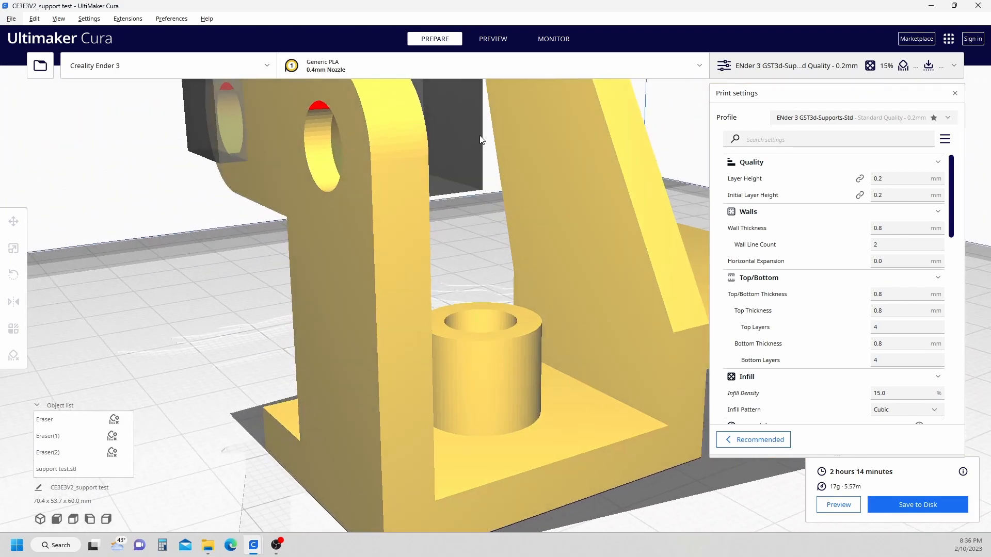
{"action": "left_click", "coordinate": [47, 452]}
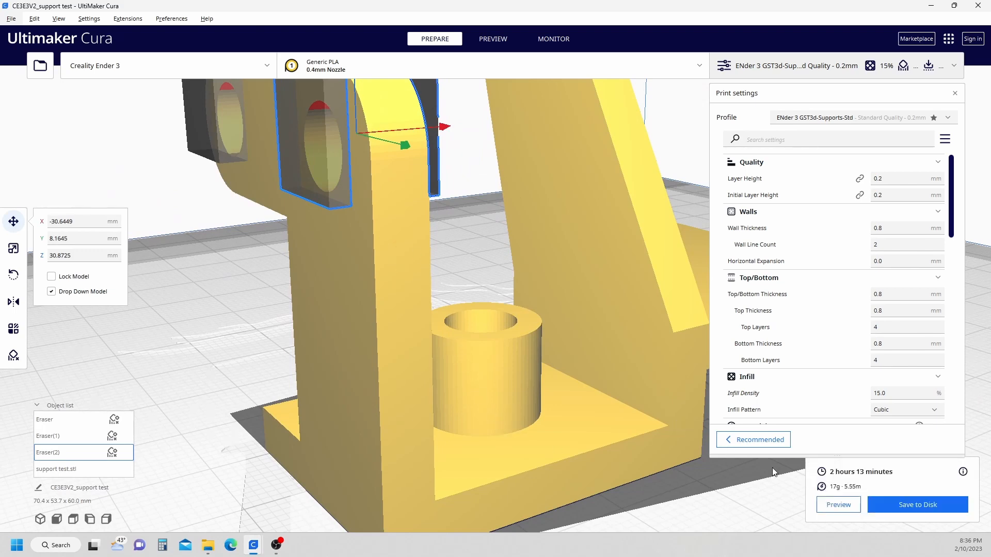
{"action": "left_click", "coordinate": [493, 39]}
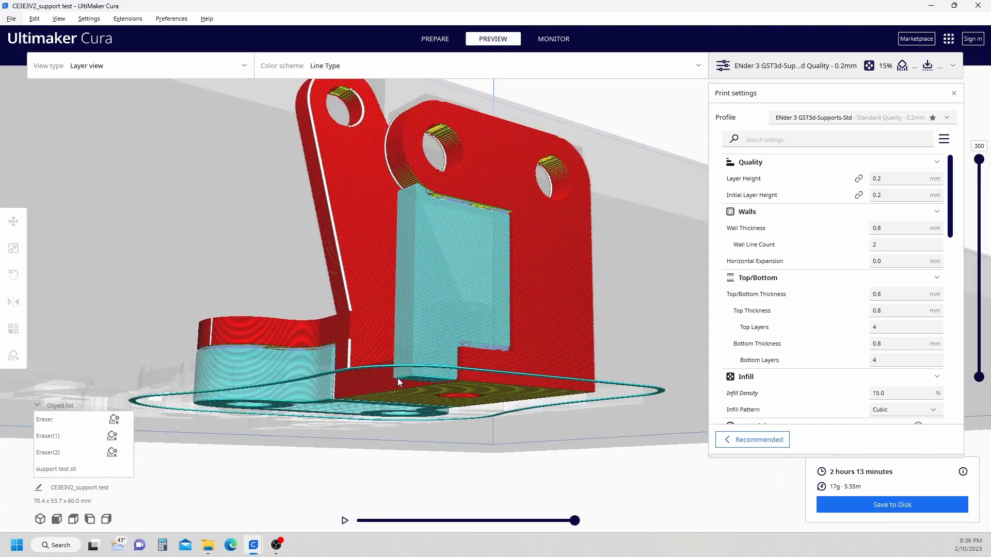
{"action": "left_click_drag", "start_coordinate": [399, 382], "coordinate": [537, 265]}
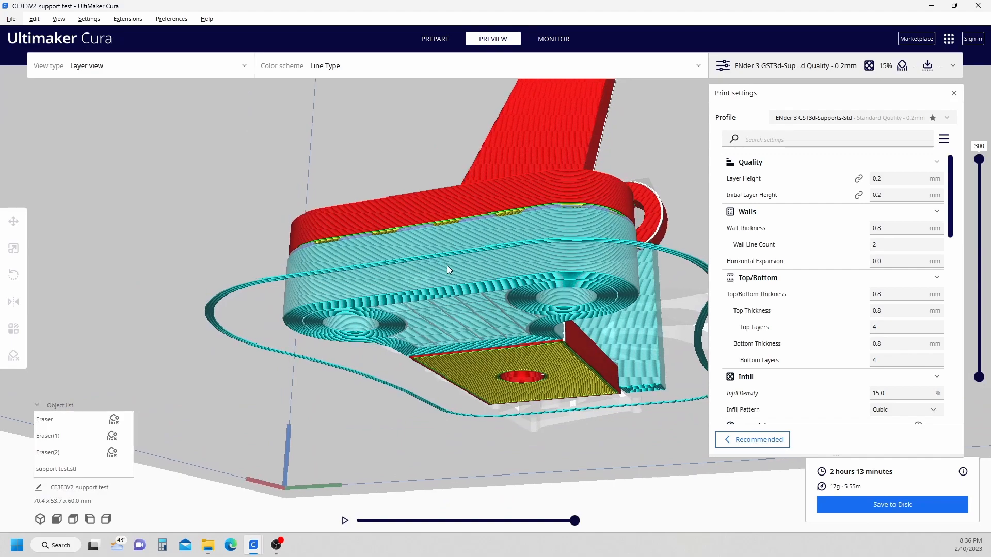
{"action": "left_click_drag", "start_coordinate": [449, 269], "coordinate": [464, 390]}
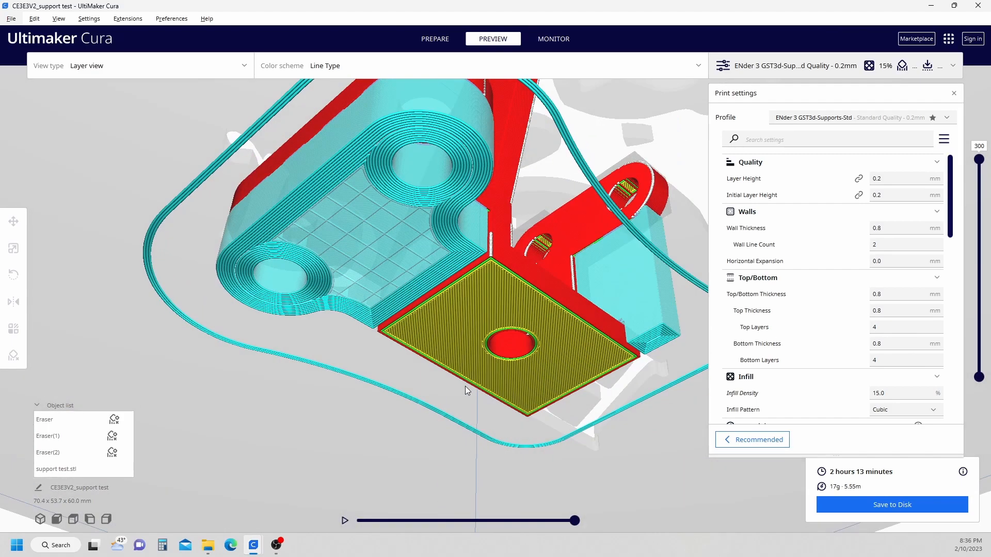
{"action": "left_click_drag", "start_coordinate": [461, 389], "coordinate": [483, 401]}
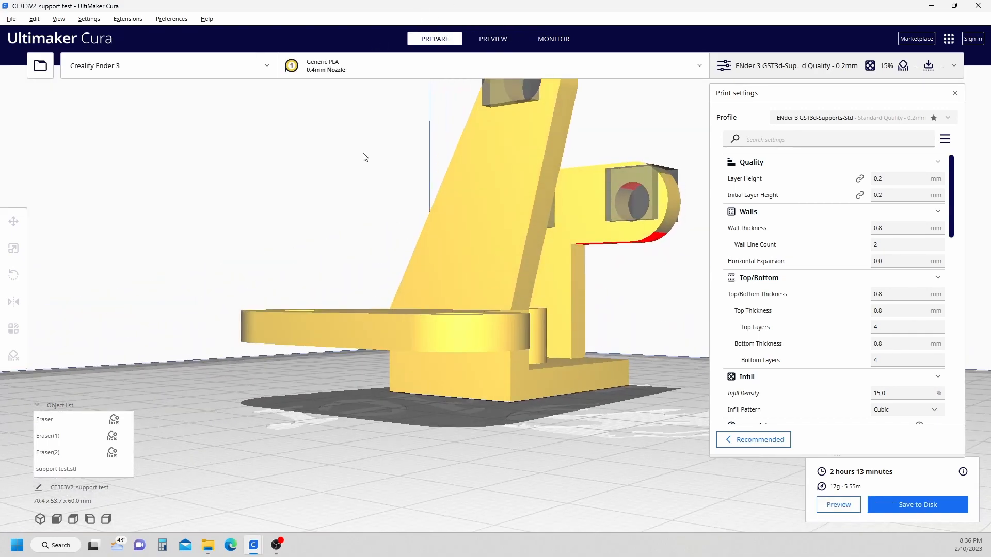
Add a fourth blocker Eraser(3) and untick Uniform Scaling to stretch it into a bar
{"action": "left_click", "coordinate": [60, 469]}
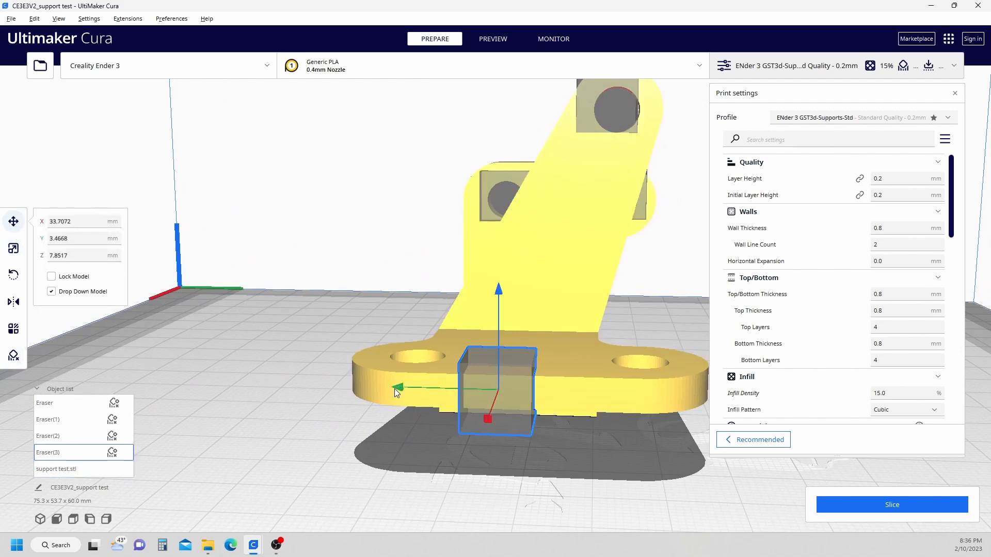
{"action": "left_click_drag", "start_coordinate": [403, 387], "coordinate": [426, 388]}
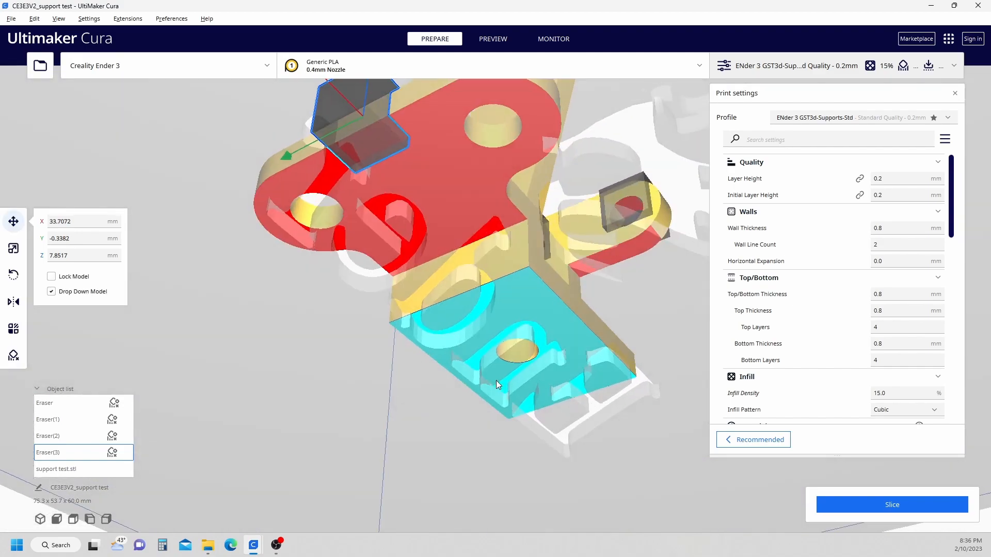
{"action": "left_click", "coordinate": [12, 248]}
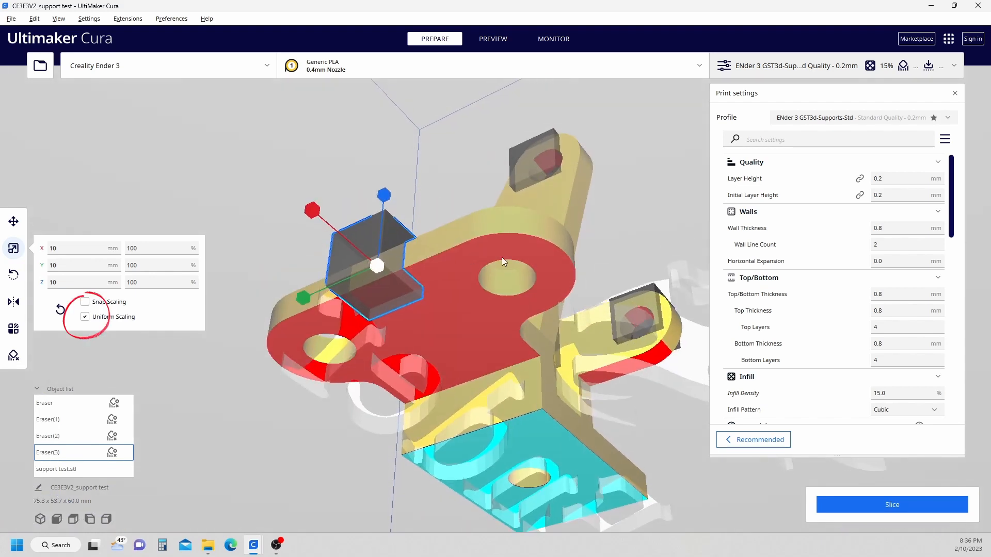
{"action": "mouse_move", "coordinate": [348, 266]}
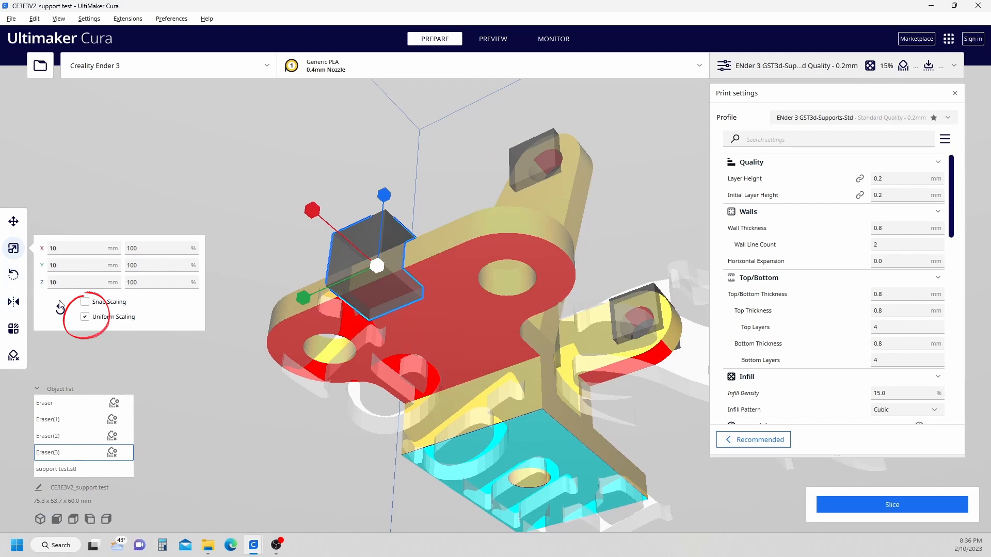
{"action": "left_click", "coordinate": [84, 317]}
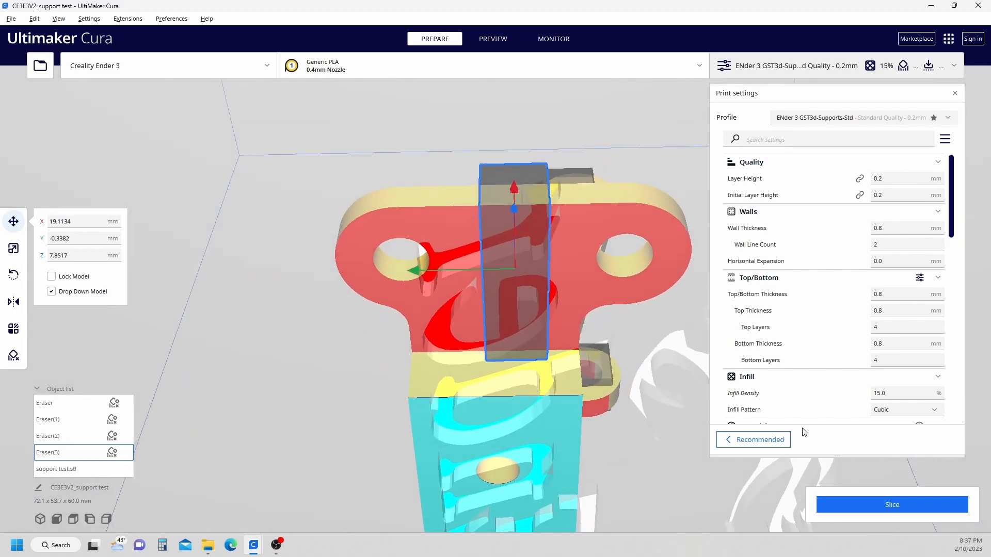
Slice with the long bar blocker (2 h 18 min) and view the layer preview
{"action": "left_click", "coordinate": [892, 505]}
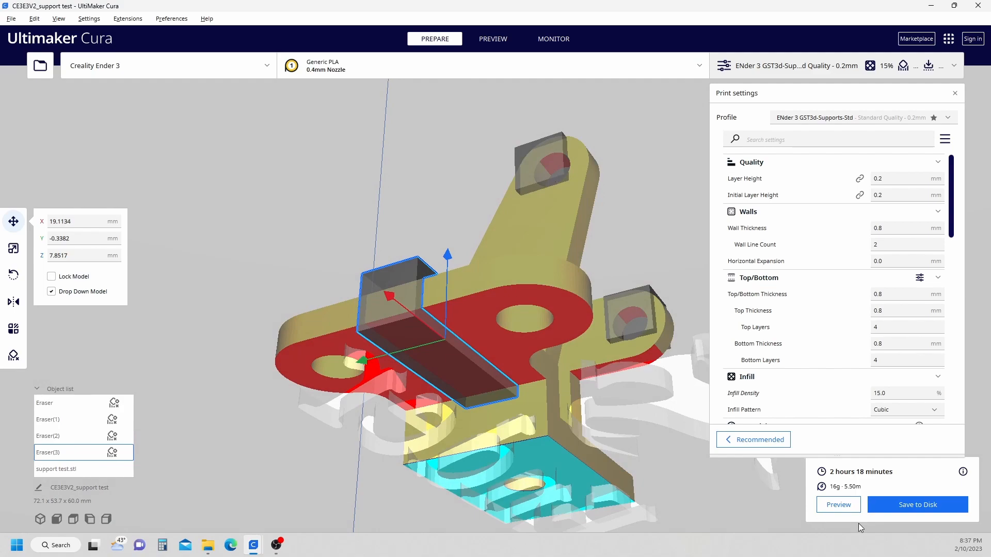
{"action": "left_click", "coordinate": [493, 39]}
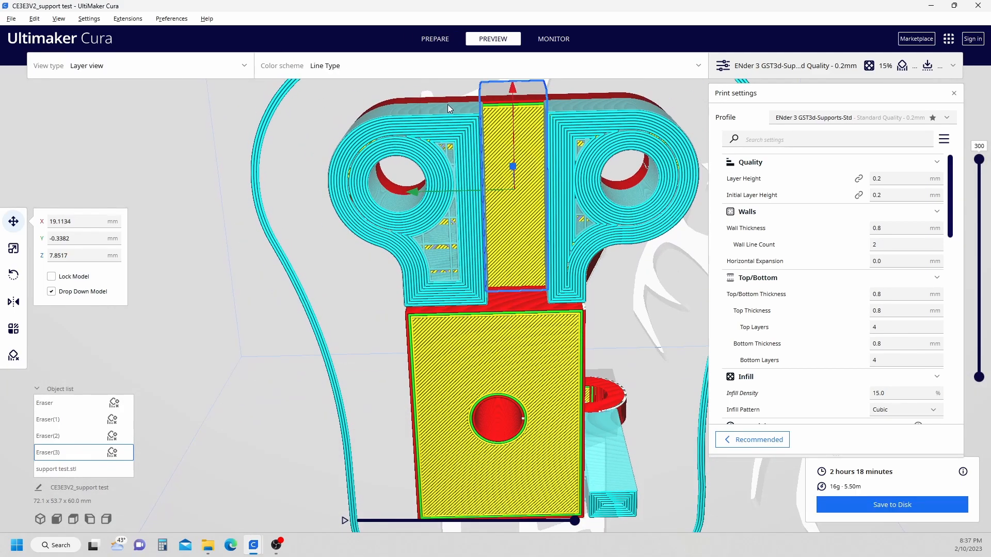
{"action": "mouse_move", "coordinate": [512, 165]}
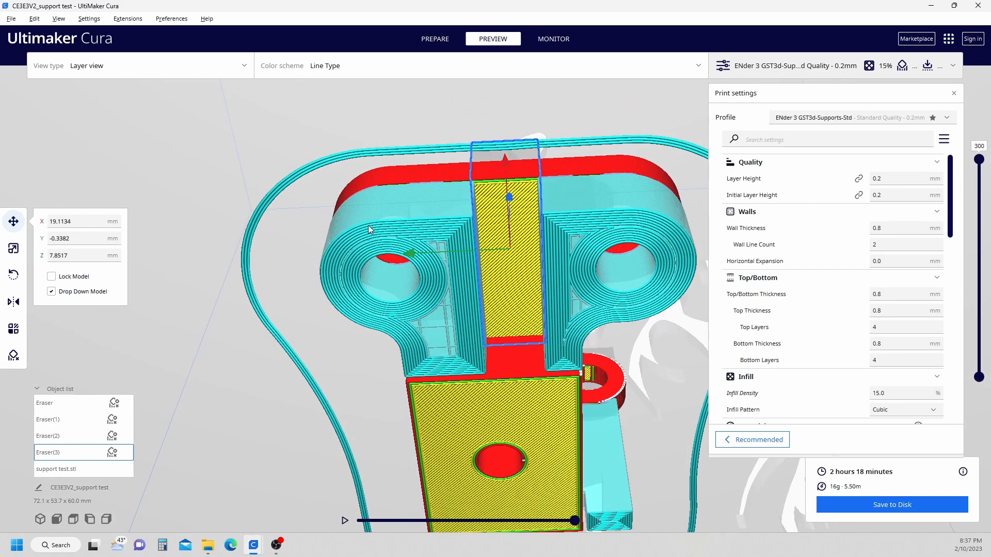
{"action": "mouse_move", "coordinate": [340, 233]}
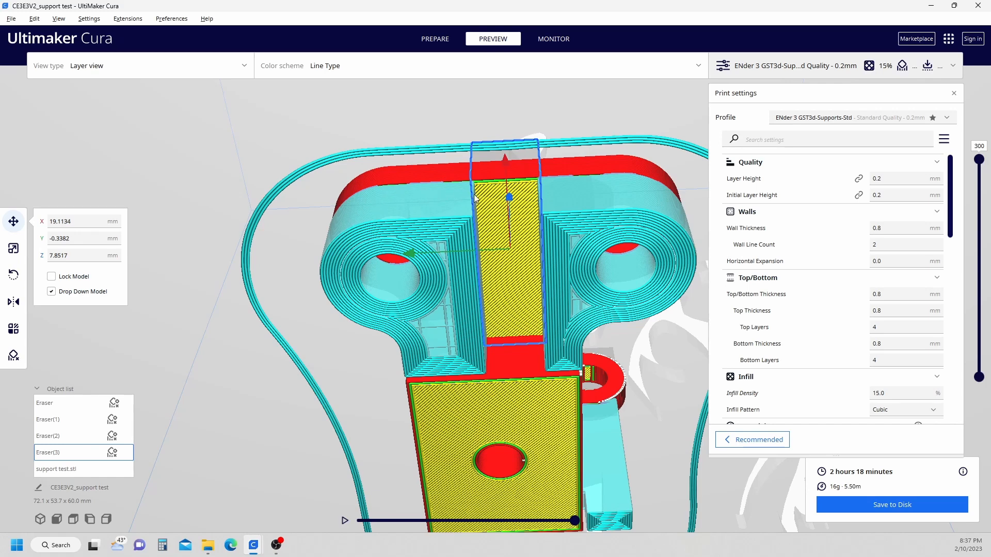
{"action": "mouse_move", "coordinate": [495, 371]}
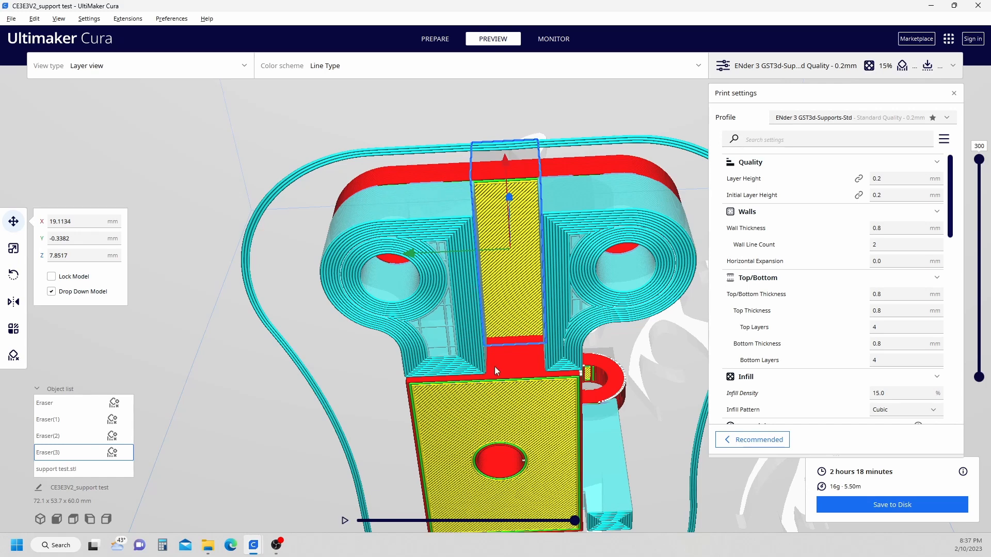
{"action": "mouse_move", "coordinate": [549, 201]}
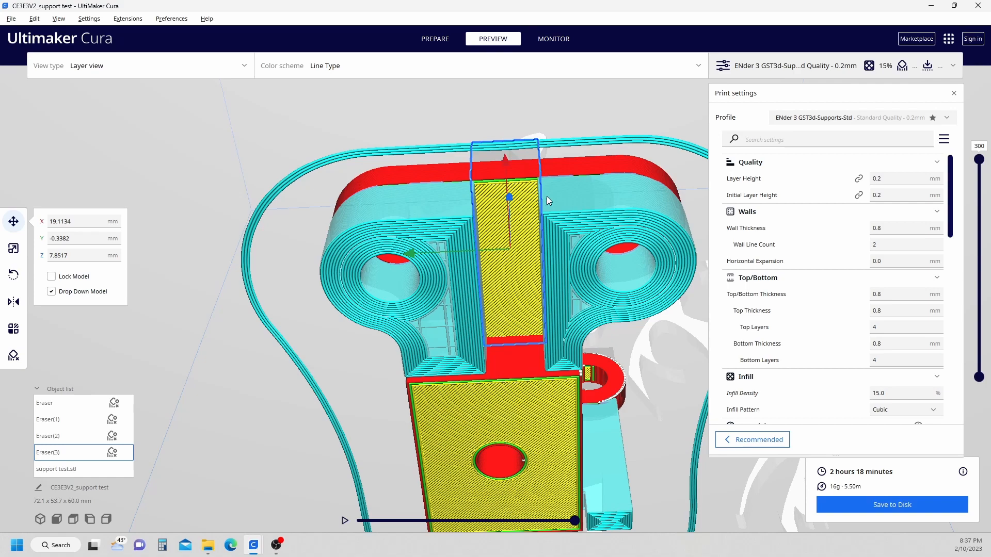
{"action": "mouse_move", "coordinate": [633, 198]}
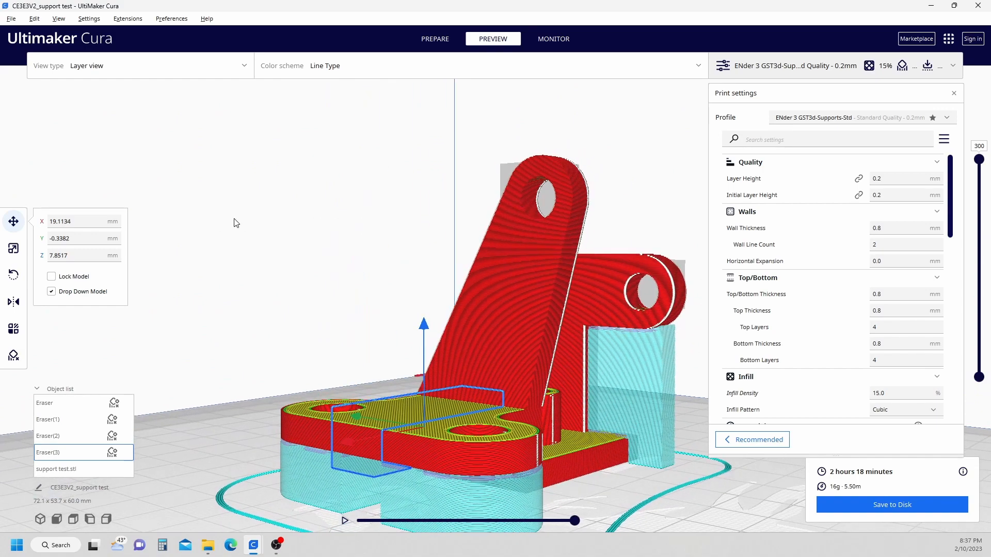
Re-slice without the long blocker (2 h 13 min) and view the part's underside for a new blocker
{"action": "left_click", "coordinate": [434, 39]}
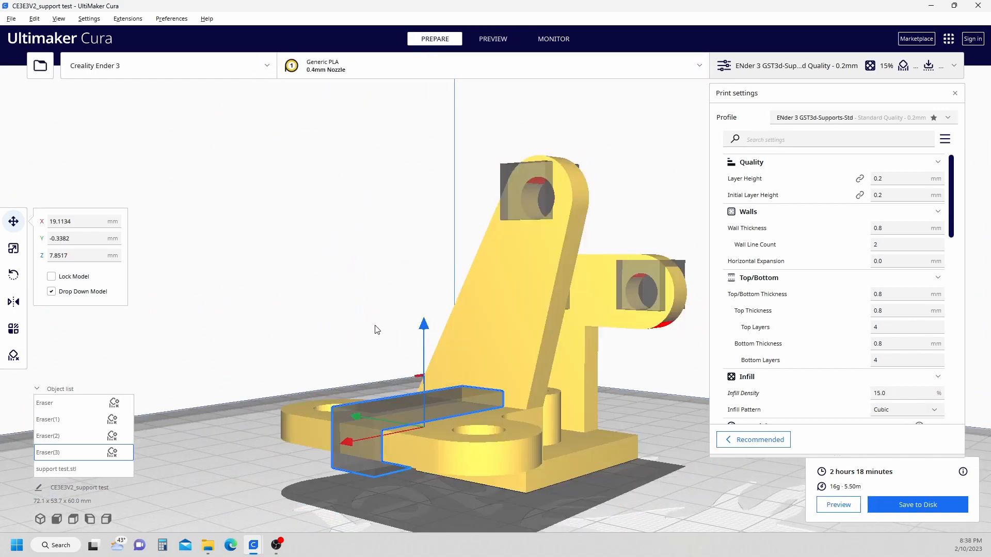
{"action": "mouse_move", "coordinate": [407, 400]}
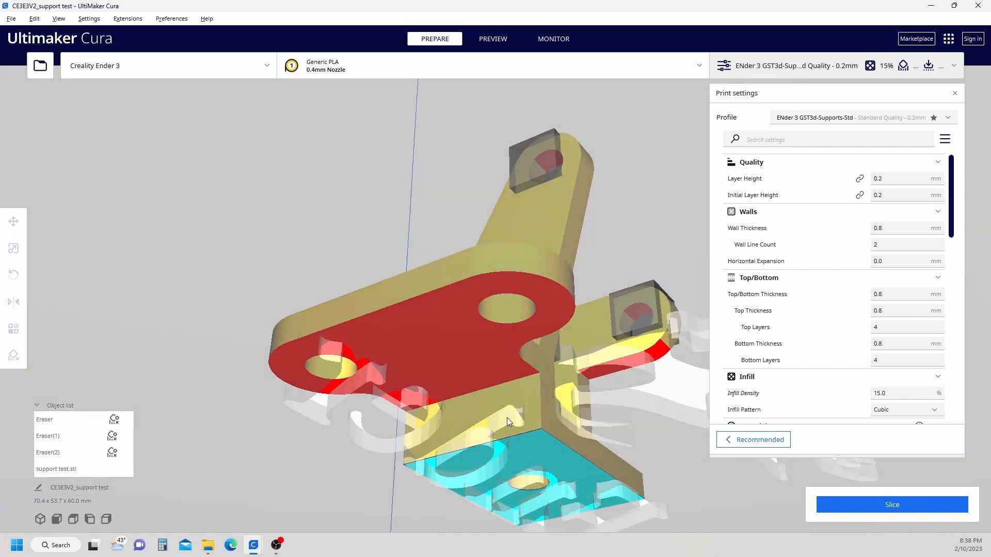
{"action": "left_click", "coordinate": [891, 505]}
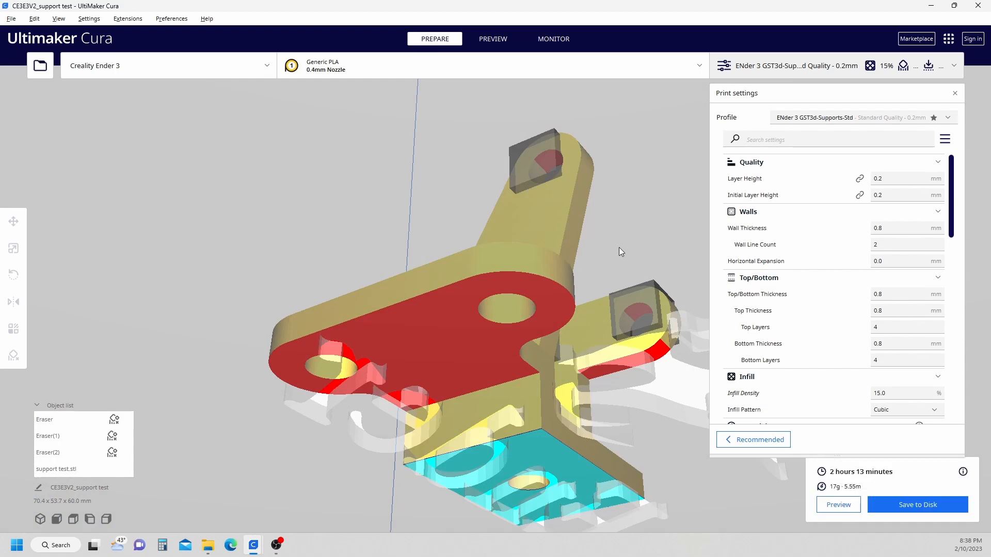
{"action": "left_click_drag", "start_coordinate": [619, 252], "coordinate": [628, 244]}
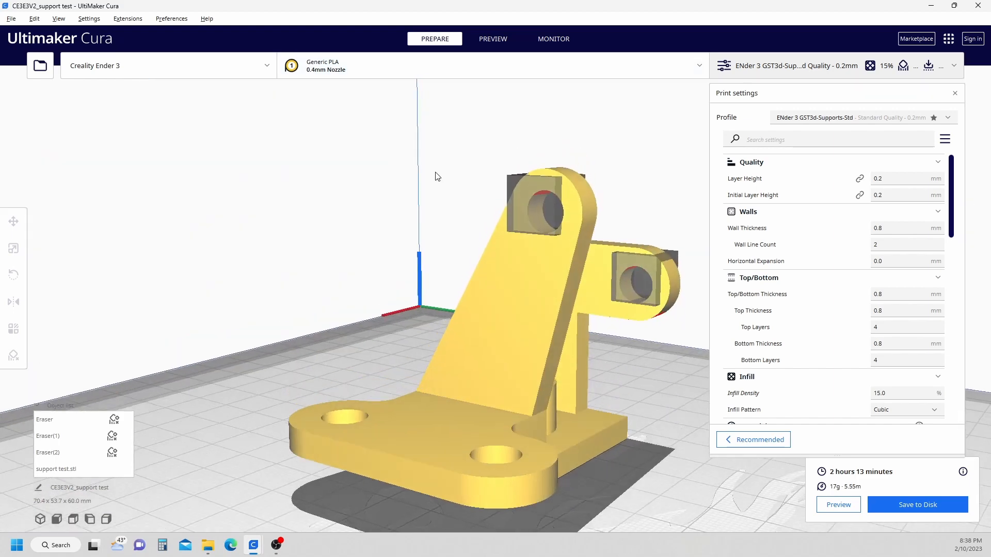
{"action": "left_click_drag", "start_coordinate": [435, 176], "coordinate": [480, 254]}
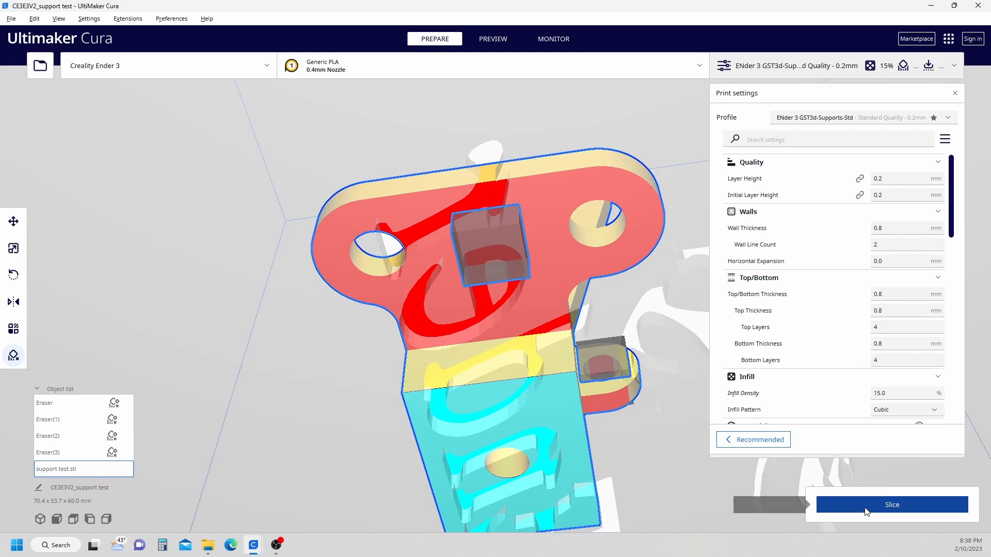
Slice with the small cube blocker (2 h 16 min) and return to Prepare
{"action": "left_click", "coordinate": [891, 503]}
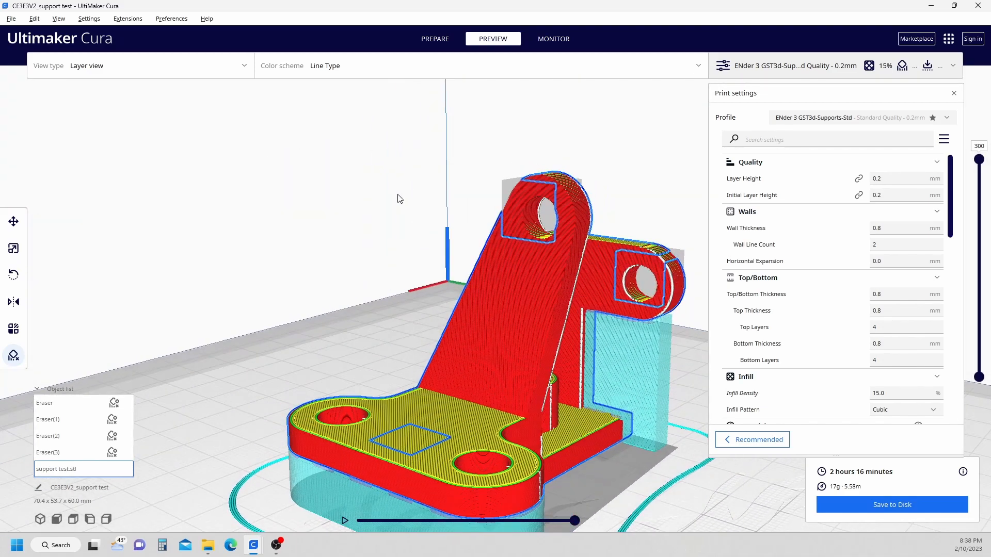
{"action": "left_click", "coordinate": [434, 39]}
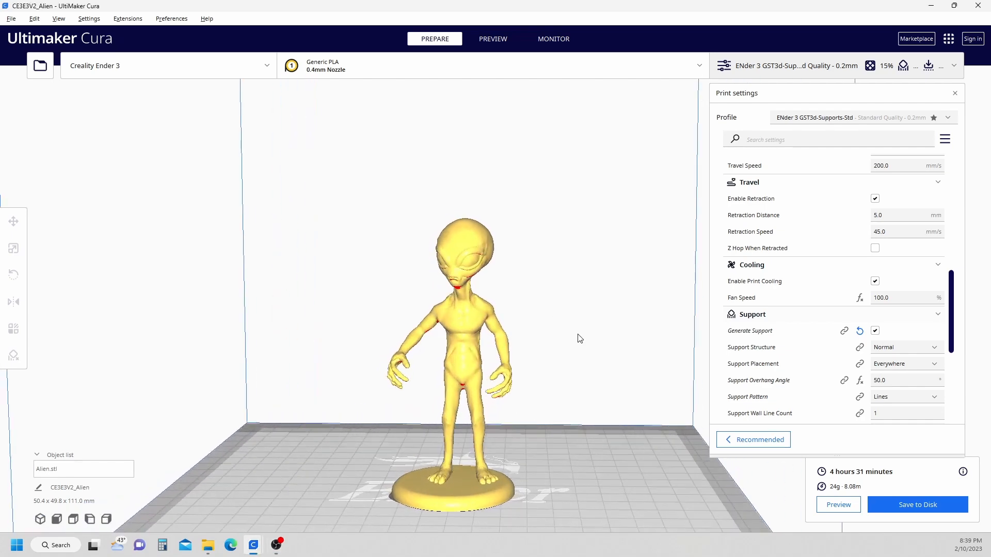
{"action": "left_click_drag", "start_coordinate": [578, 339], "coordinate": [535, 308]}
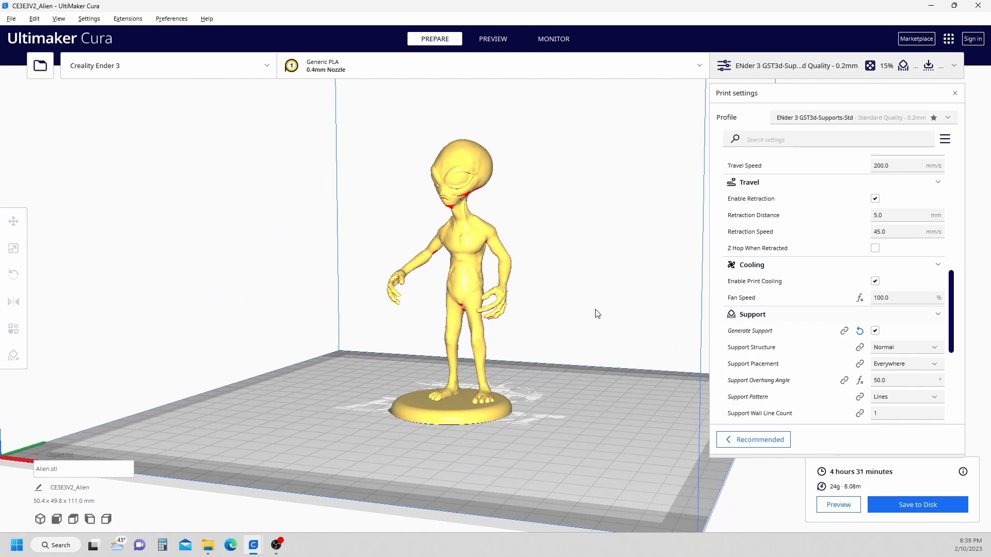
{"action": "mouse_move", "coordinate": [518, 312]}
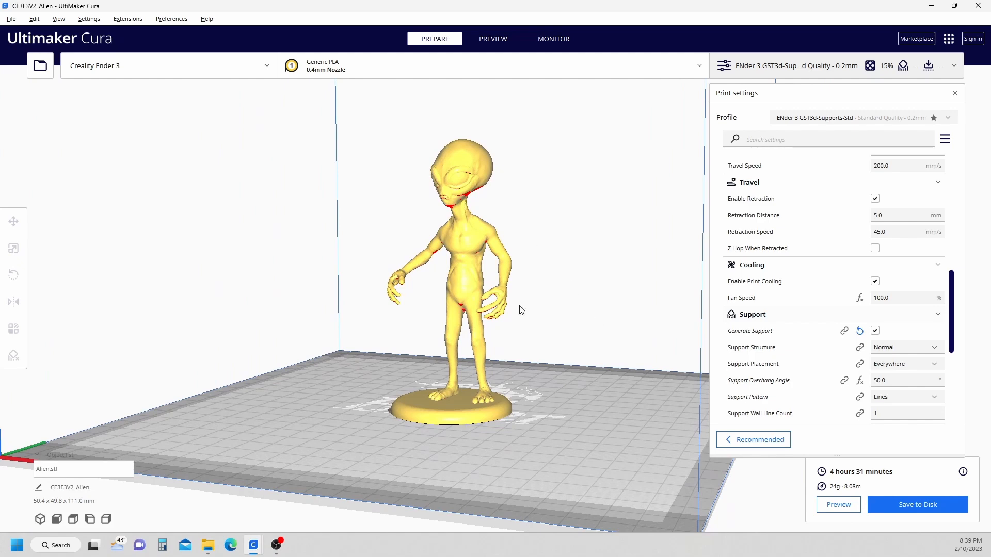
{"action": "mouse_move", "coordinate": [583, 295]}
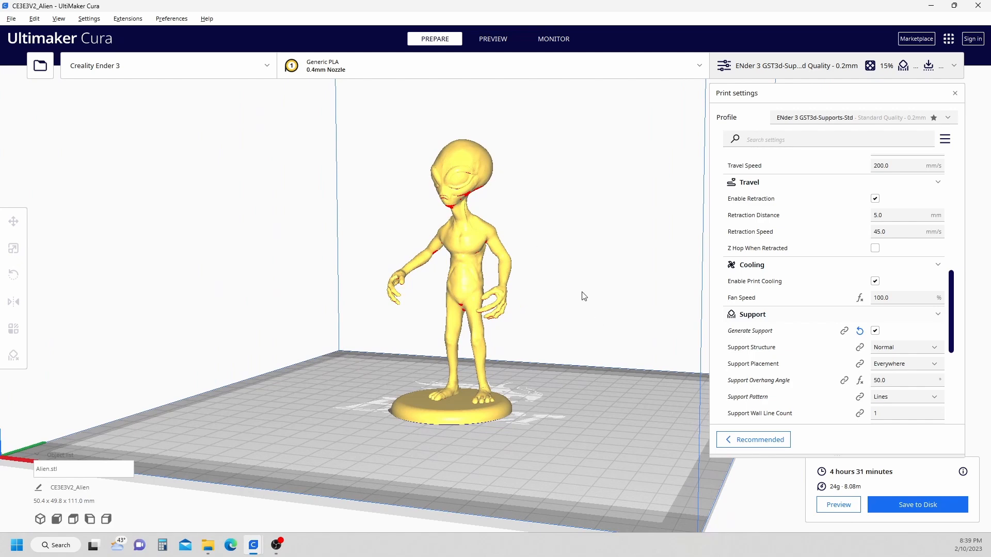
{"action": "left_click", "coordinate": [493, 40]}
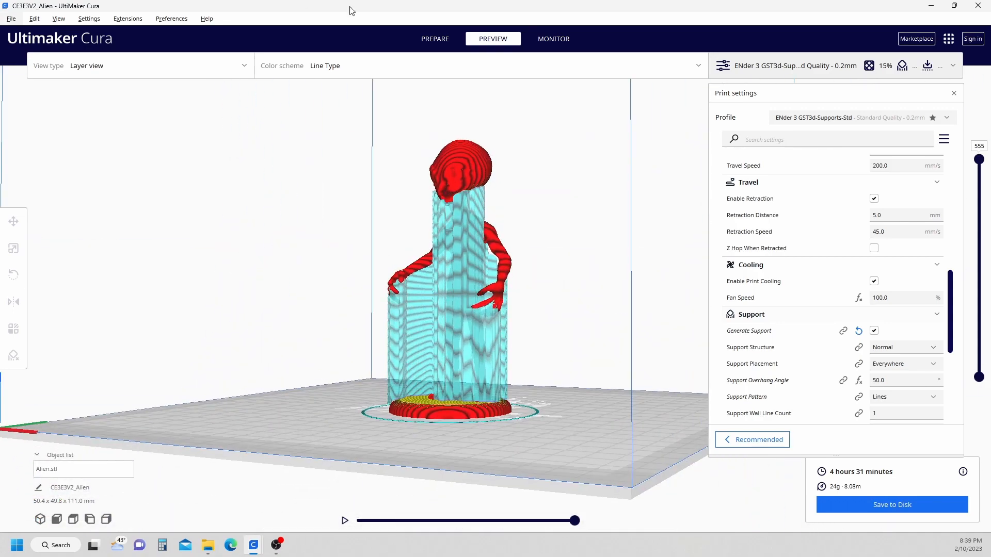
{"action": "left_click", "coordinate": [435, 38]}
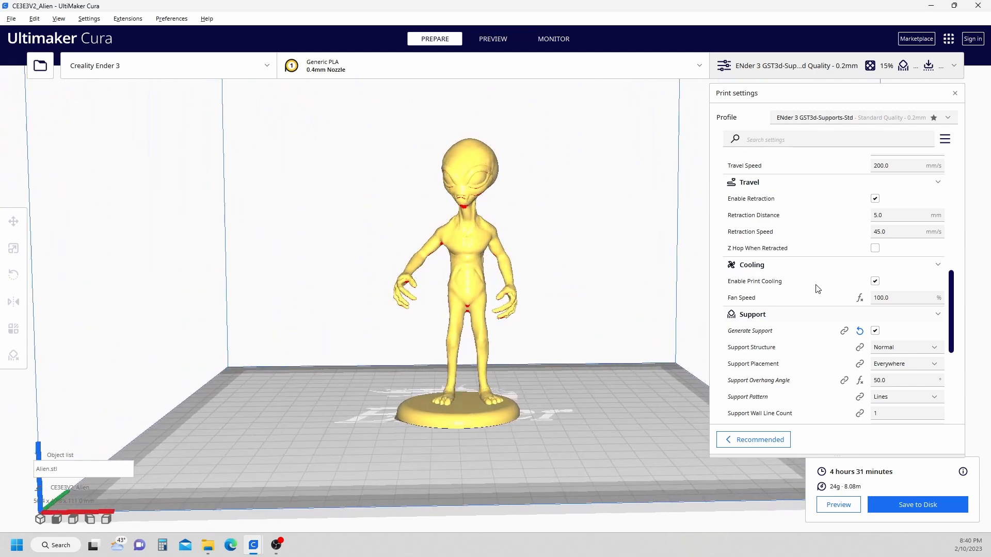
Place a support blocker on the alien's hips and widen it across the hips with Scale
{"action": "left_click", "coordinate": [13, 248]}
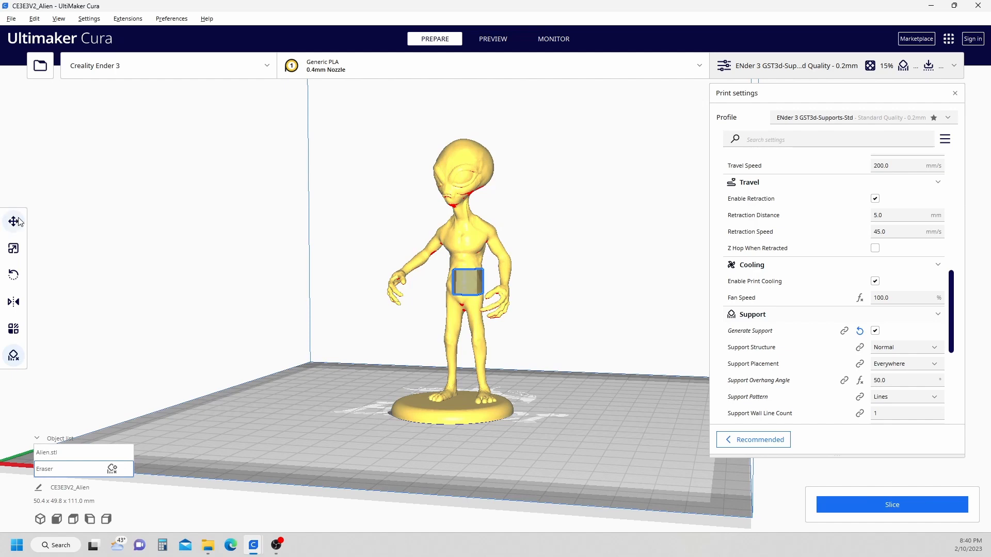
{"action": "left_click", "coordinate": [13, 221]}
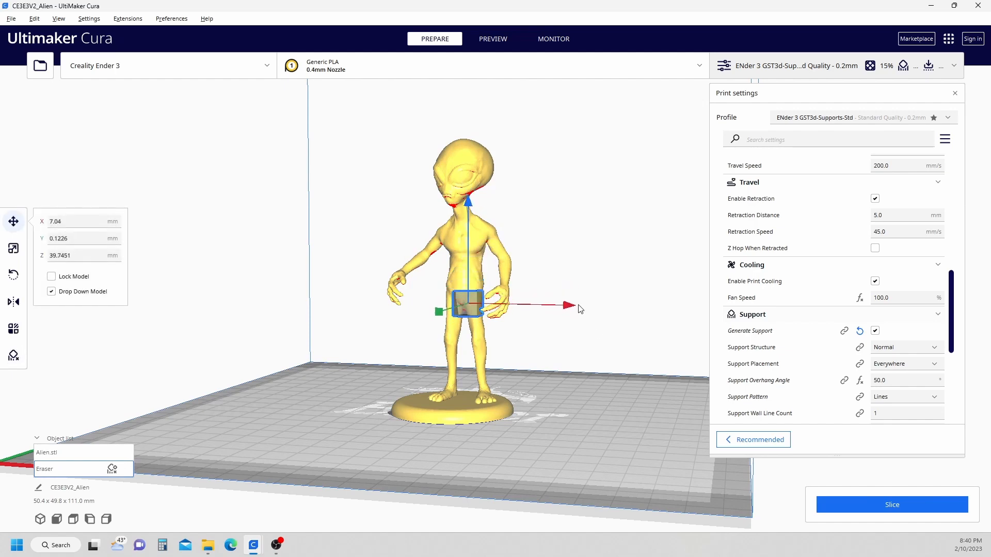
{"action": "left_click_drag", "start_coordinate": [578, 309], "coordinate": [567, 312]}
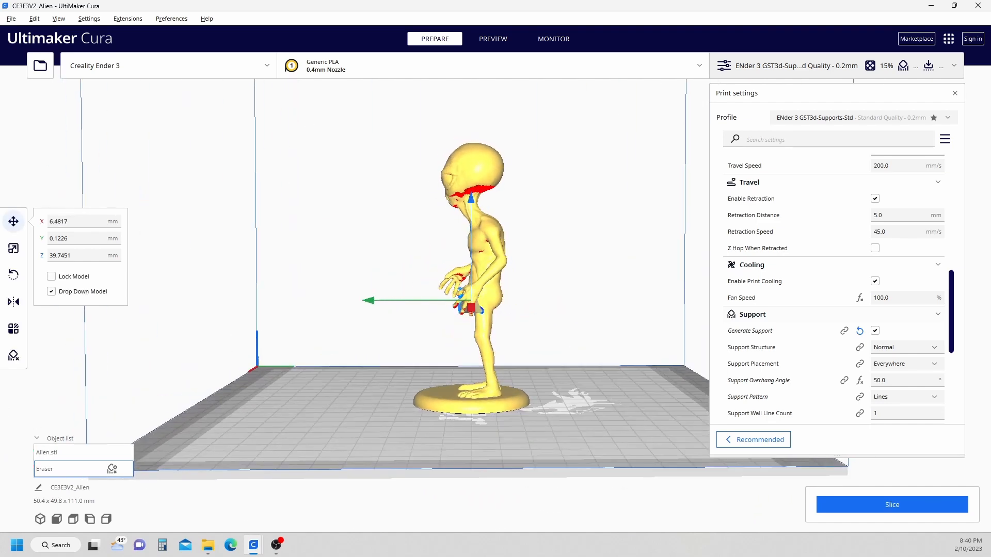
{"action": "left_click", "coordinate": [13, 248]}
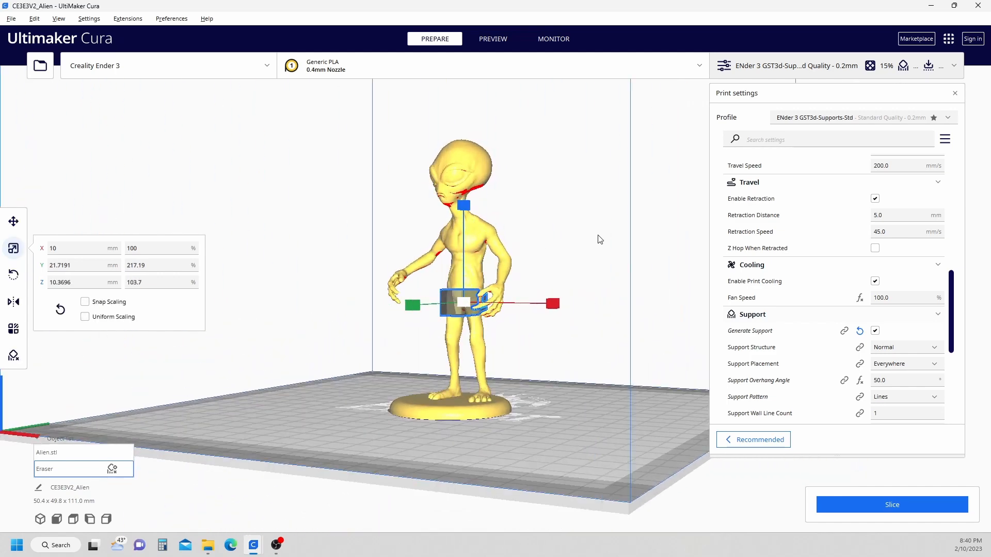
{"action": "left_click_drag", "start_coordinate": [601, 240], "coordinate": [568, 303]}
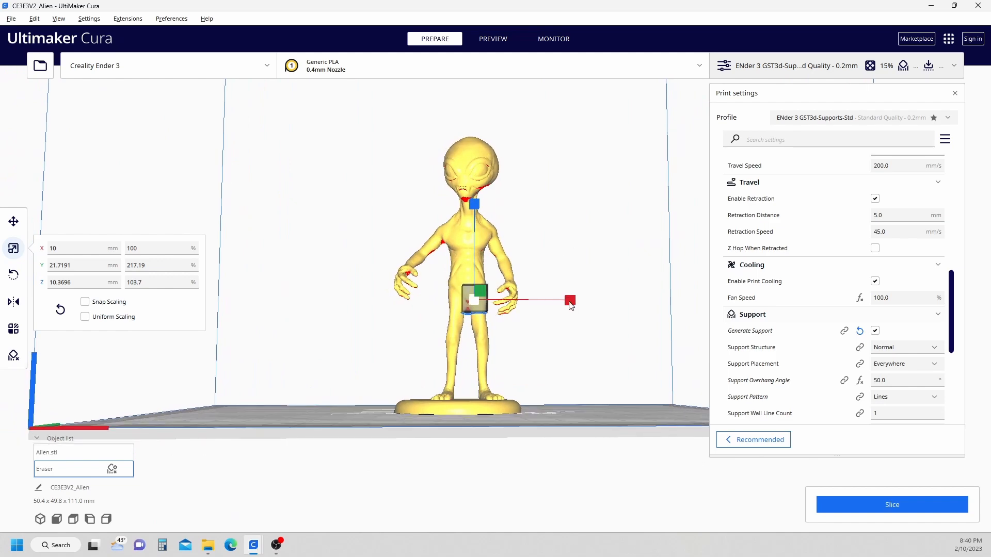
{"action": "left_click_drag", "start_coordinate": [569, 301], "coordinate": [278, 297]}
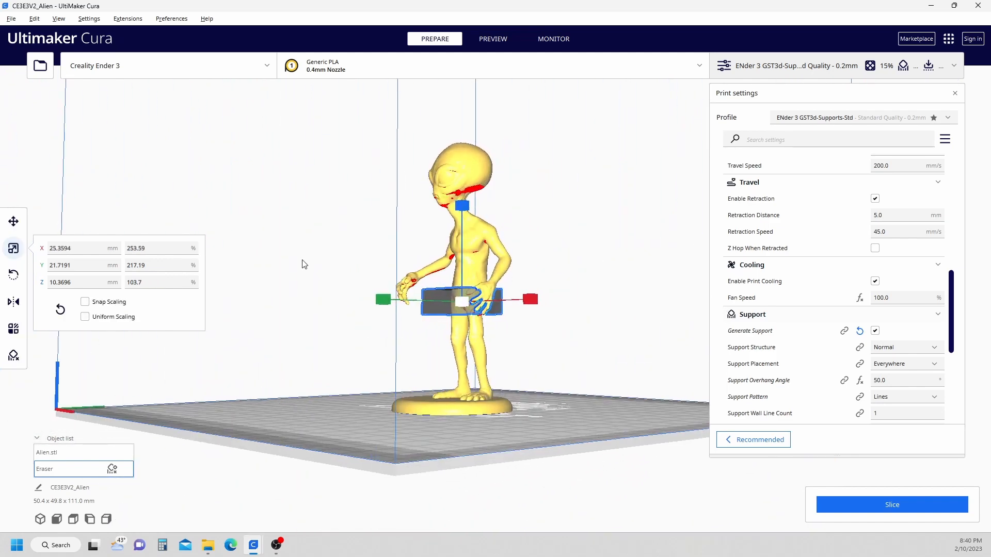
Center the blocker on the waist and shift it front to back around the hands
{"action": "left_click", "coordinate": [13, 221]}
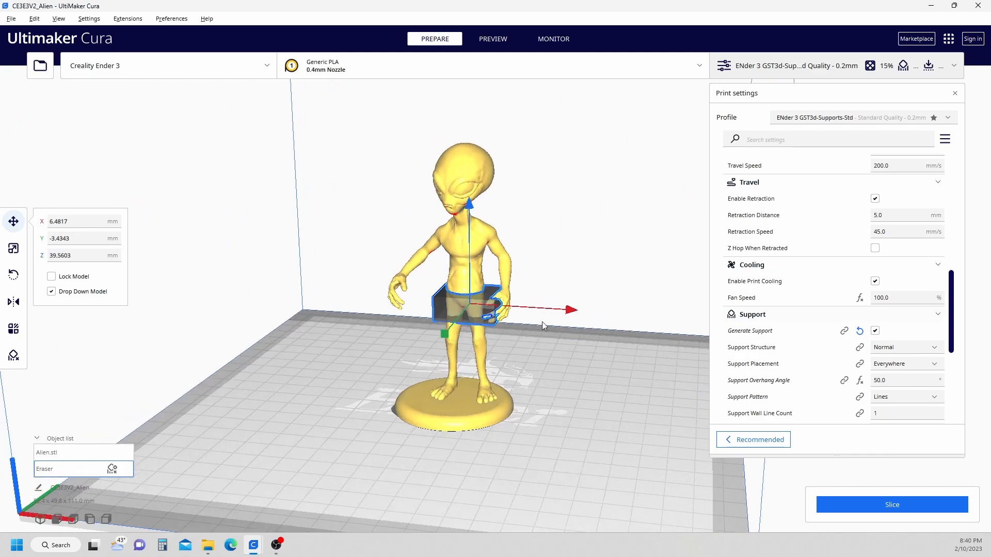
{"action": "left_click_drag", "start_coordinate": [544, 325], "coordinate": [571, 352]}
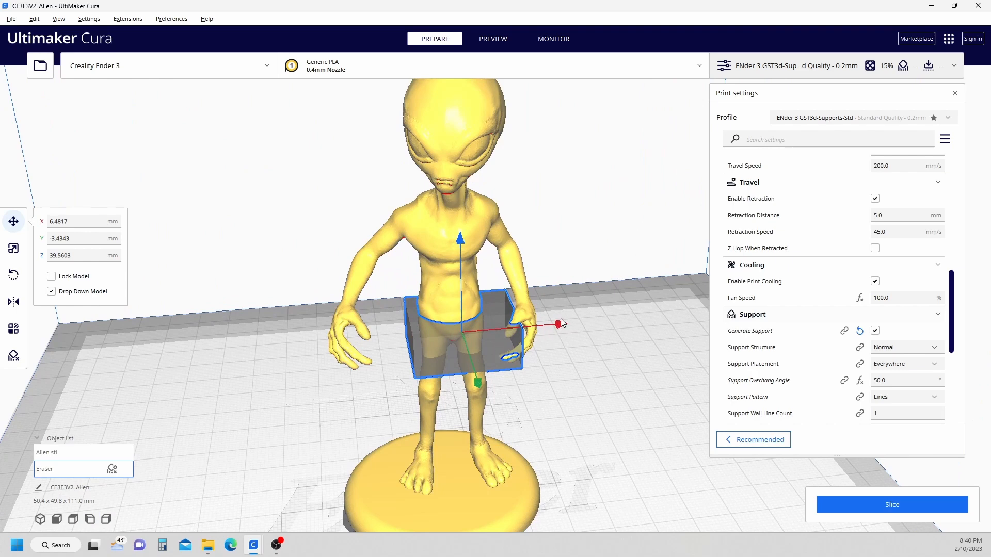
{"action": "left_click_drag", "start_coordinate": [556, 323], "coordinate": [537, 323]}
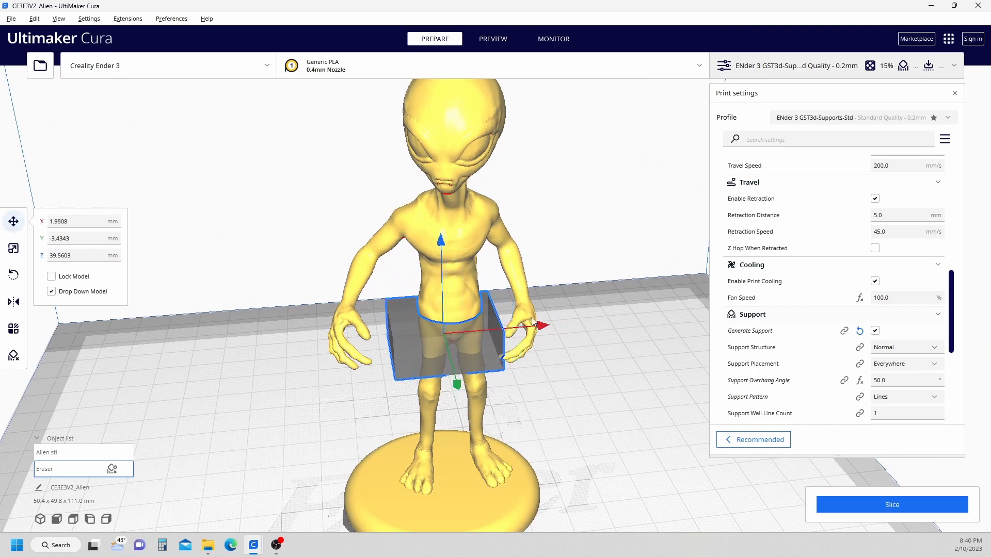
{"action": "left_click_drag", "start_coordinate": [460, 384], "coordinate": [455, 375]}
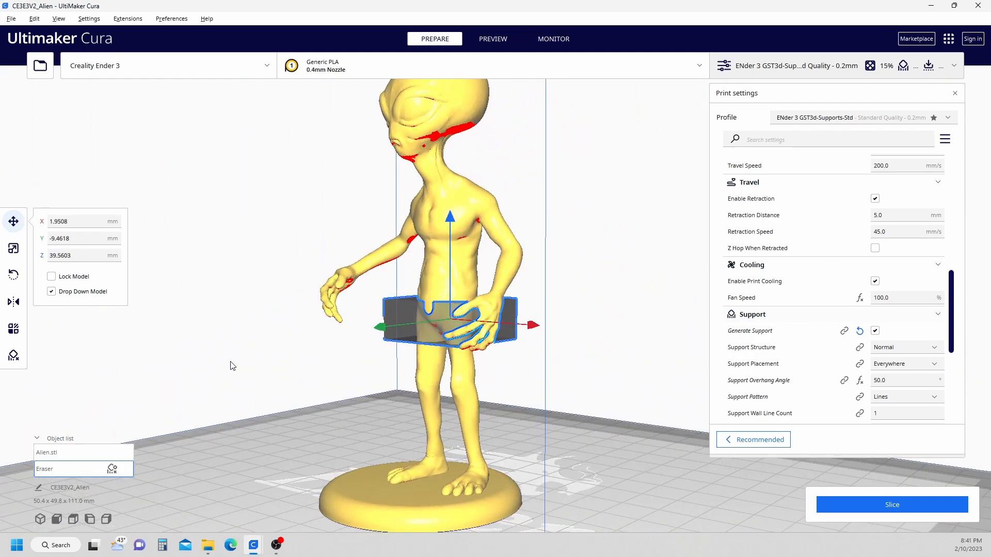
Re-slice the alien with the waist blocker (4 h 19 min, 23 g) and preview the layers
{"action": "left_click", "coordinate": [891, 504]}
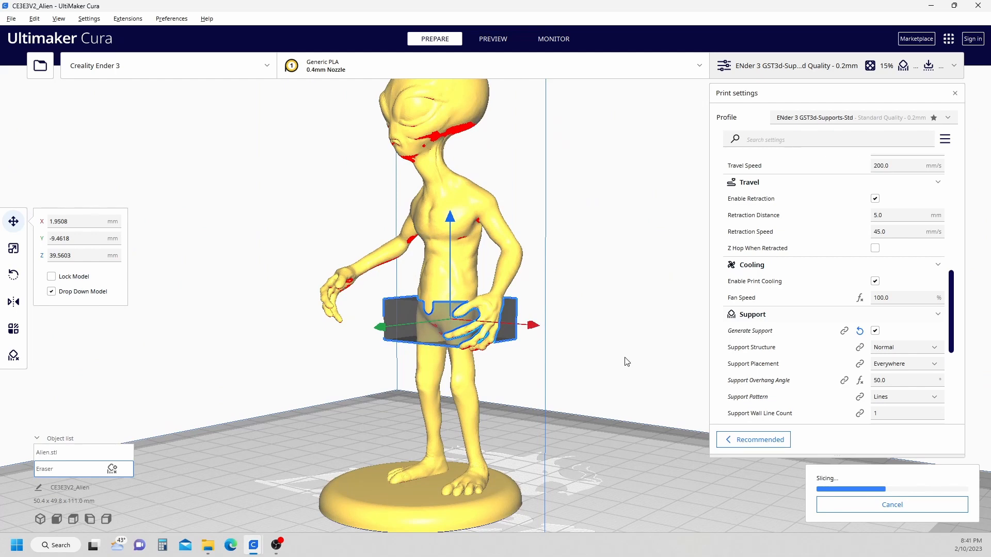
{"action": "mouse_move", "coordinate": [452, 179]}
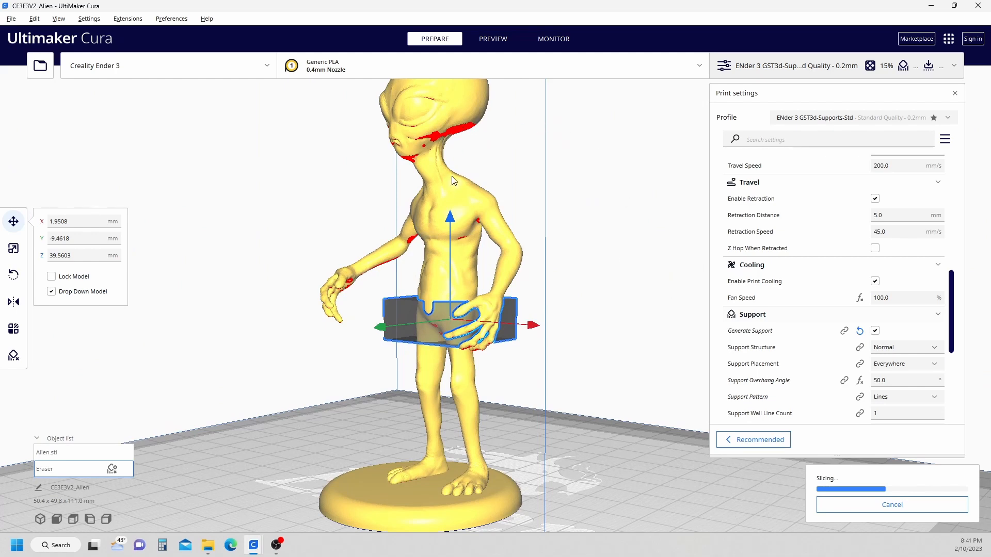
{"action": "mouse_move", "coordinate": [478, 138]}
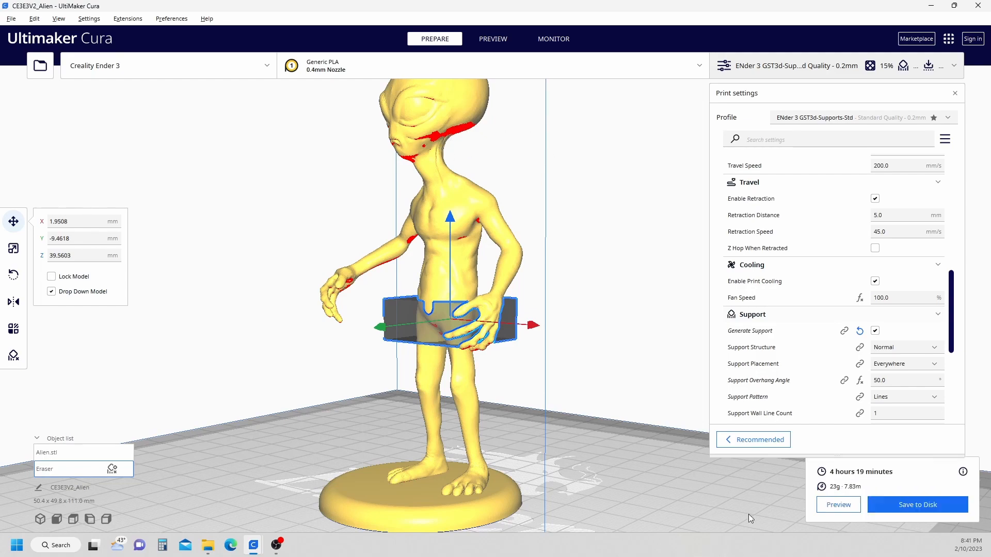
{"action": "left_click", "coordinate": [493, 39]}
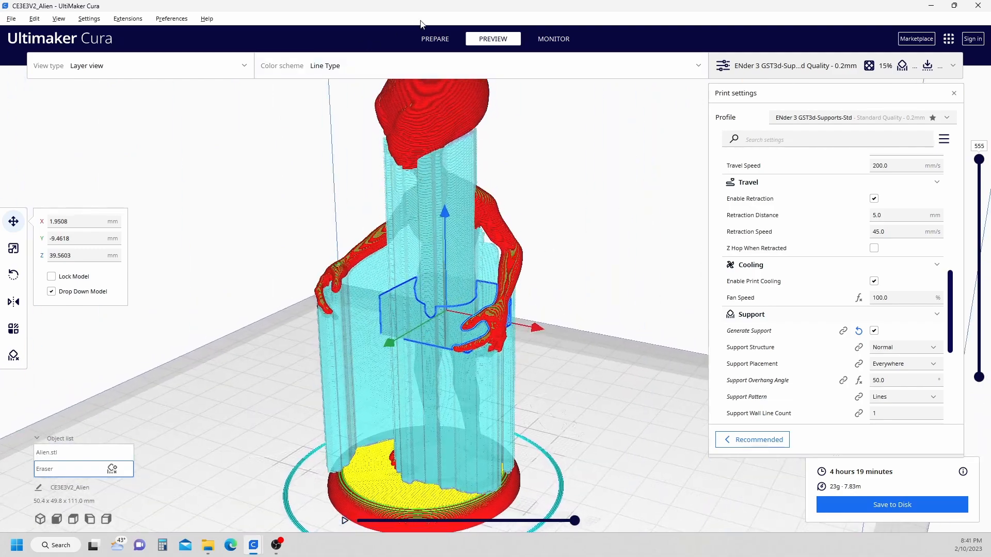
Add a second support blocker, Eraser(1), and move it into the alien's head
{"action": "left_click", "coordinate": [435, 39]}
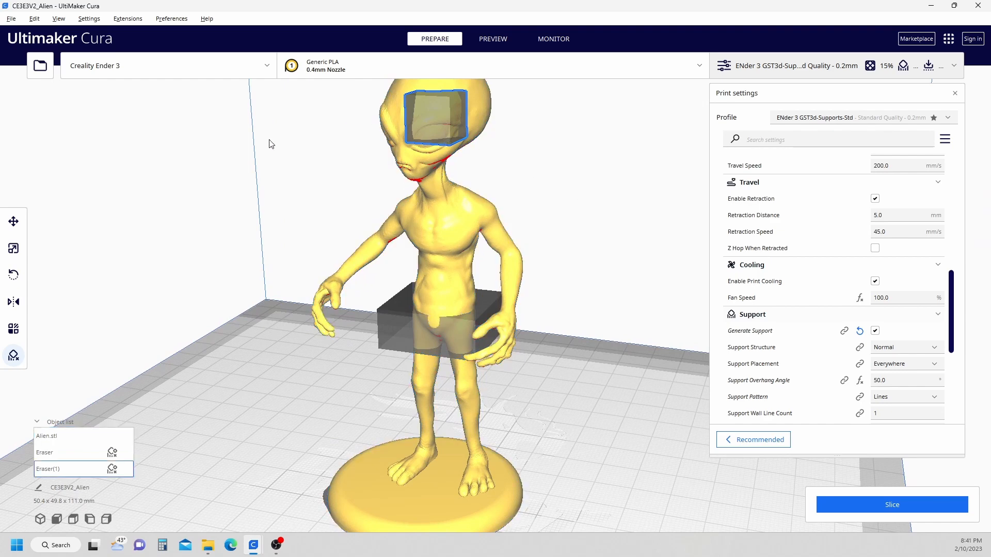
{"action": "left_click", "coordinate": [13, 221]}
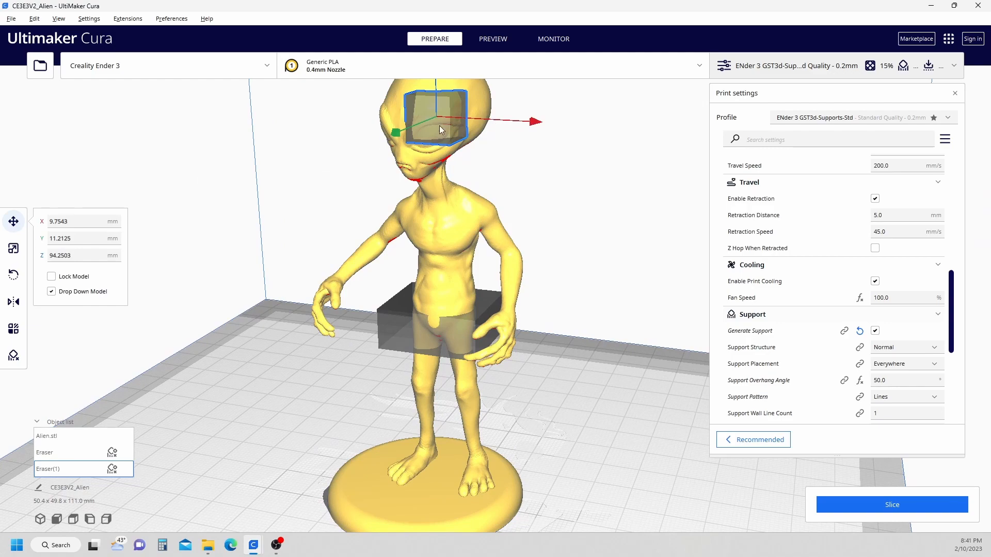
{"action": "left_click_drag", "start_coordinate": [440, 130], "coordinate": [389, 145]}
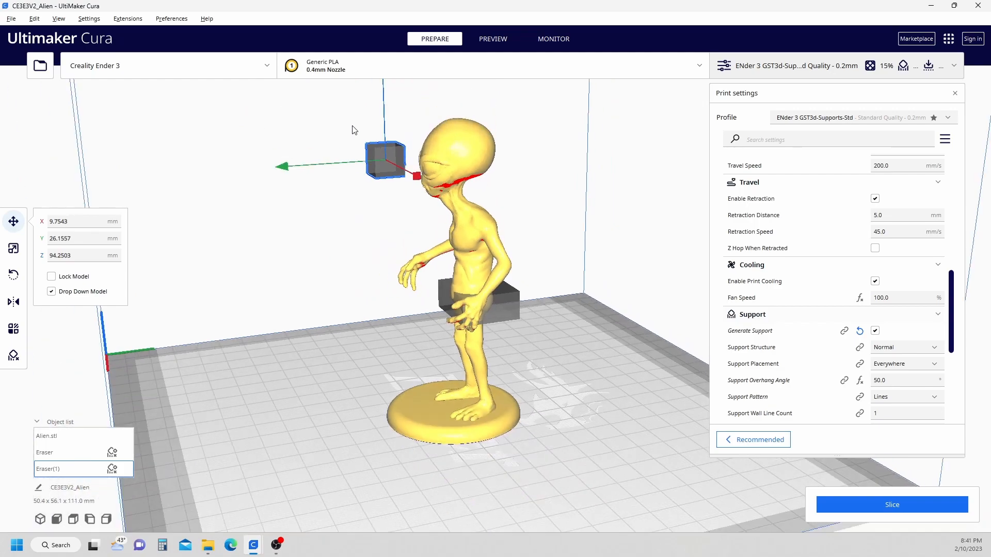
{"action": "left_click", "coordinate": [386, 108]}
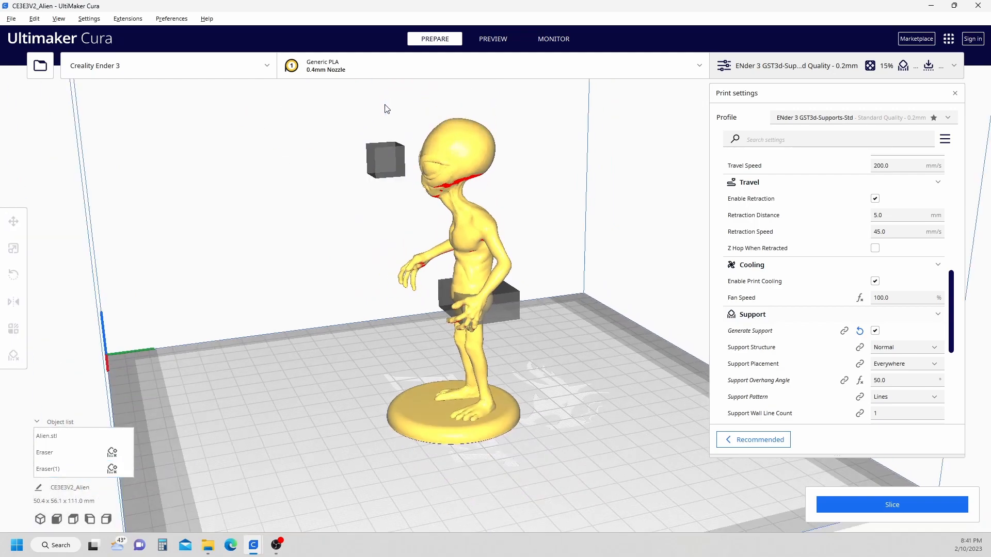
{"action": "left_click", "coordinate": [385, 159]}
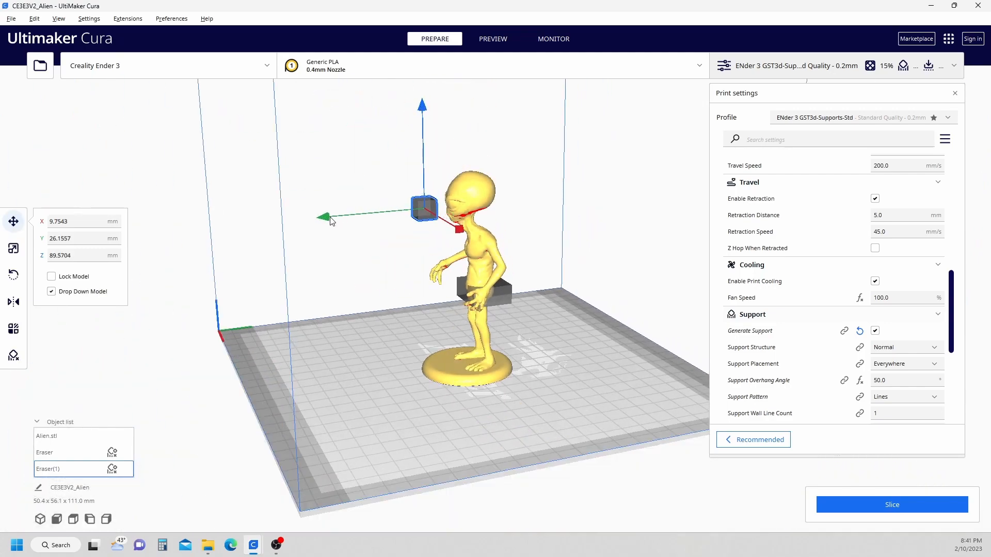
{"action": "left_click_drag", "start_coordinate": [423, 208], "coordinate": [460, 208]}
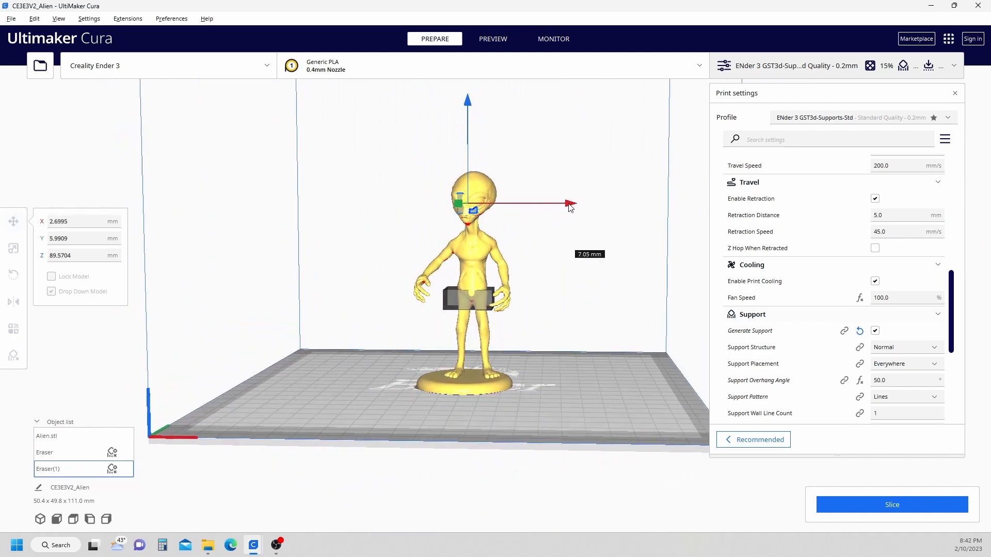
Scale Eraser(1) wider, taller and deeper, then lower it to enclose the whole head
{"action": "left_click", "coordinate": [12, 249]}
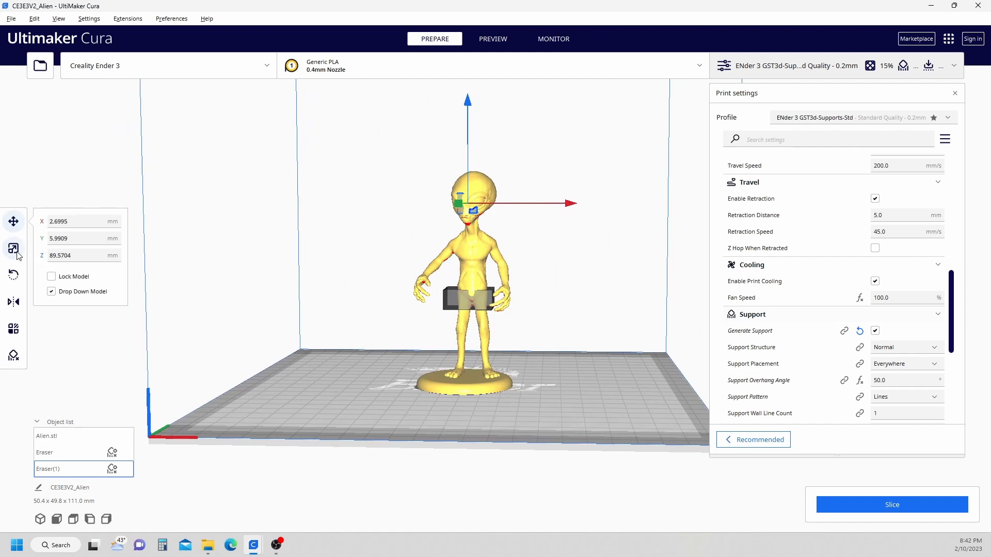
{"action": "left_click", "coordinate": [12, 247]}
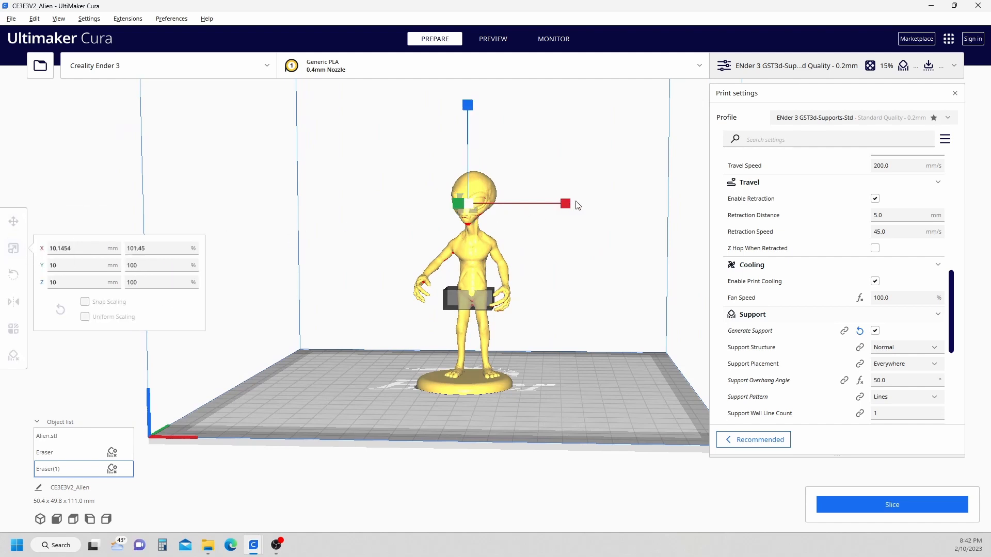
{"action": "left_click_drag", "start_coordinate": [566, 203], "coordinate": [468, 202]}
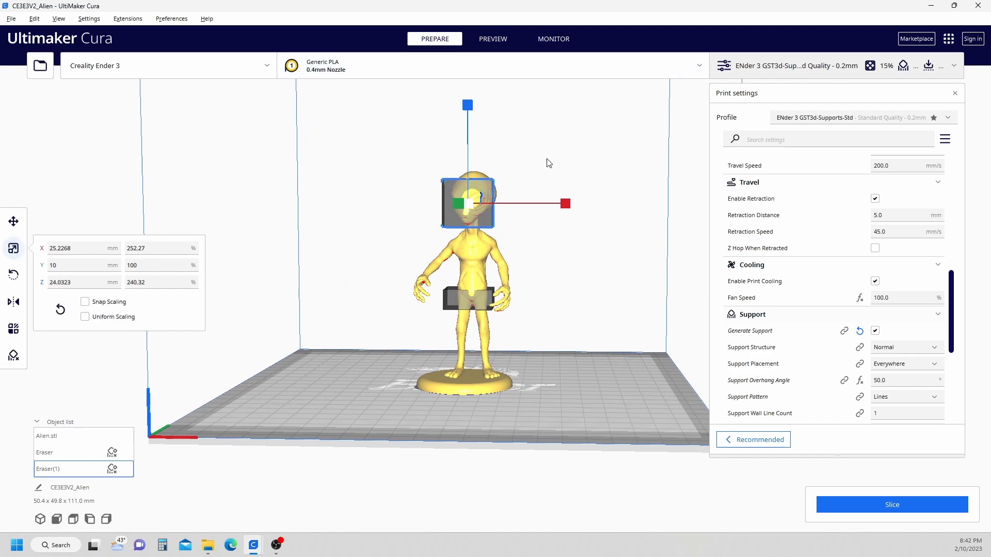
{"action": "left_click_drag", "start_coordinate": [546, 163], "coordinate": [372, 218]}
{"action": "type", "text": "23.32"}
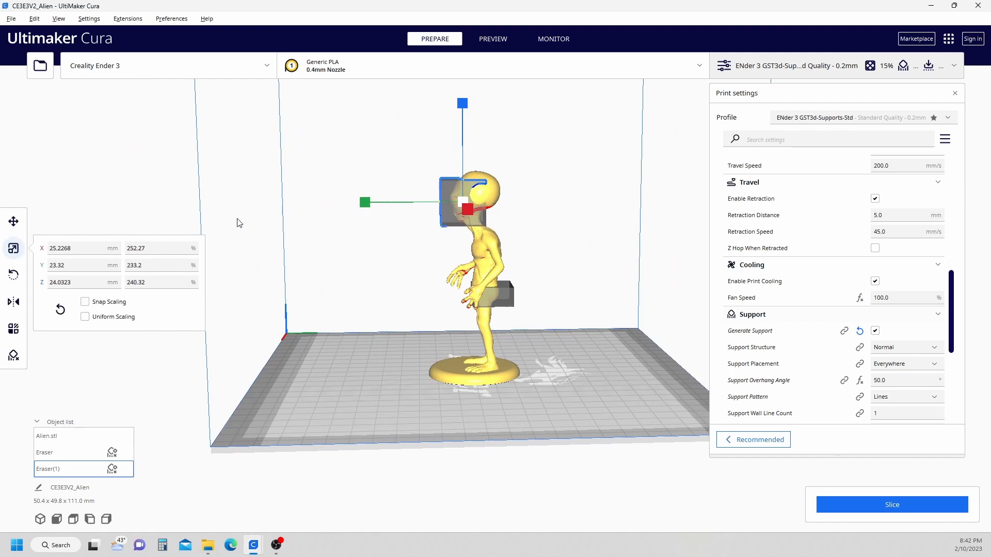
{"action": "left_click", "coordinate": [12, 220]}
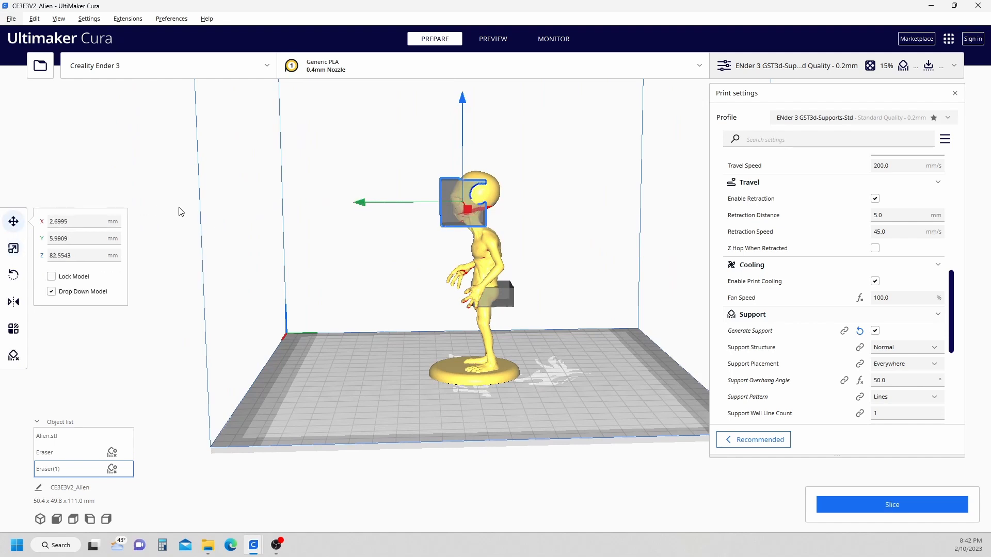
{"action": "left_click_drag", "start_coordinate": [359, 202], "coordinate": [371, 203]}
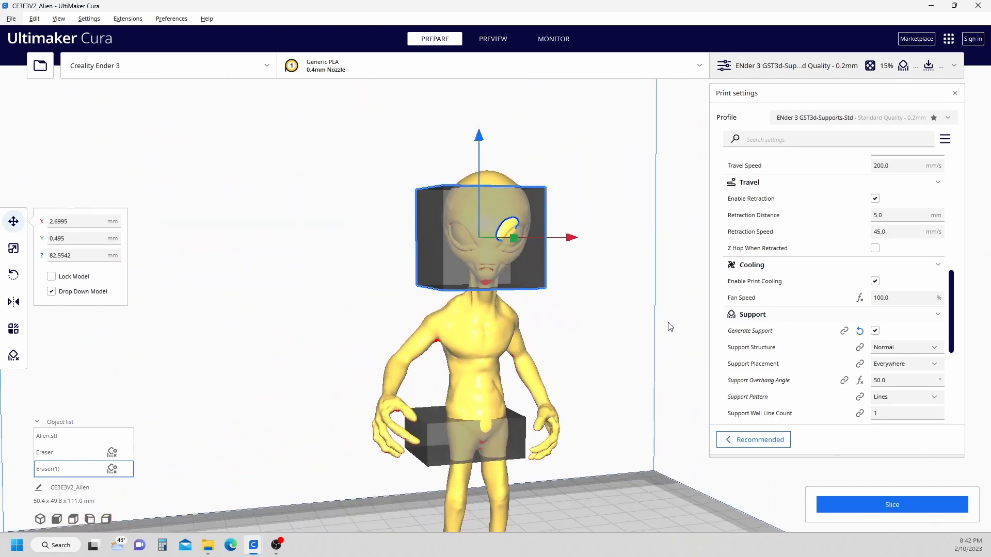
Re-slice with the head blocker (3 h 18 min, 19 g) and preview the layers
{"action": "left_click", "coordinate": [892, 505]}
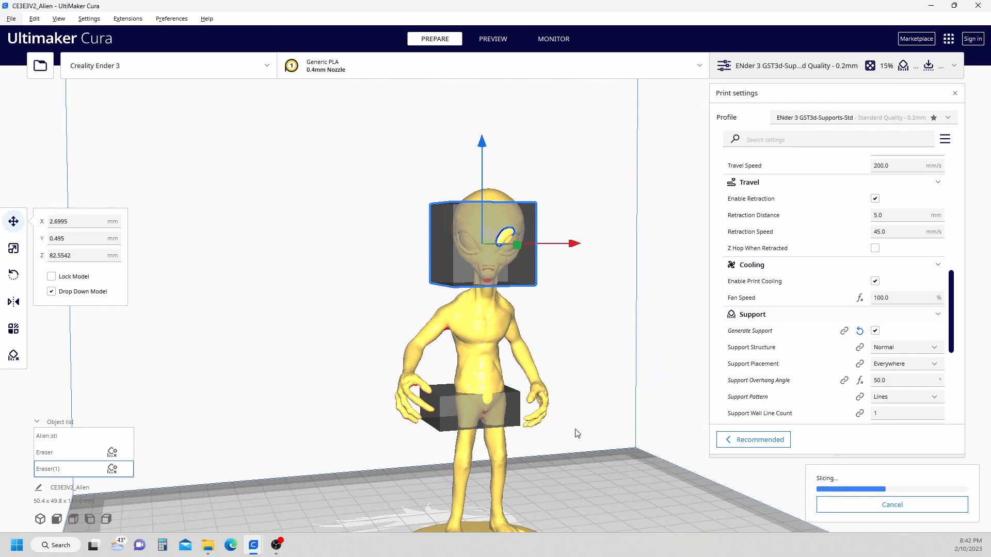
{"action": "mouse_move", "coordinate": [605, 378]}
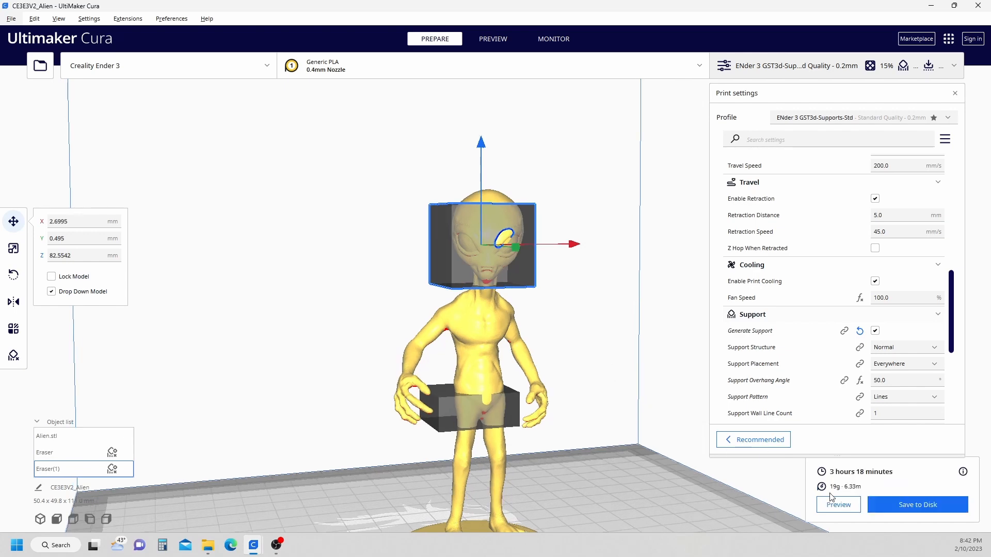
{"action": "left_click", "coordinate": [493, 39]}
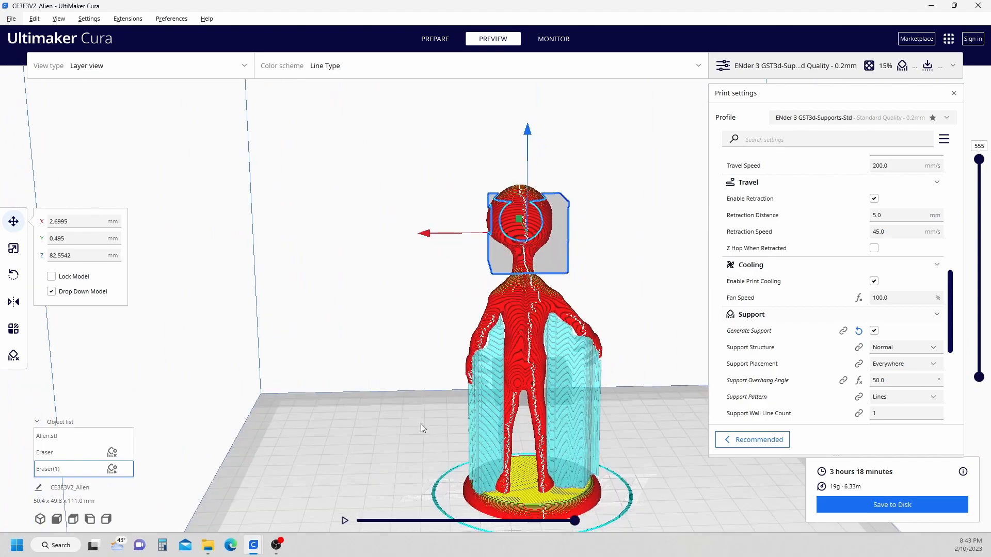
{"action": "left_click_drag", "start_coordinate": [423, 427], "coordinate": [510, 466]}
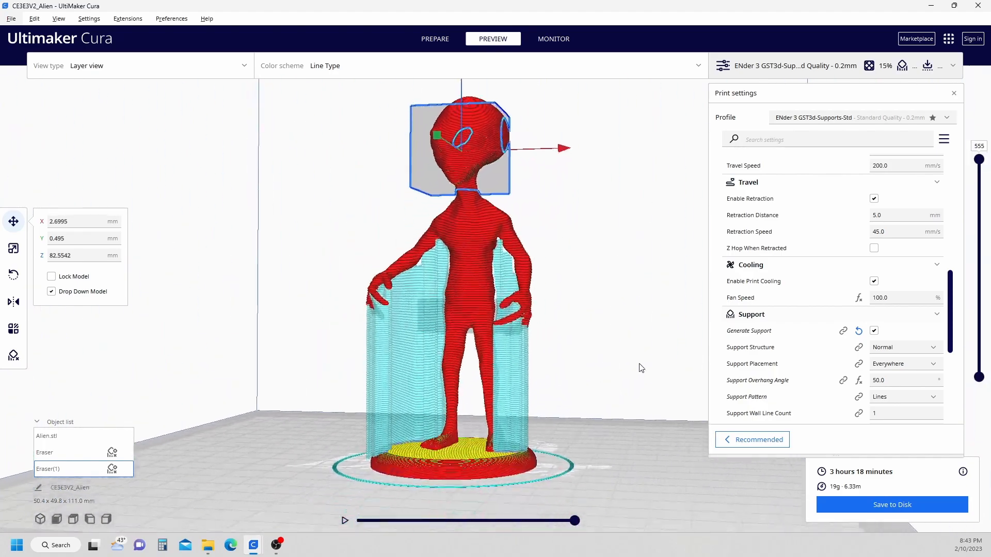
{"action": "left_click_drag", "start_coordinate": [641, 369], "coordinate": [483, 296]}
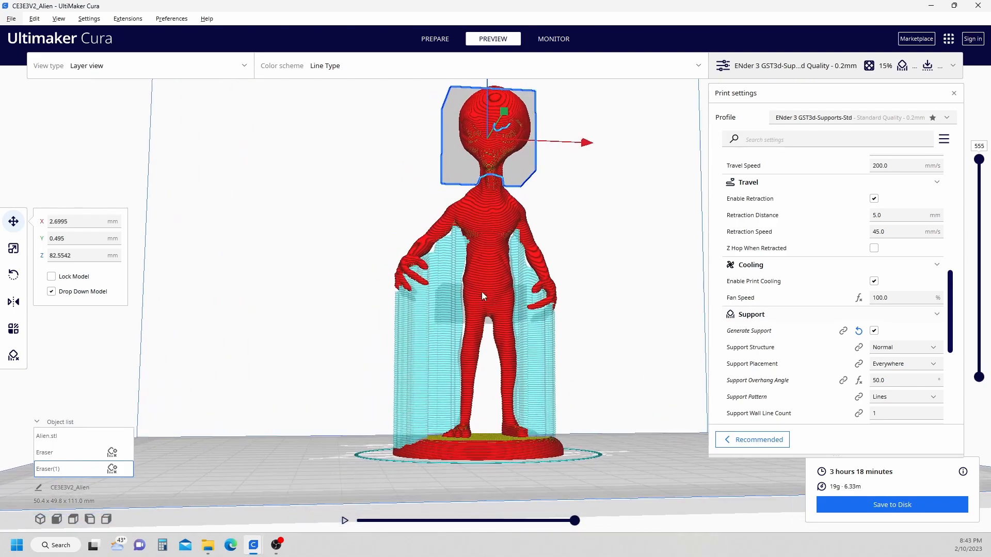
{"action": "mouse_move", "coordinate": [428, 232]}
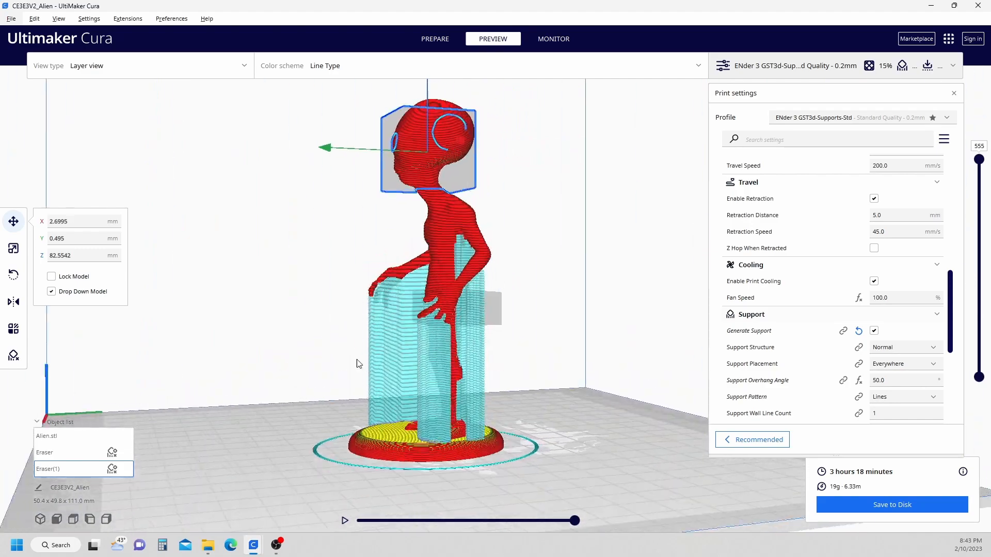
{"action": "left_click_drag", "start_coordinate": [357, 363], "coordinate": [627, 365]}
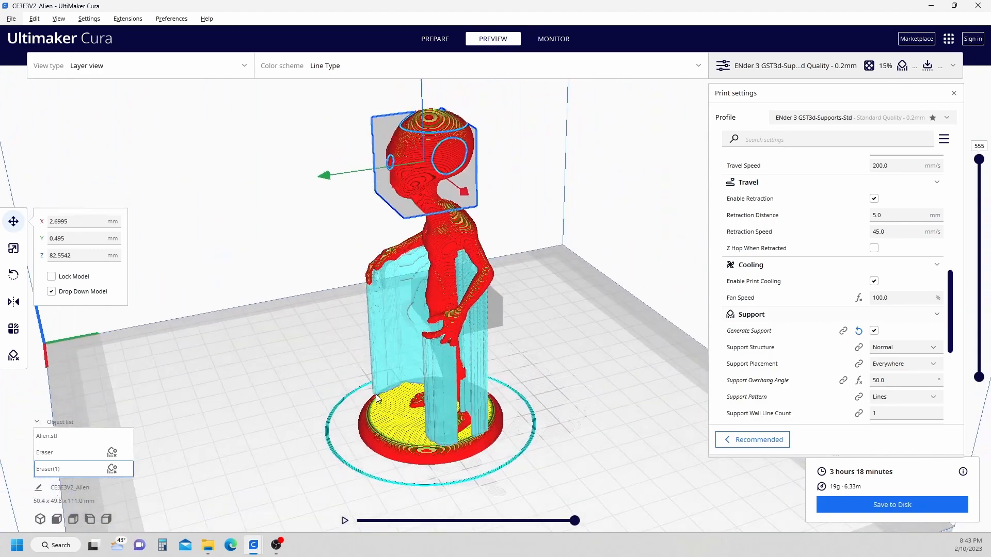
{"action": "left_click_drag", "start_coordinate": [375, 398], "coordinate": [637, 384]}
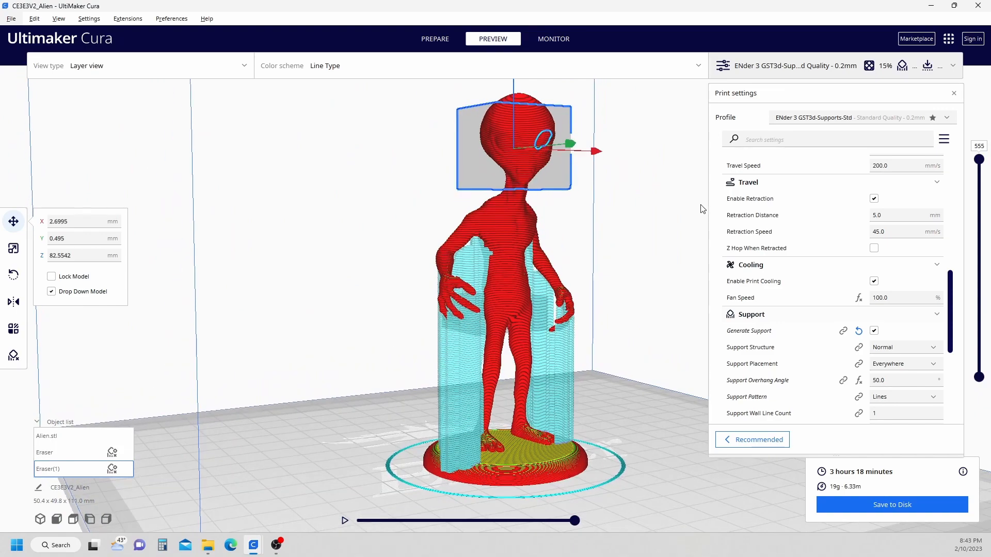
{"action": "left_click_drag", "start_coordinate": [702, 209], "coordinate": [656, 246]}
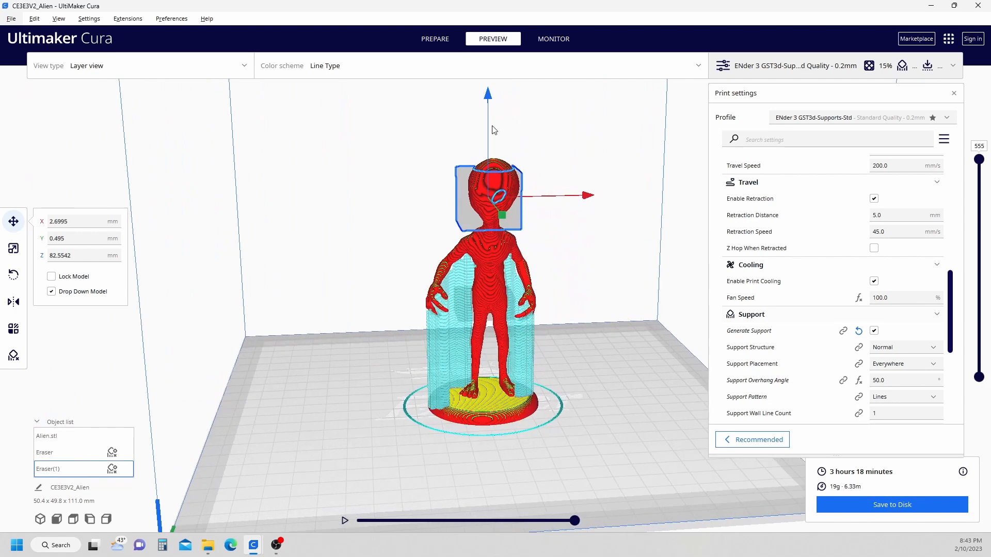
{"action": "left_click", "coordinate": [434, 39]}
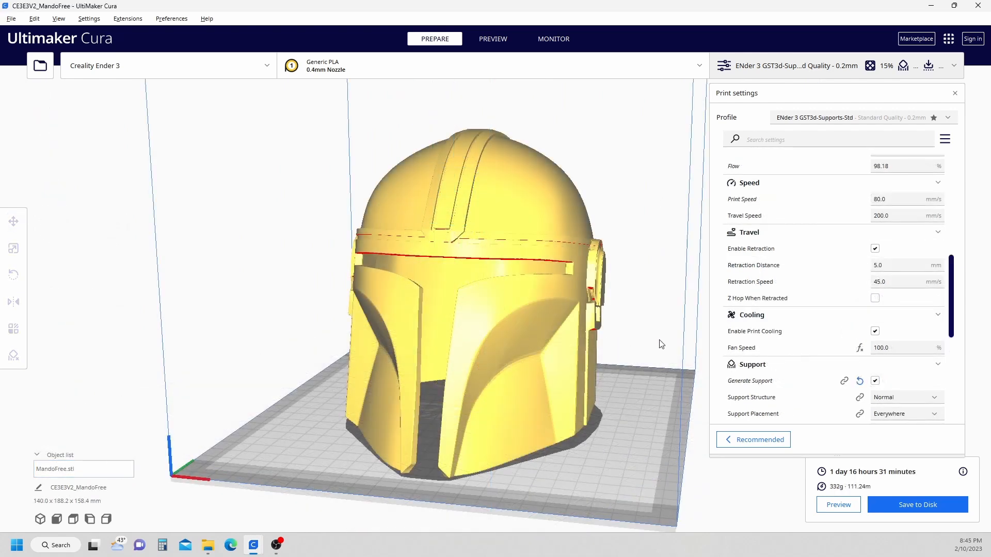
{"action": "mouse_move", "coordinate": [656, 330]}
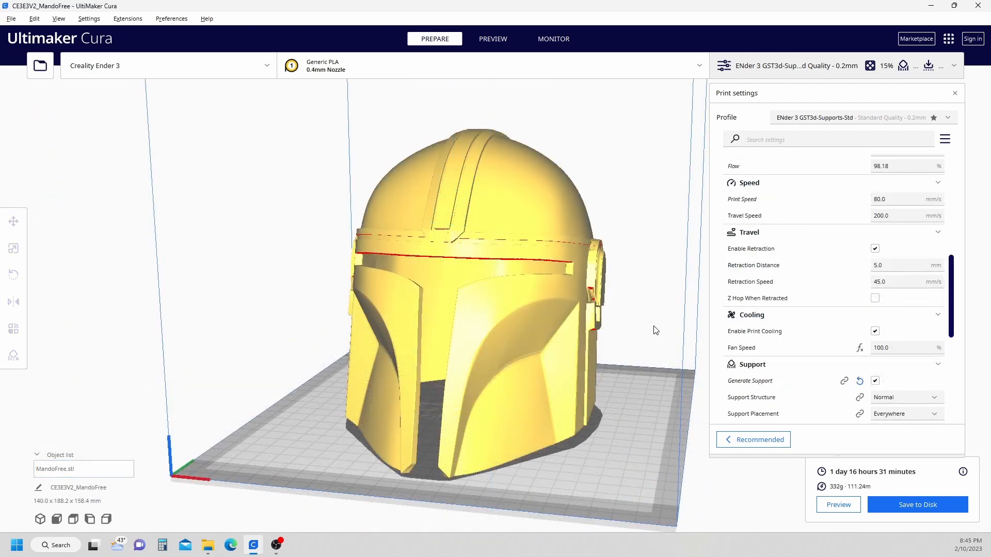
{"action": "mouse_move", "coordinate": [640, 299]}
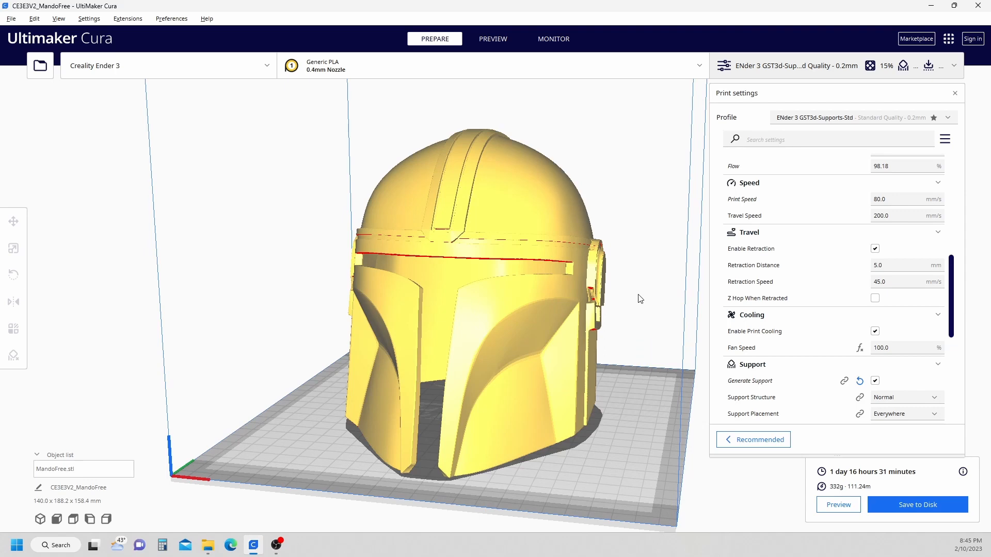
{"action": "mouse_move", "coordinate": [631, 330]}
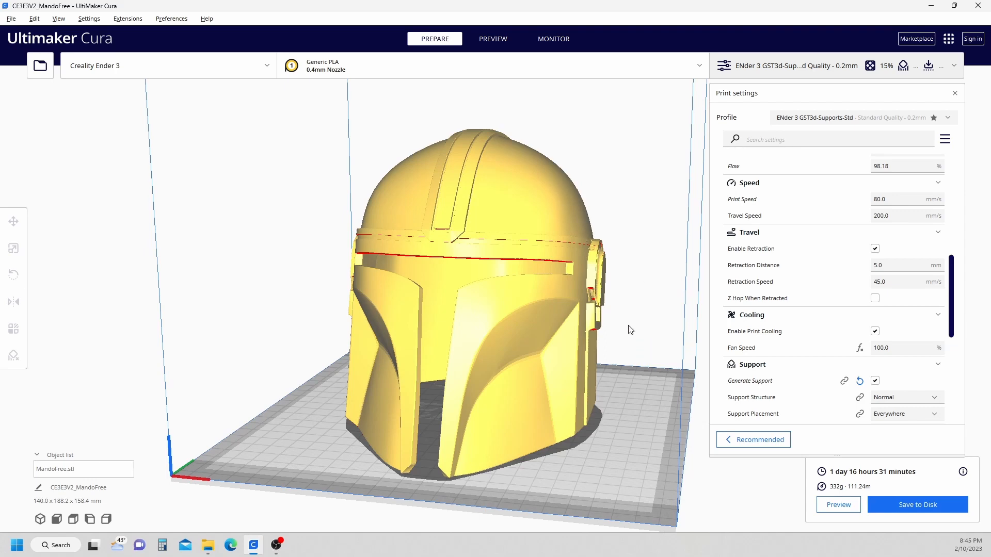
{"action": "mouse_move", "coordinate": [783, 474]}
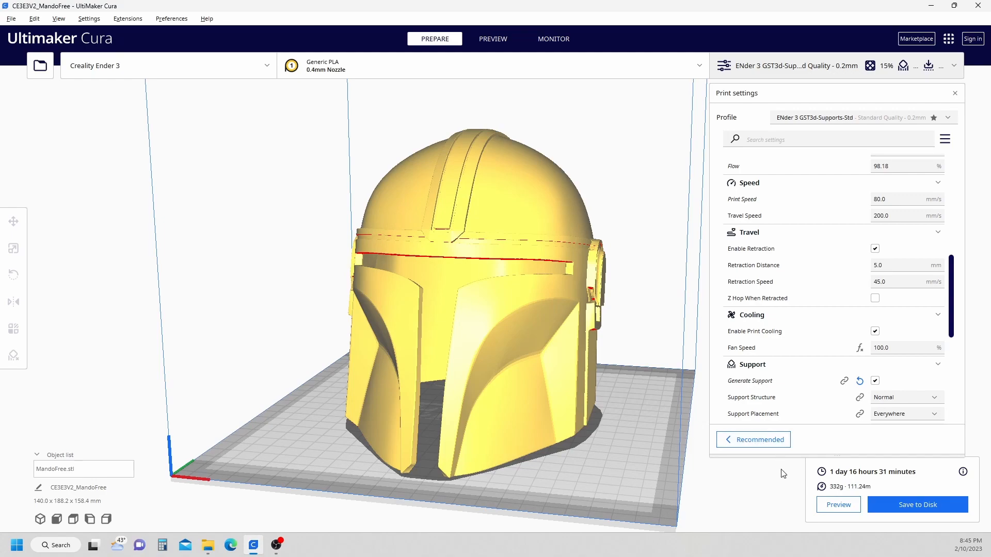
Show the sliced helmet layer by layer with supports in the visor and base
{"action": "left_click", "coordinate": [493, 39]}
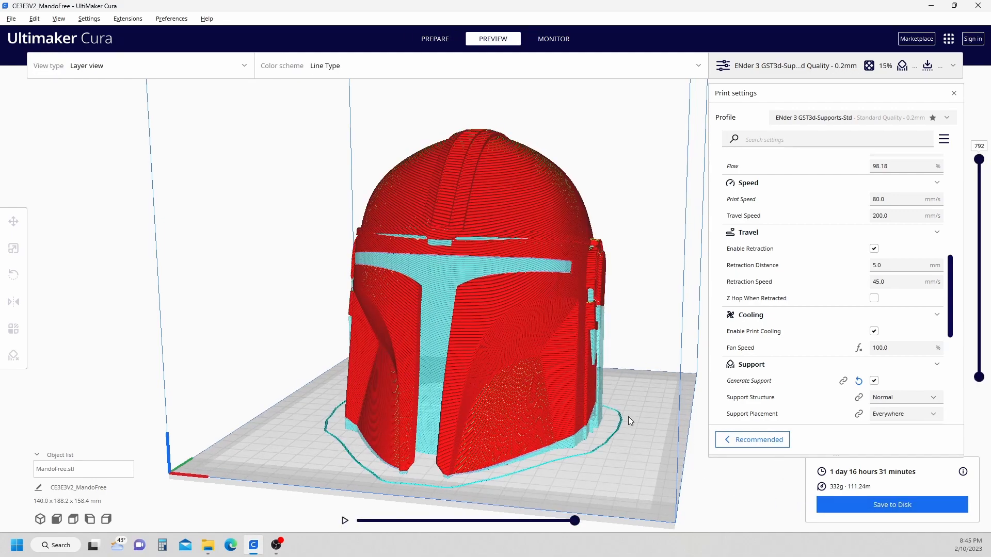
{"action": "left_click_drag", "start_coordinate": [628, 421], "coordinate": [527, 291]}
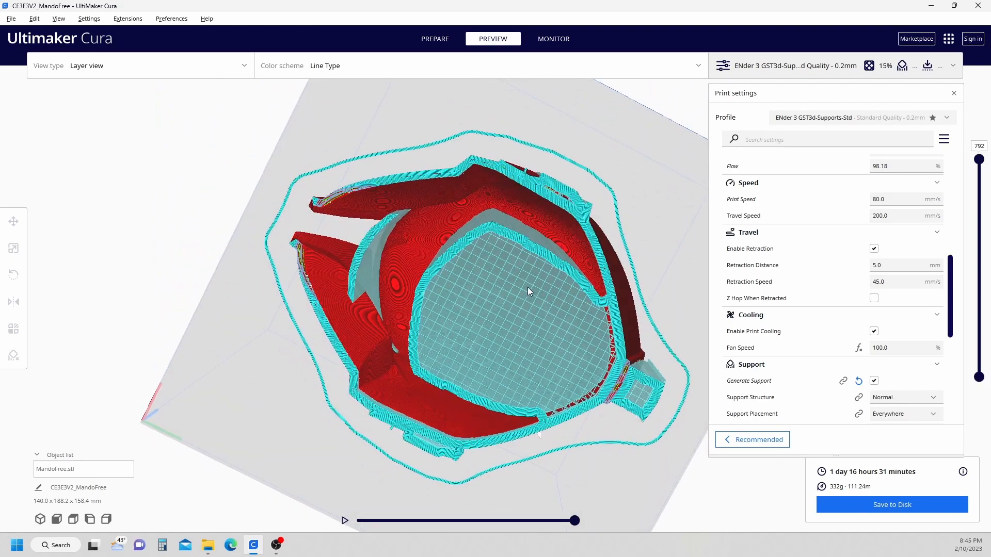
{"action": "left_click_drag", "start_coordinate": [527, 291], "coordinate": [512, 271]}
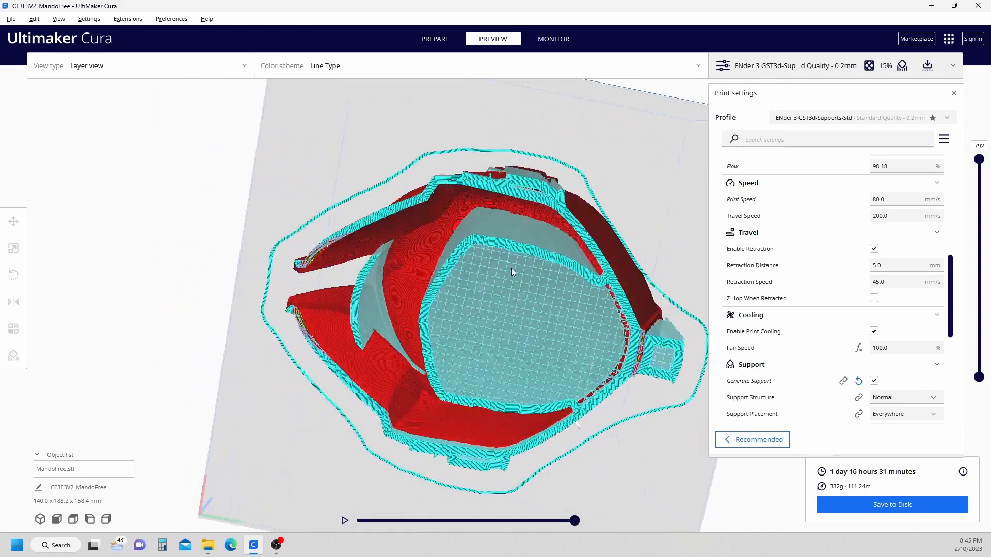
{"action": "left_click_drag", "start_coordinate": [512, 272], "coordinate": [649, 354]}
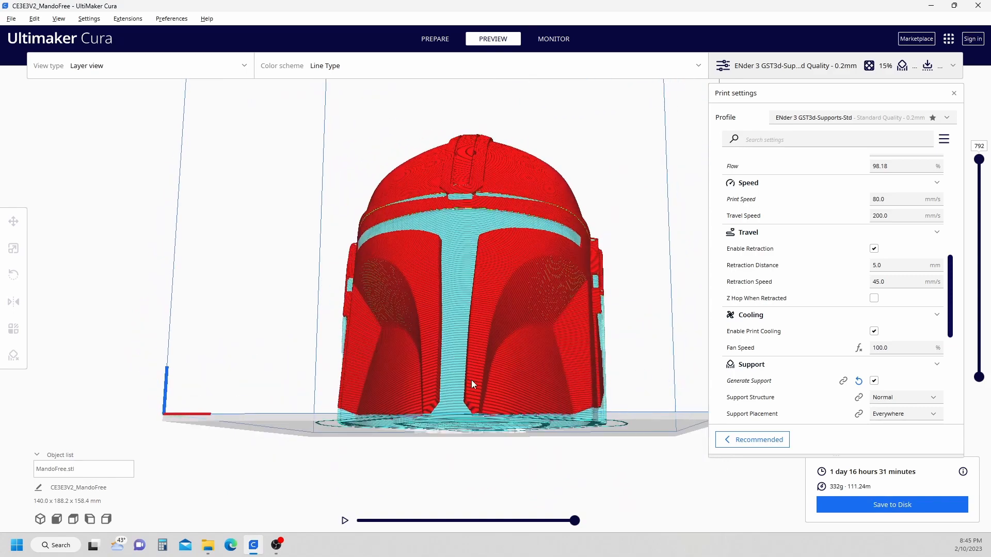
{"action": "left_click_drag", "start_coordinate": [471, 384], "coordinate": [545, 422]}
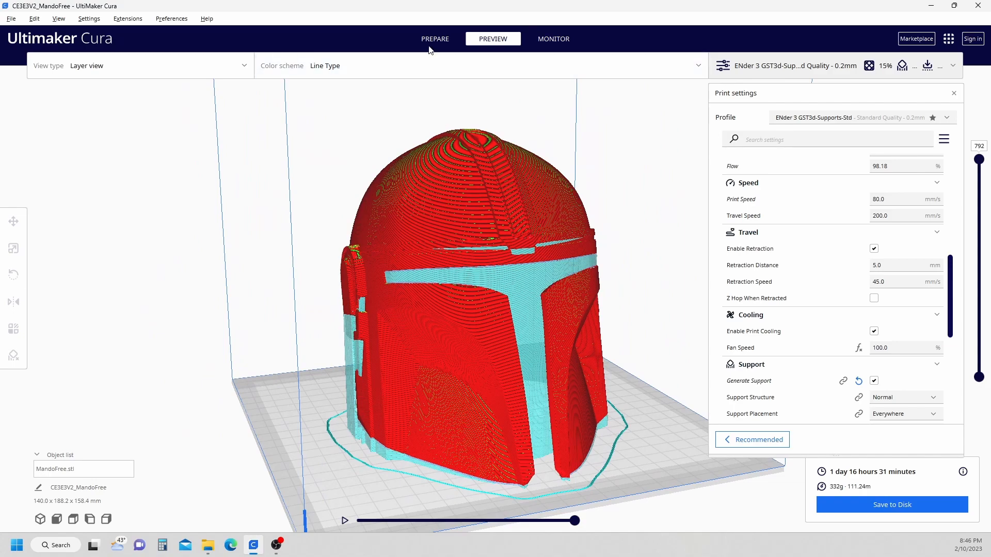
Back in PREPARE, look inside the helmet from below and place a support blocker in the dome
{"action": "left_click", "coordinate": [434, 39]}
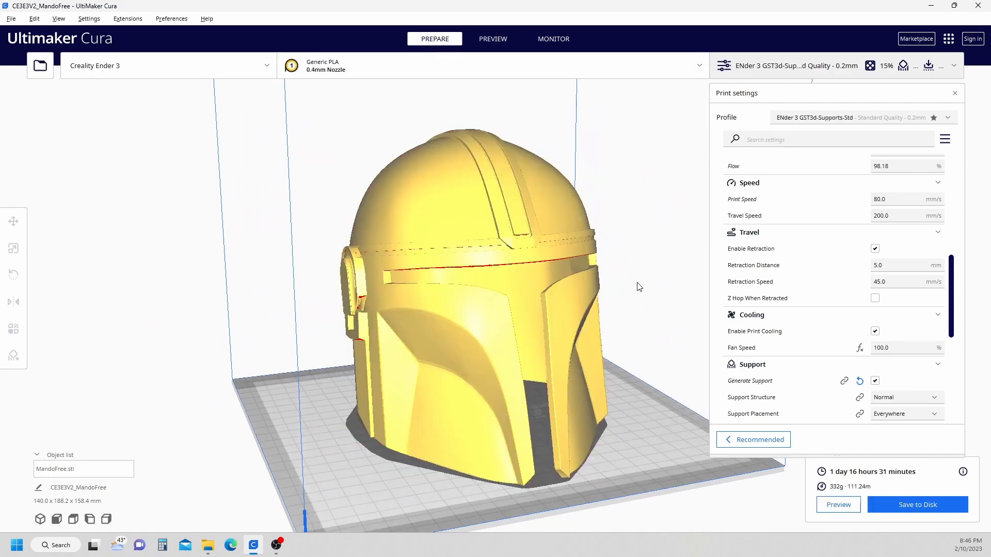
{"action": "left_click_drag", "start_coordinate": [637, 286], "coordinate": [598, 244]}
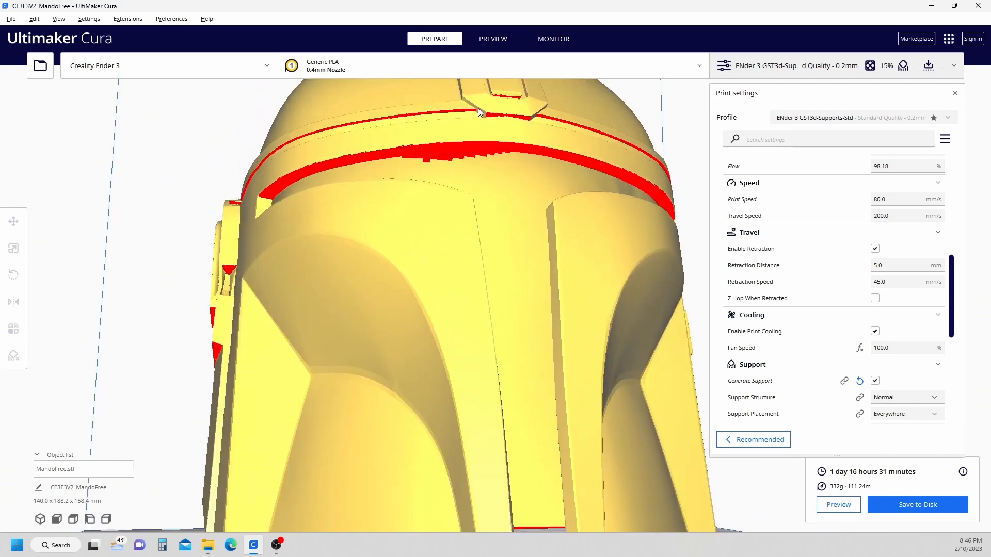
{"action": "mouse_move", "coordinate": [623, 192]}
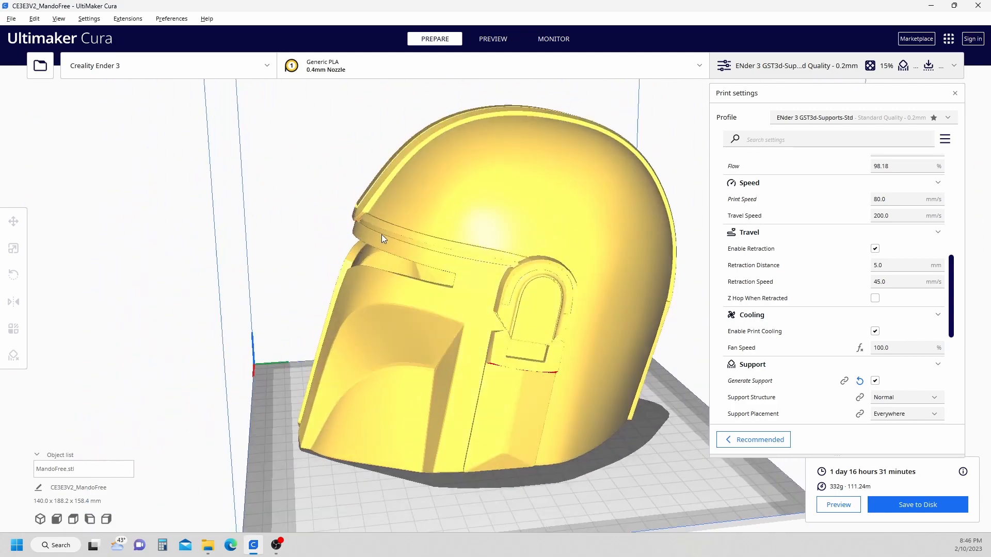
{"action": "left_click_drag", "start_coordinate": [381, 238], "coordinate": [516, 288]}
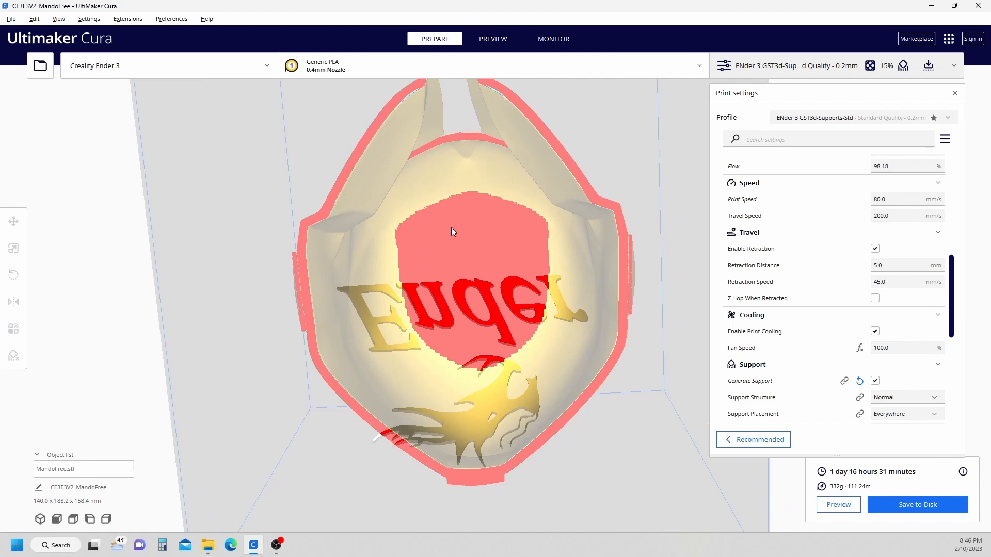
{"action": "left_click_drag", "start_coordinate": [452, 231], "coordinate": [462, 258]}
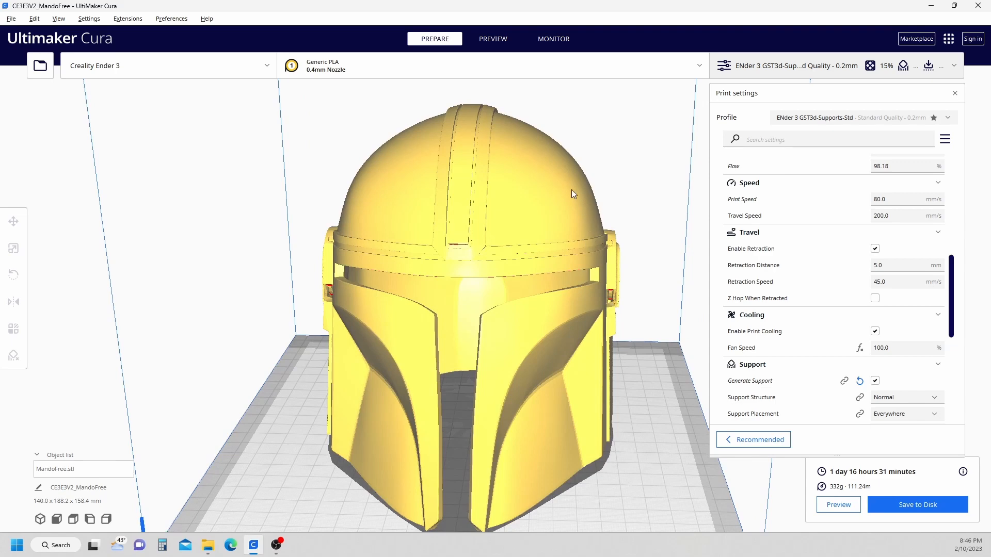
{"action": "mouse_move", "coordinate": [537, 136]}
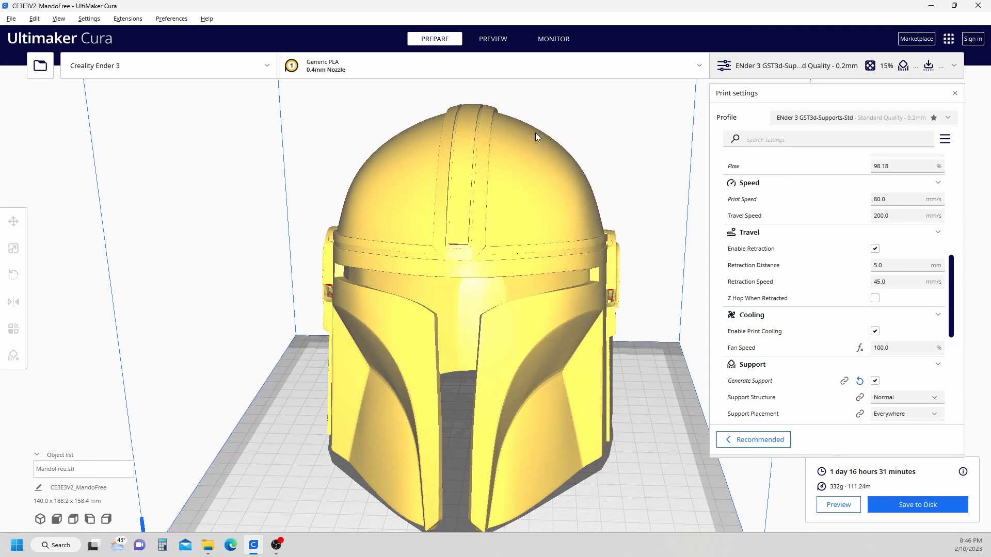
{"action": "mouse_move", "coordinate": [634, 336]}
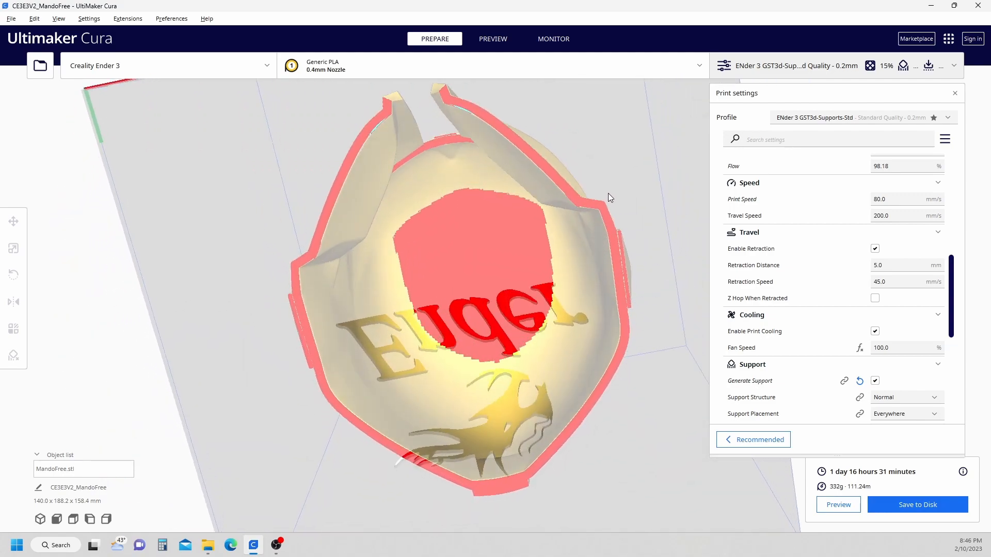
{"action": "left_click", "coordinate": [13, 248]}
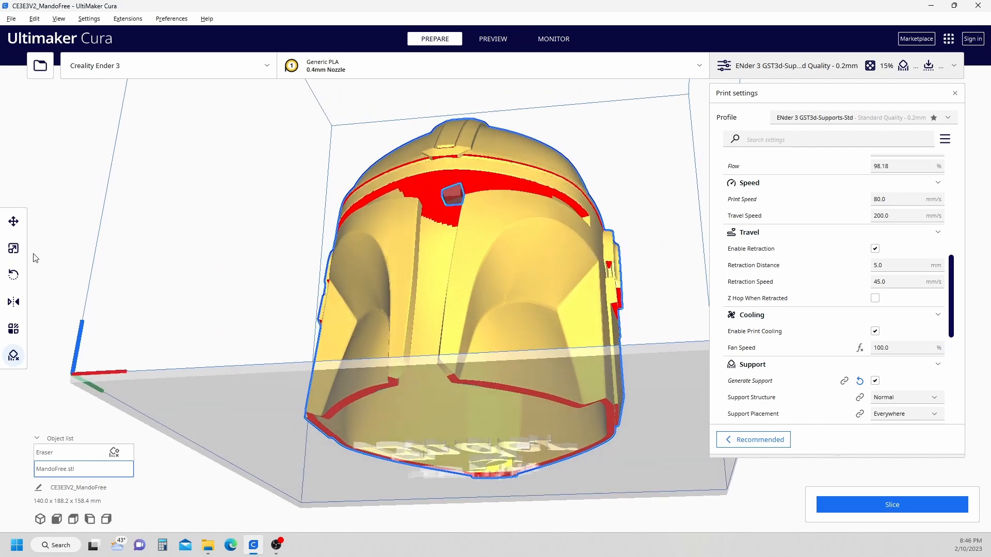
Uniformly scale the Eraser blocker to 84.1366 mm and centre it over the interior overhang
{"action": "left_click", "coordinate": [12, 247]}
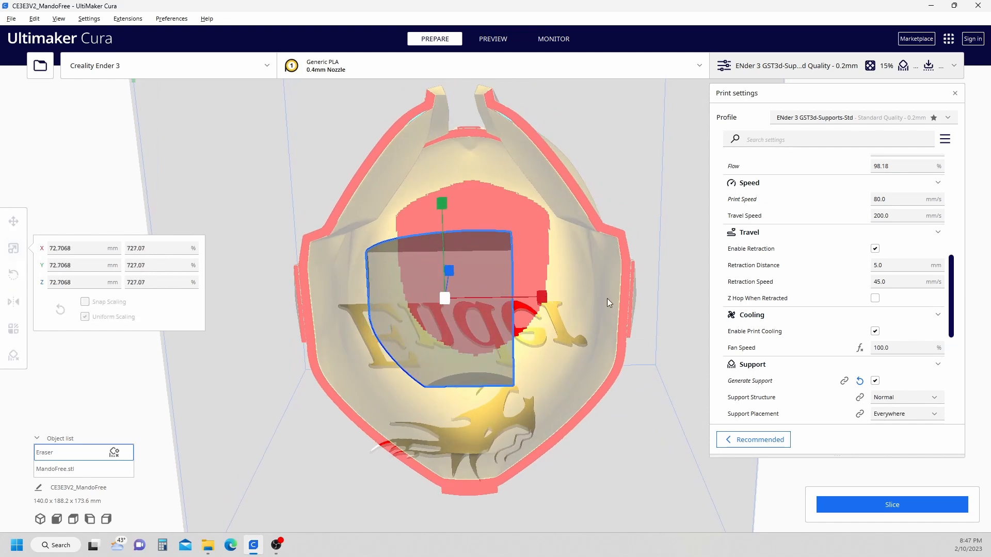
{"action": "left_click", "coordinate": [13, 221]}
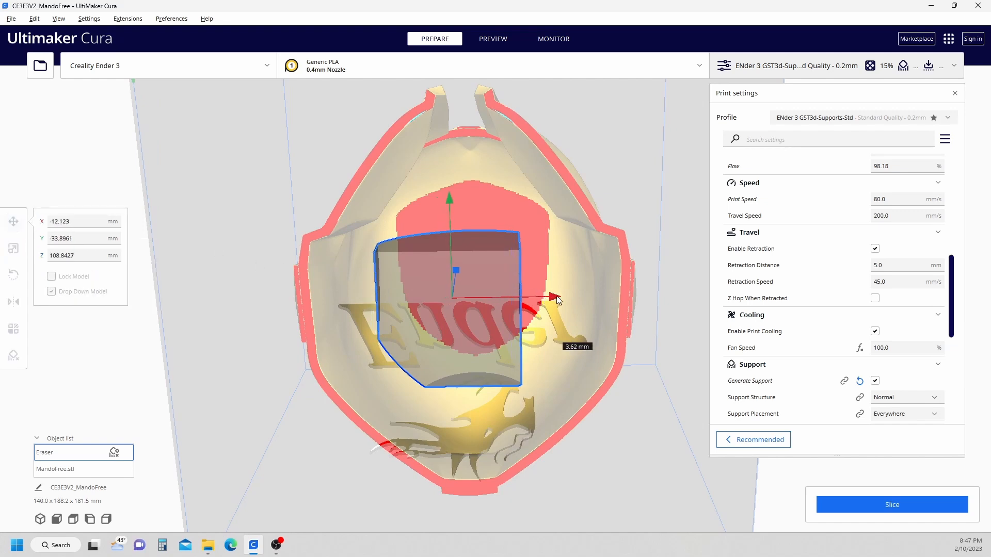
{"action": "left_click_drag", "start_coordinate": [553, 297], "coordinate": [580, 297]}
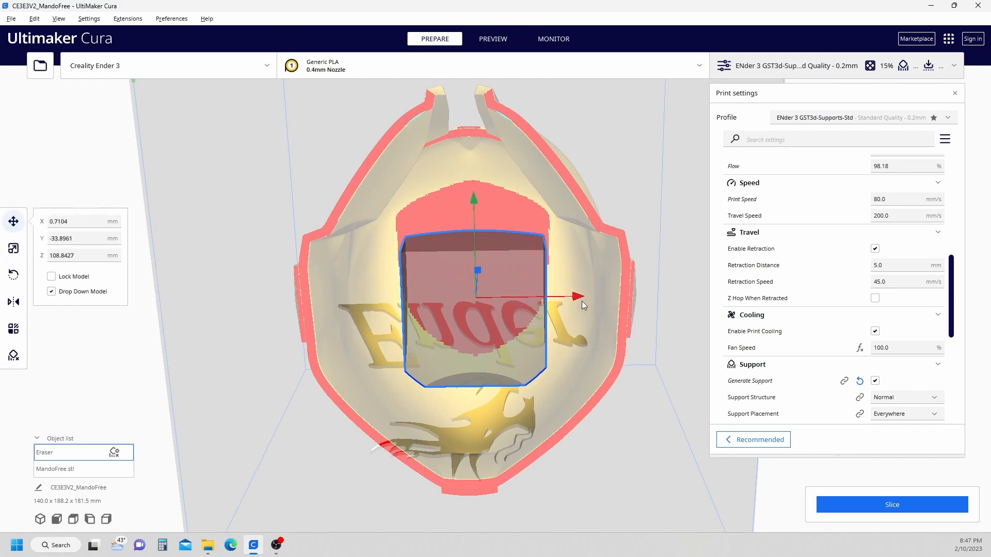
{"action": "left_click", "coordinate": [12, 247]}
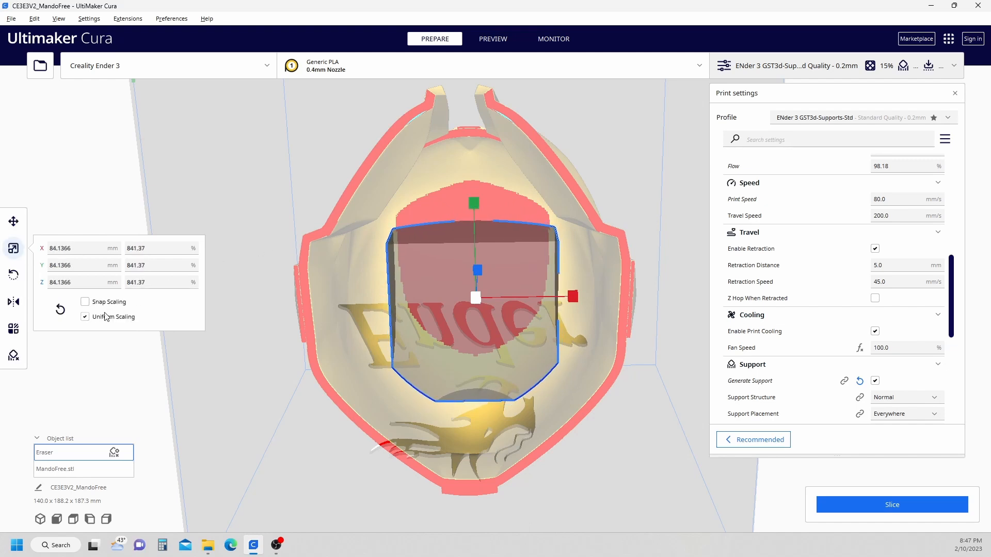
With Uniform Scaling off, stretch the blocker to Y 138.5607 mm and inspect it from all sides
{"action": "left_click", "coordinate": [85, 317]}
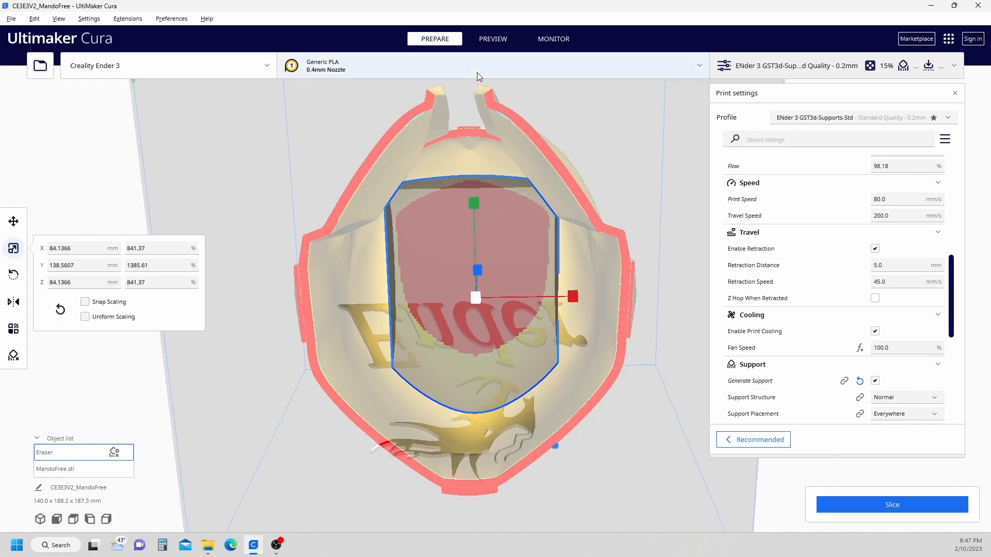
{"action": "left_click_drag", "start_coordinate": [476, 77], "coordinate": [619, 205]}
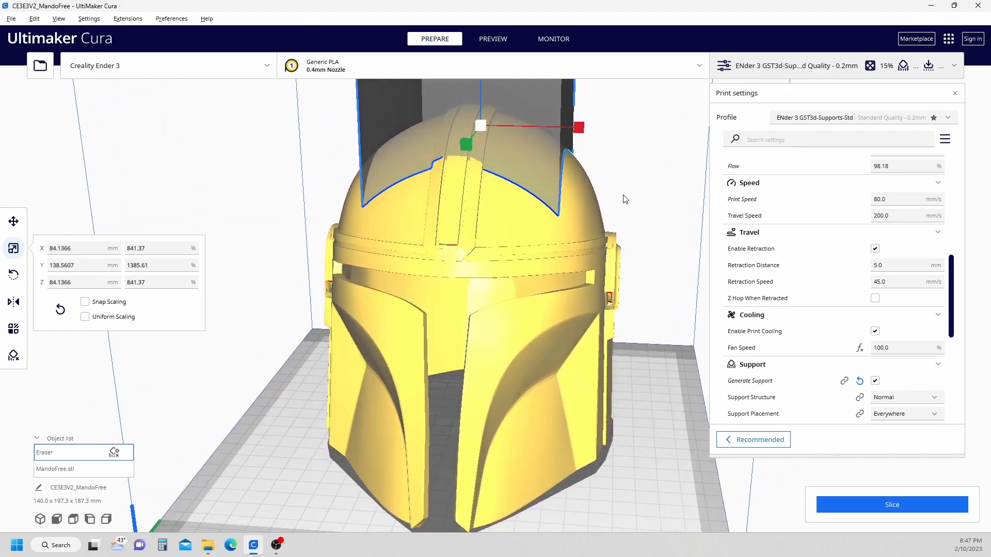
{"action": "left_click_drag", "start_coordinate": [624, 199], "coordinate": [316, 170]}
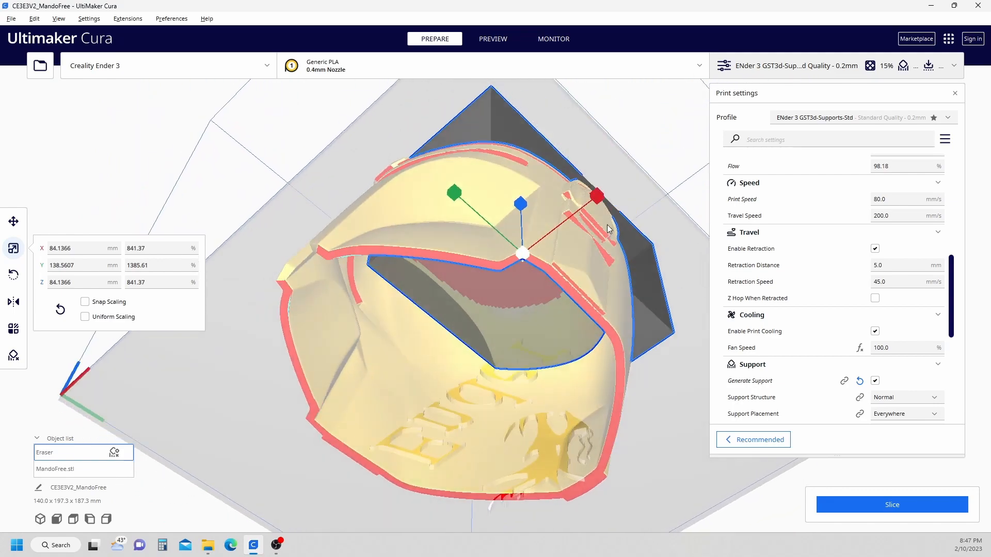
{"action": "left_click_drag", "start_coordinate": [606, 229], "coordinate": [673, 224]}
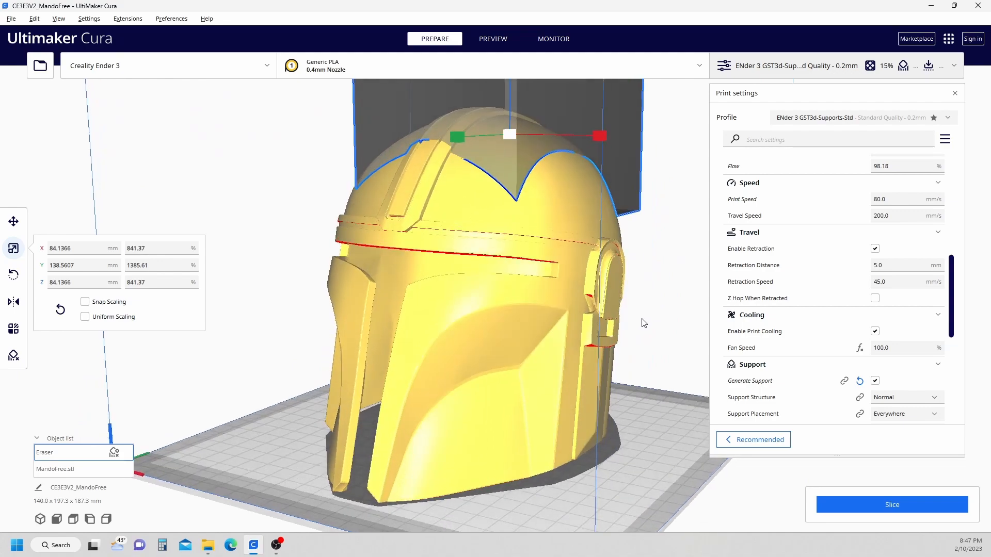
{"action": "left_click_drag", "start_coordinate": [643, 323], "coordinate": [649, 295]}
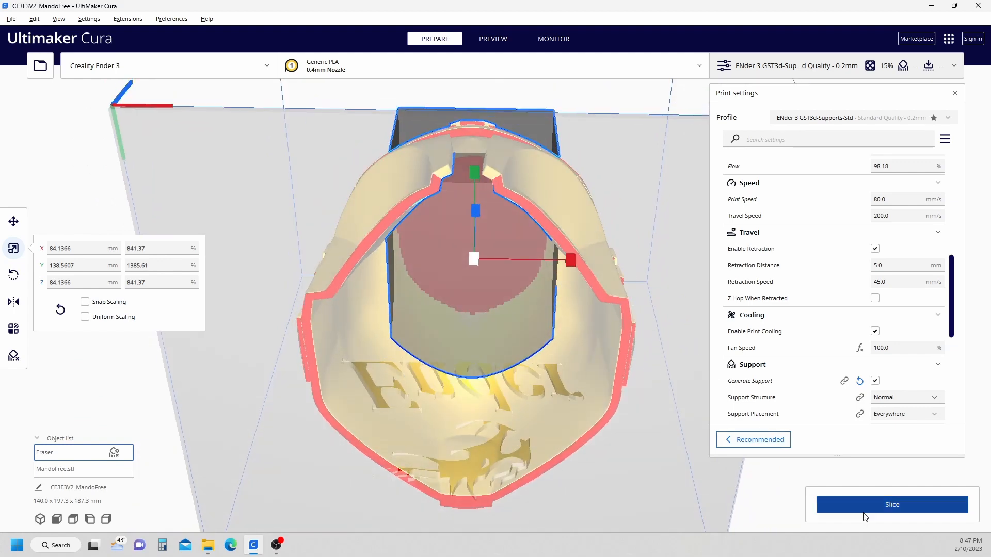
Slice the helmet with the tall blocker, giving 1 day 3 h 12 min and 200 g
{"action": "left_click", "coordinate": [891, 505]}
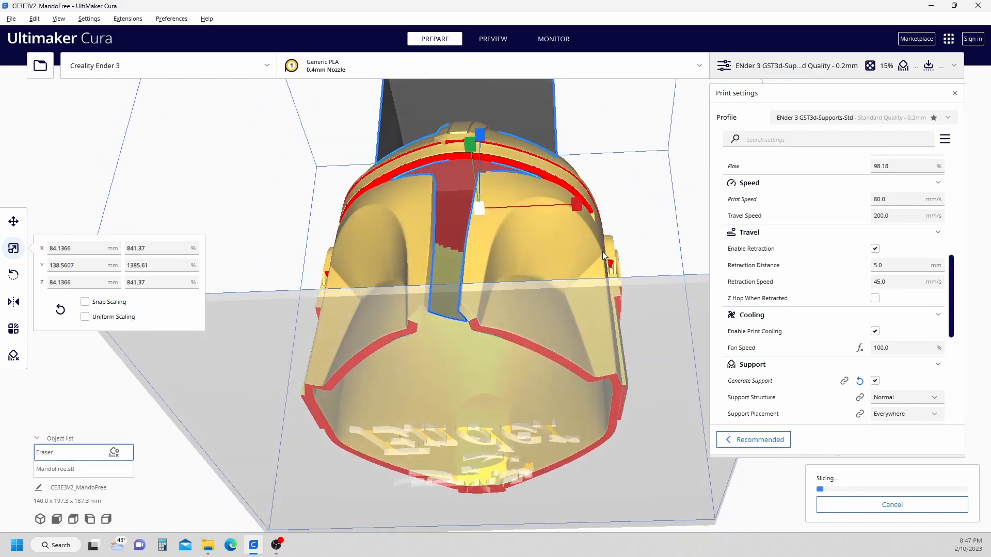
{"action": "left_click_drag", "start_coordinate": [604, 256], "coordinate": [489, 269]}
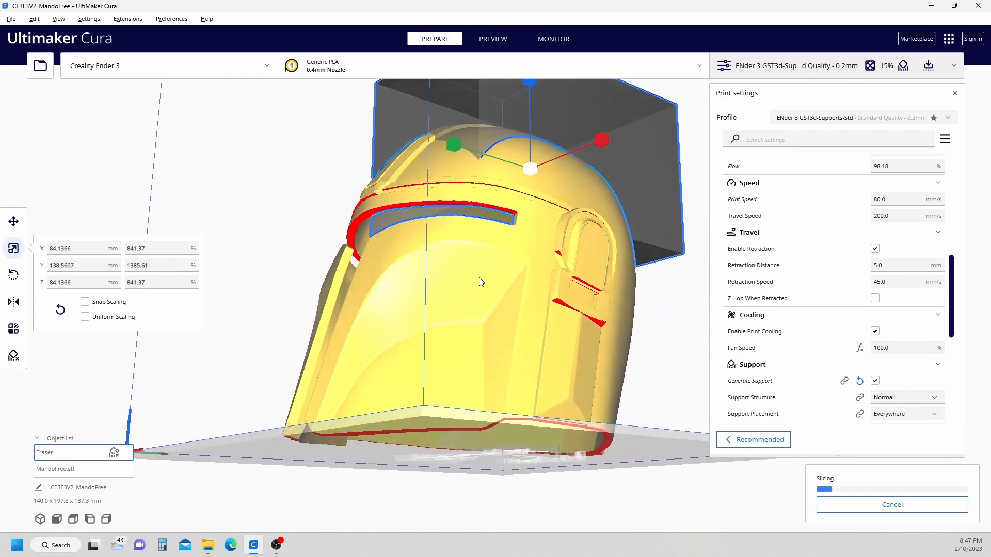
{"action": "left_click_drag", "start_coordinate": [480, 281], "coordinate": [565, 272]}
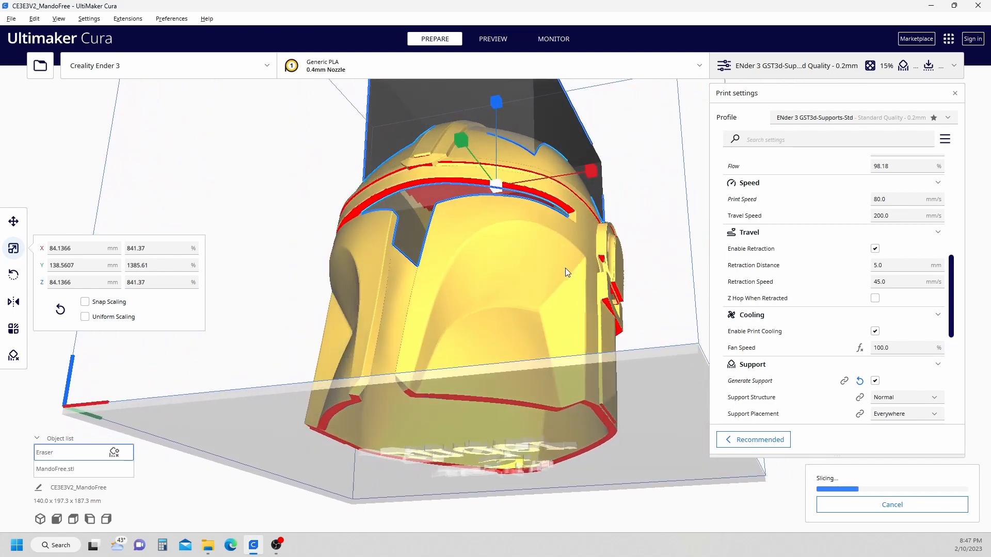
{"action": "left_click_drag", "start_coordinate": [565, 272], "coordinate": [657, 290]}
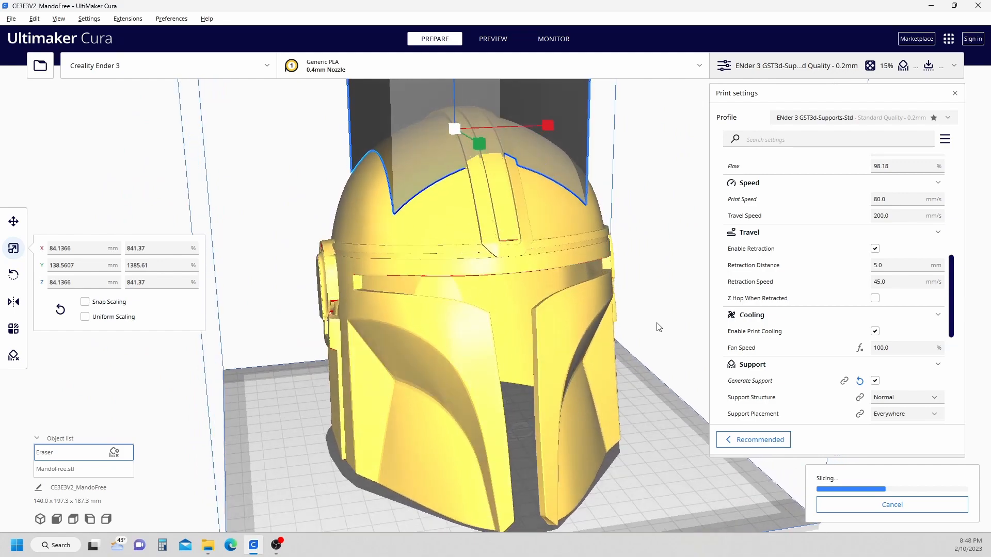
{"action": "left_click_drag", "start_coordinate": [657, 327], "coordinate": [524, 318]}
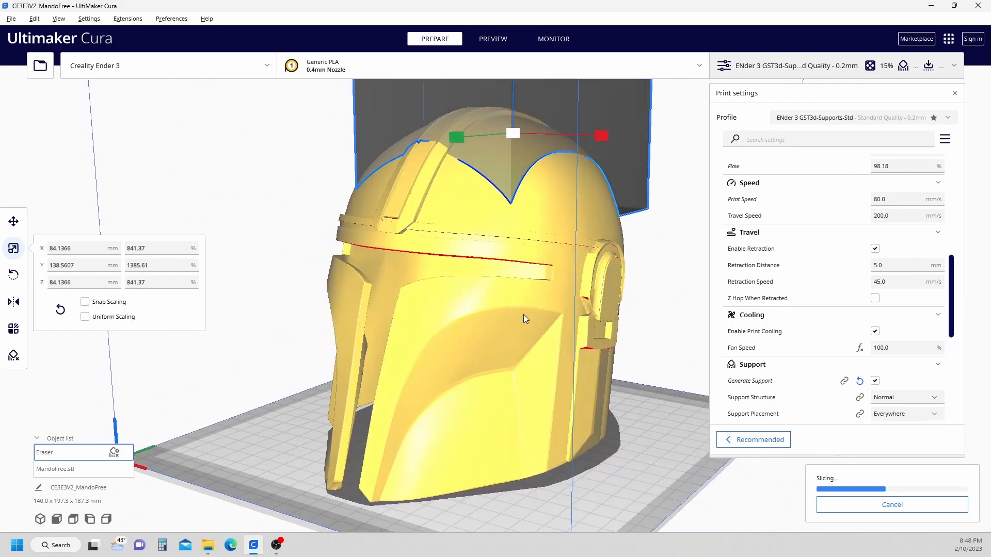
{"action": "left_click_drag", "start_coordinate": [524, 319], "coordinate": [517, 301]}
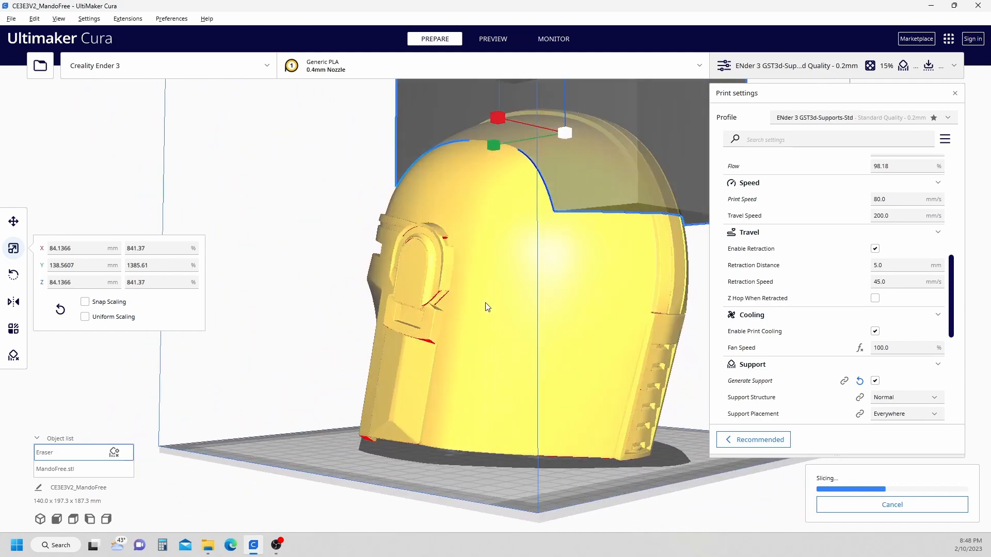
{"action": "left_click_drag", "start_coordinate": [486, 307], "coordinate": [540, 308]}
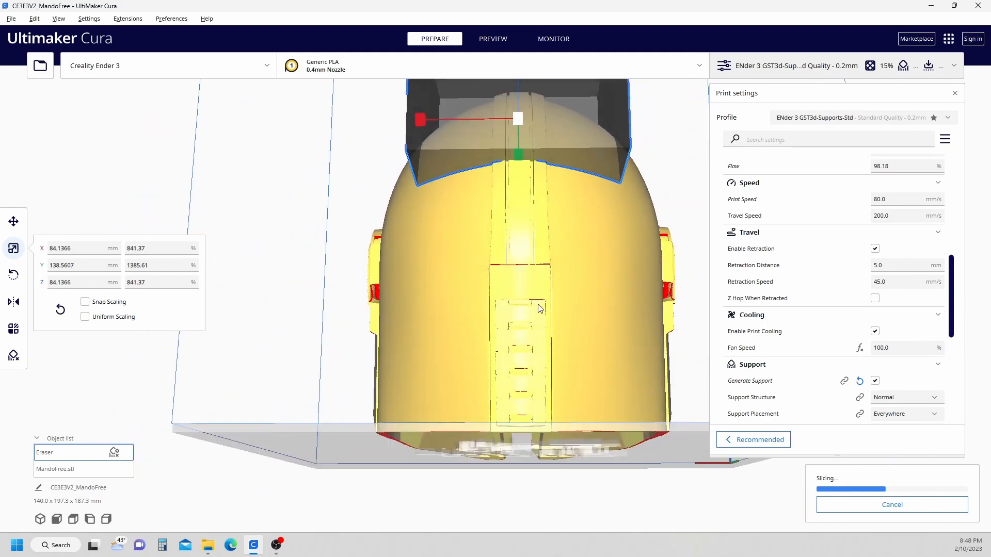
{"action": "left_click_drag", "start_coordinate": [537, 309], "coordinate": [435, 290]}
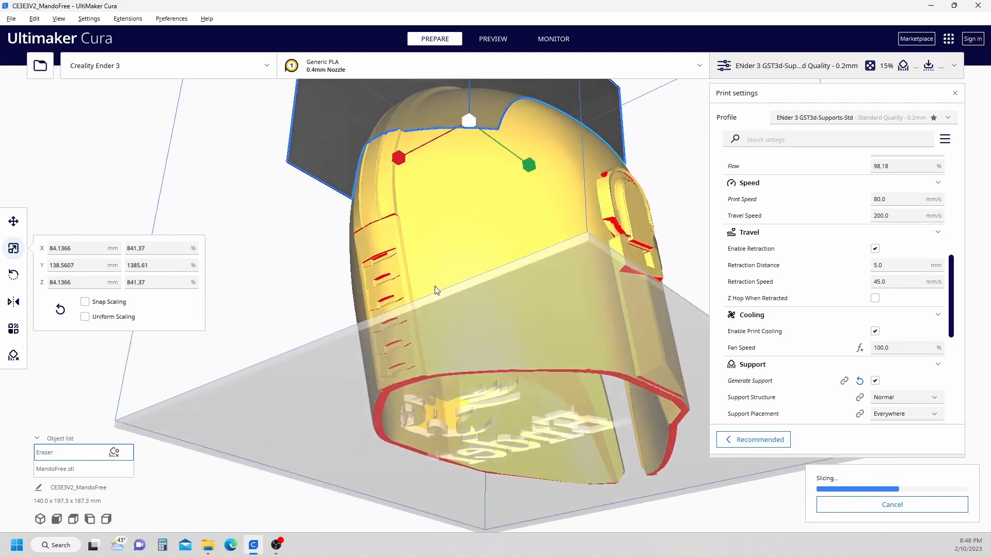
{"action": "left_click_drag", "start_coordinate": [435, 290], "coordinate": [512, 296]}
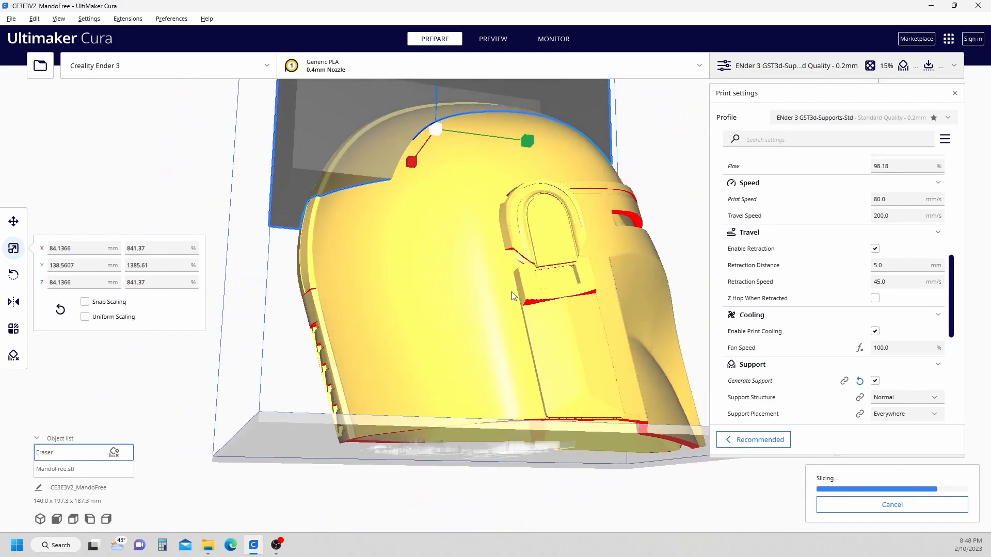
{"action": "left_click_drag", "start_coordinate": [512, 298], "coordinate": [322, 322]}
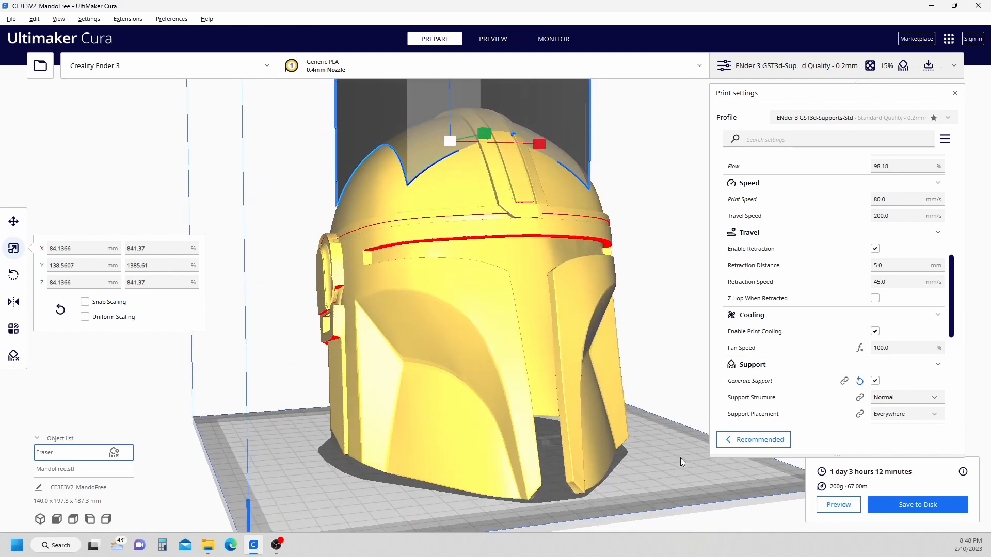
{"action": "left_click", "coordinate": [493, 40]}
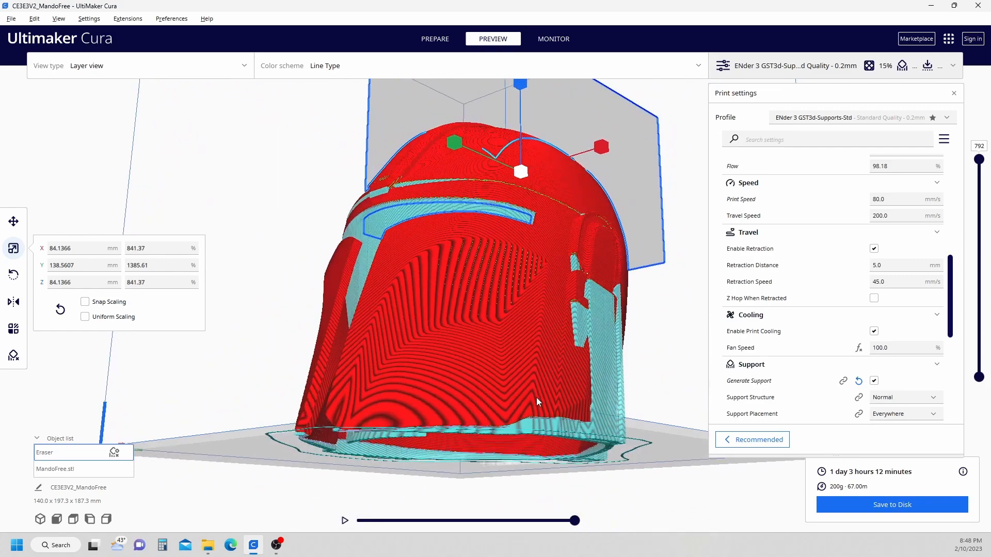
{"action": "left_click_drag", "start_coordinate": [537, 401], "coordinate": [594, 324]}
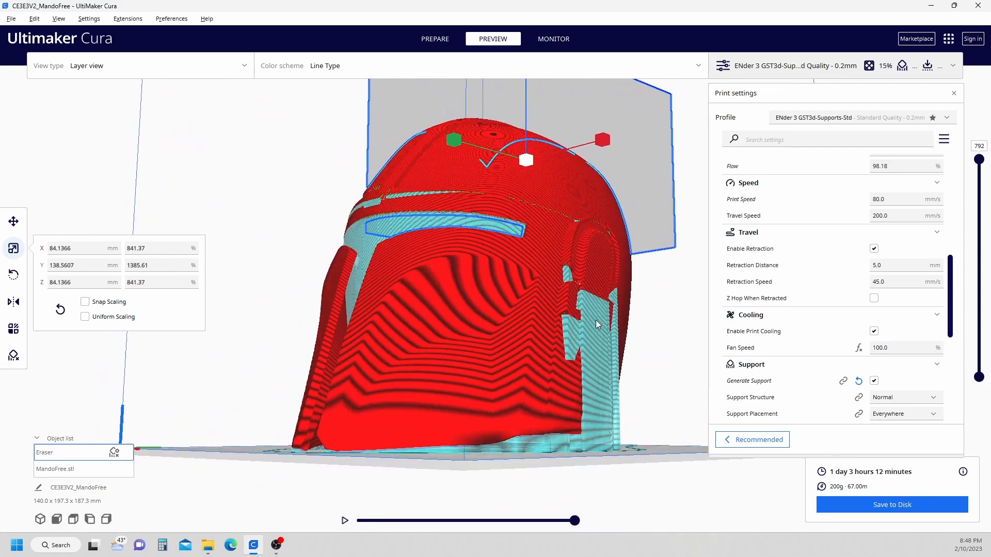
{"action": "left_click_drag", "start_coordinate": [594, 324], "coordinate": [502, 400]}
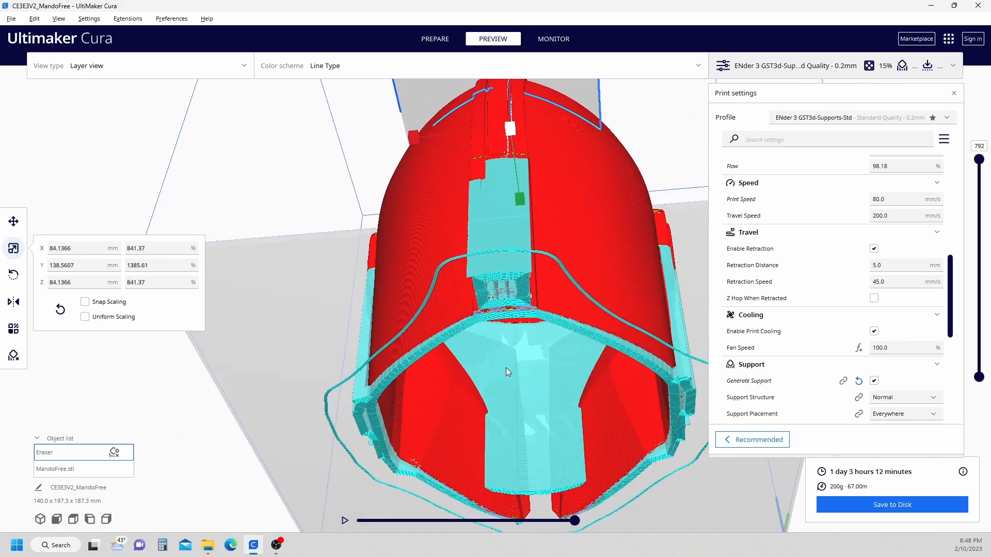
{"action": "left_click_drag", "start_coordinate": [506, 371], "coordinate": [474, 410]}
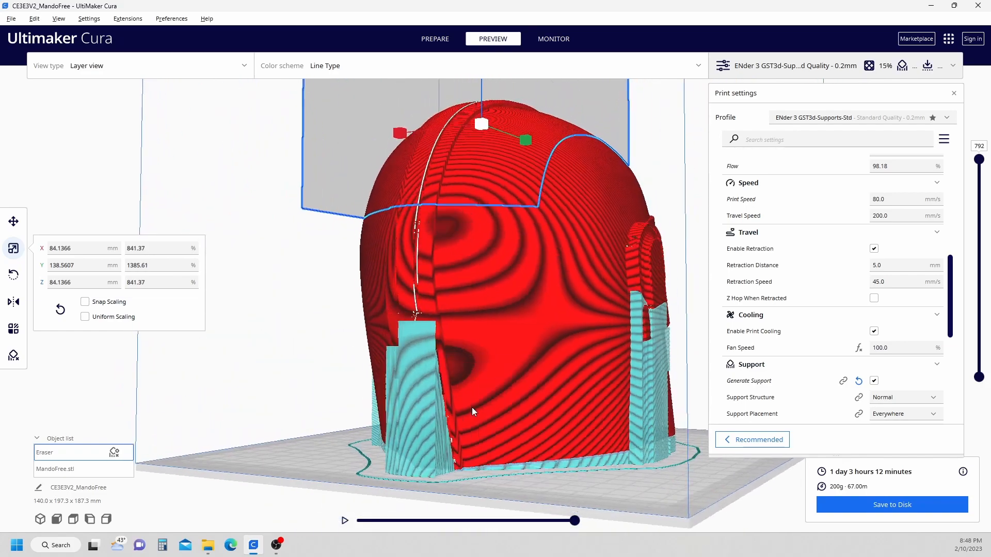
{"action": "left_click", "coordinate": [298, 333]}
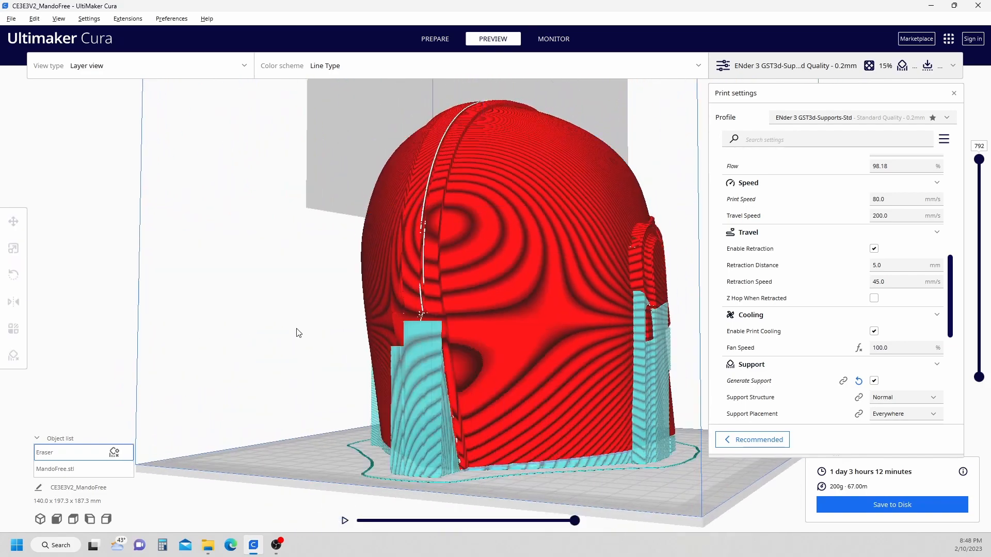
{"action": "left_click_drag", "start_coordinate": [300, 333], "coordinate": [571, 375]}
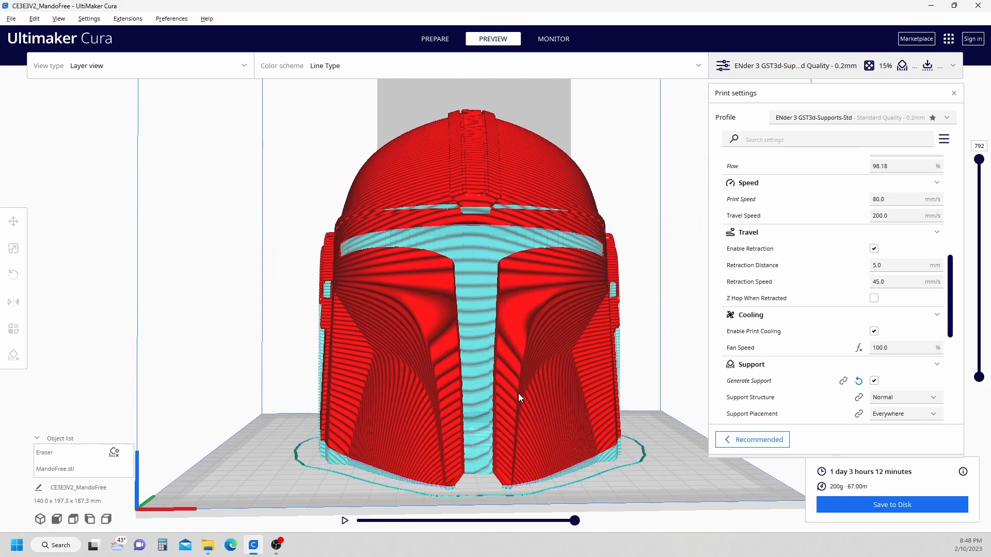
{"action": "mouse_move", "coordinate": [471, 256]}
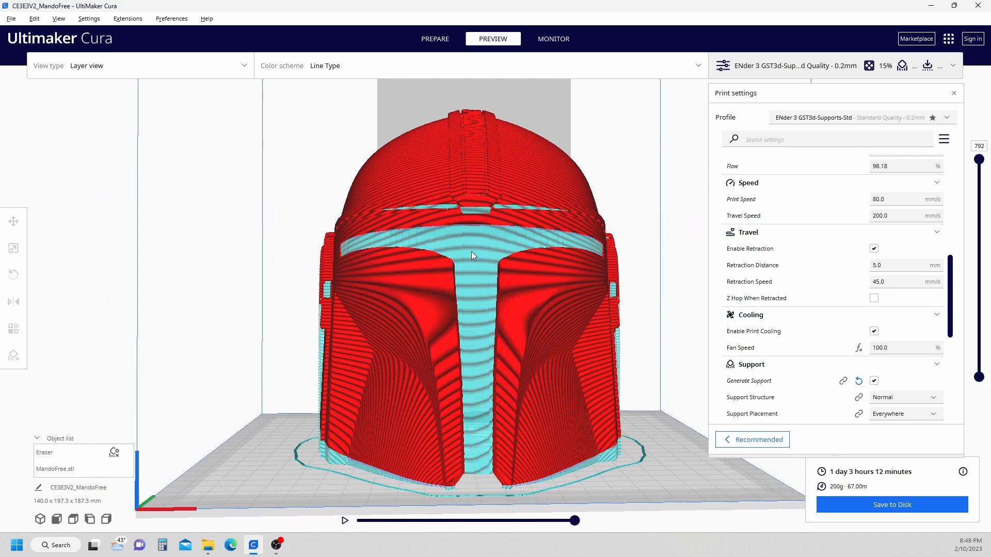
{"action": "mouse_move", "coordinate": [475, 289]}
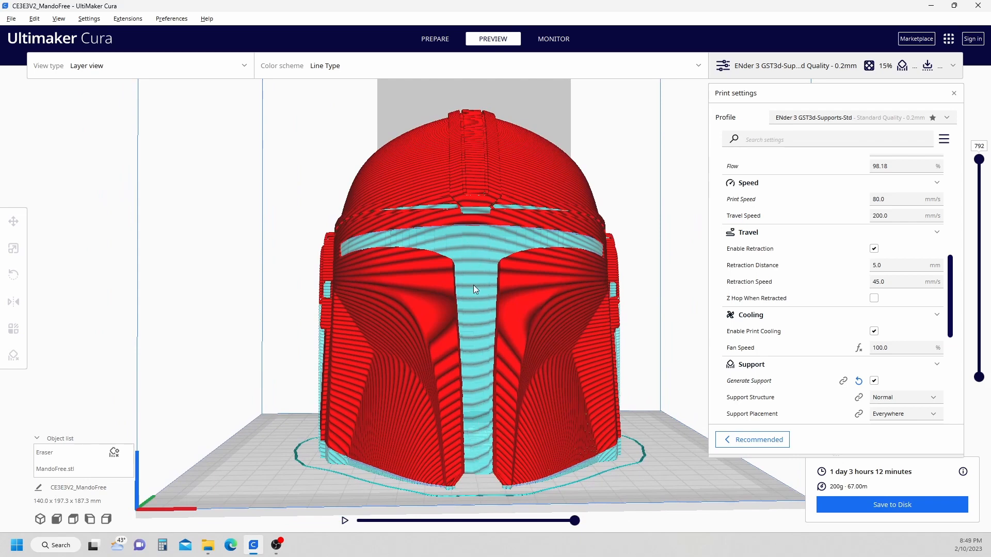
{"action": "left_click_drag", "start_coordinate": [474, 289], "coordinate": [479, 217]}
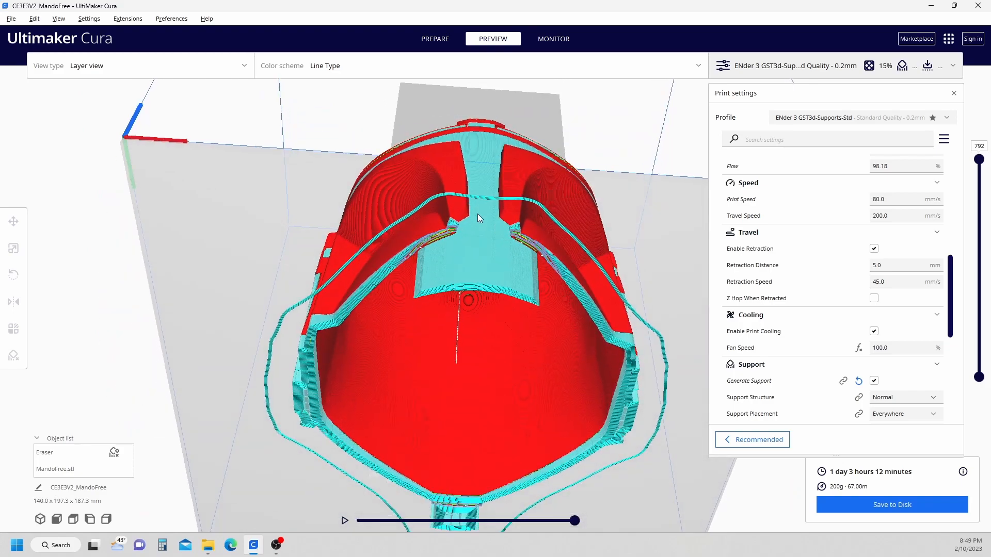
{"action": "left_click_drag", "start_coordinate": [477, 218], "coordinate": [434, 292]}
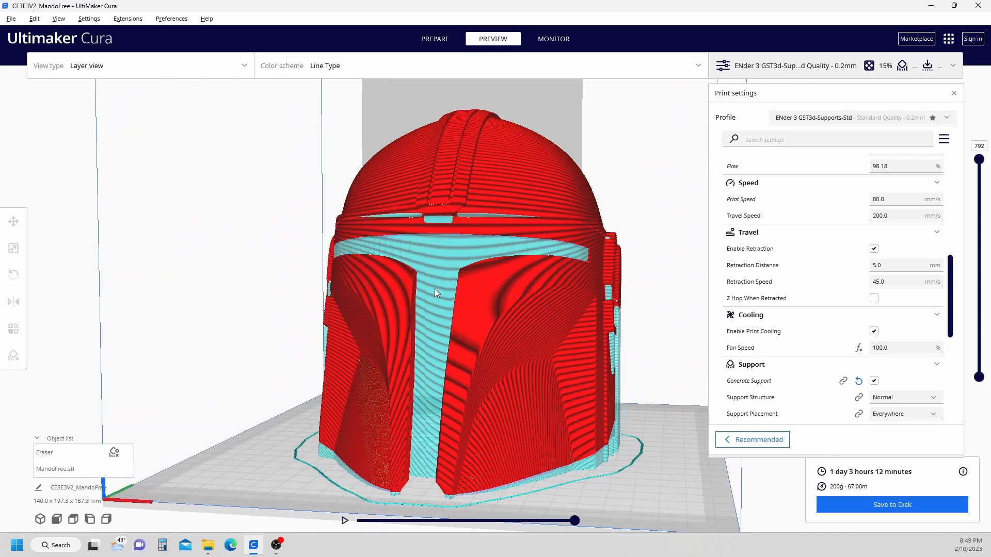
{"action": "mouse_move", "coordinate": [440, 47]}
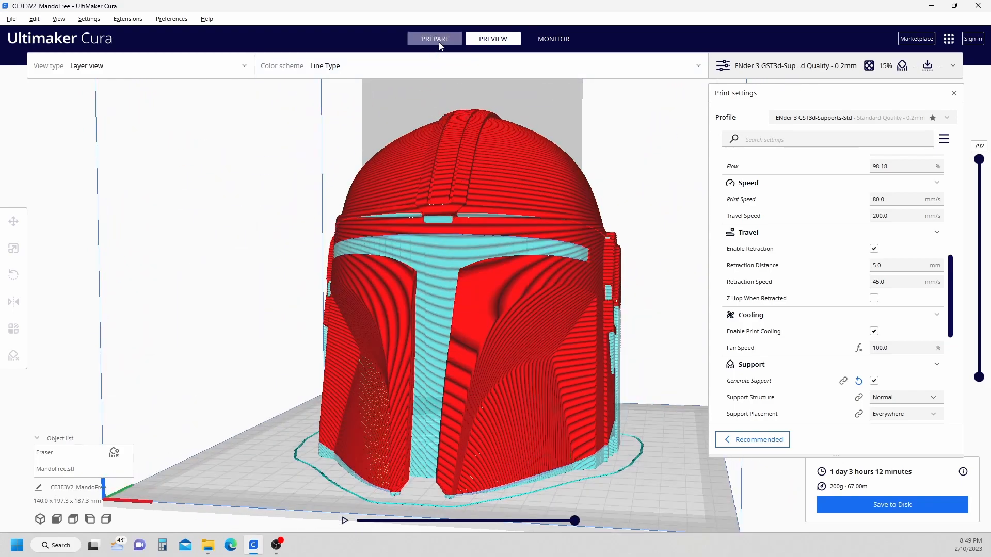
{"action": "left_click", "coordinate": [435, 39]}
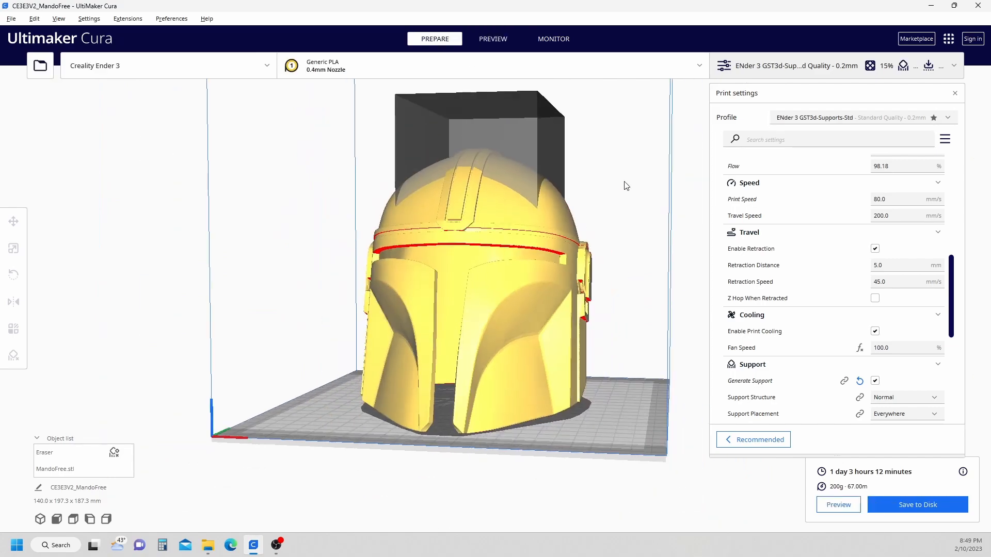